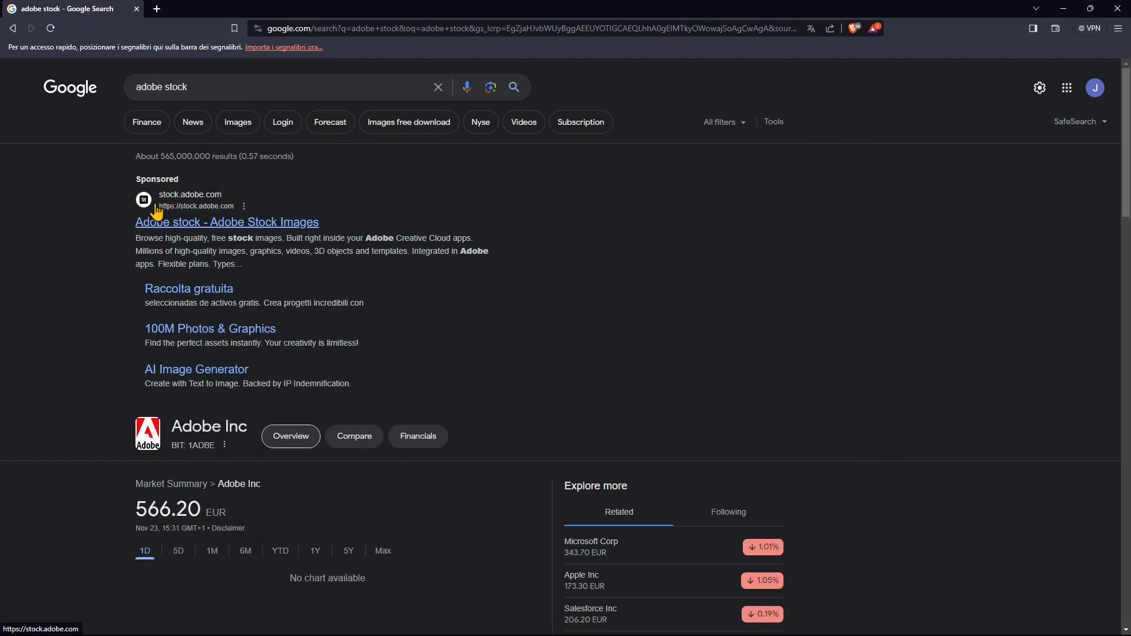
mouse_move(323, 179)
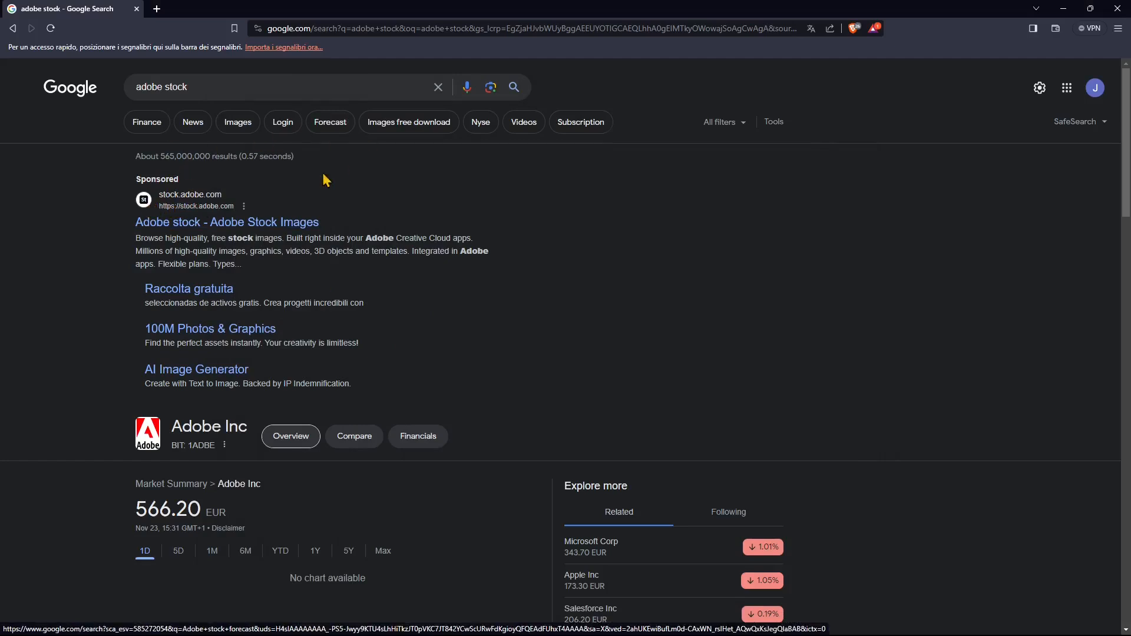
mouse_move(321, 292)
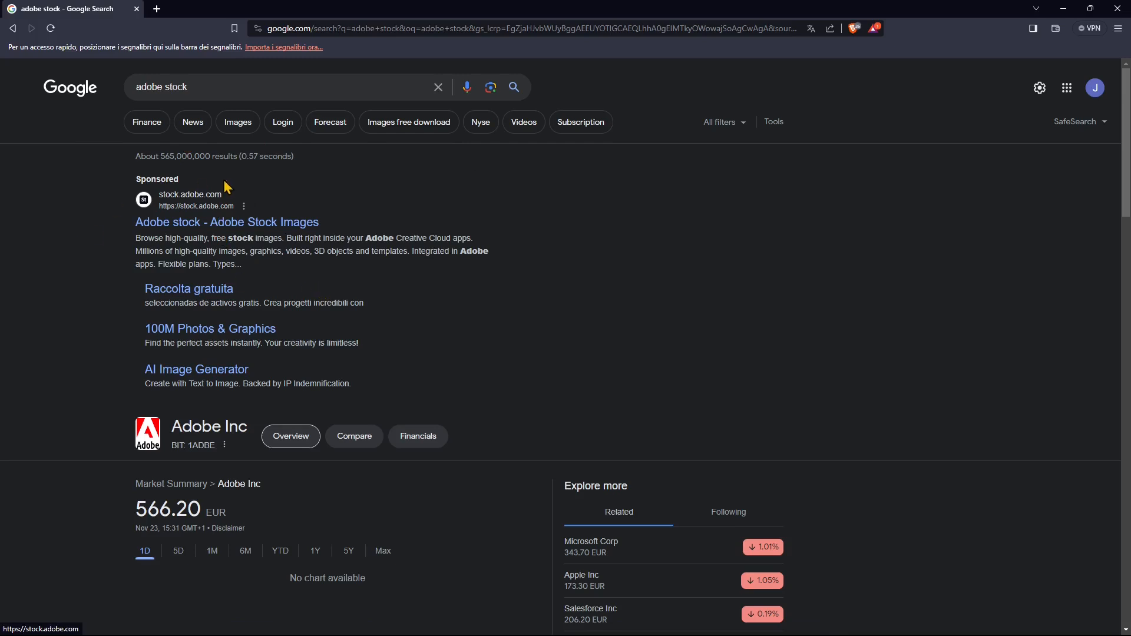
mouse_move(584, 270)
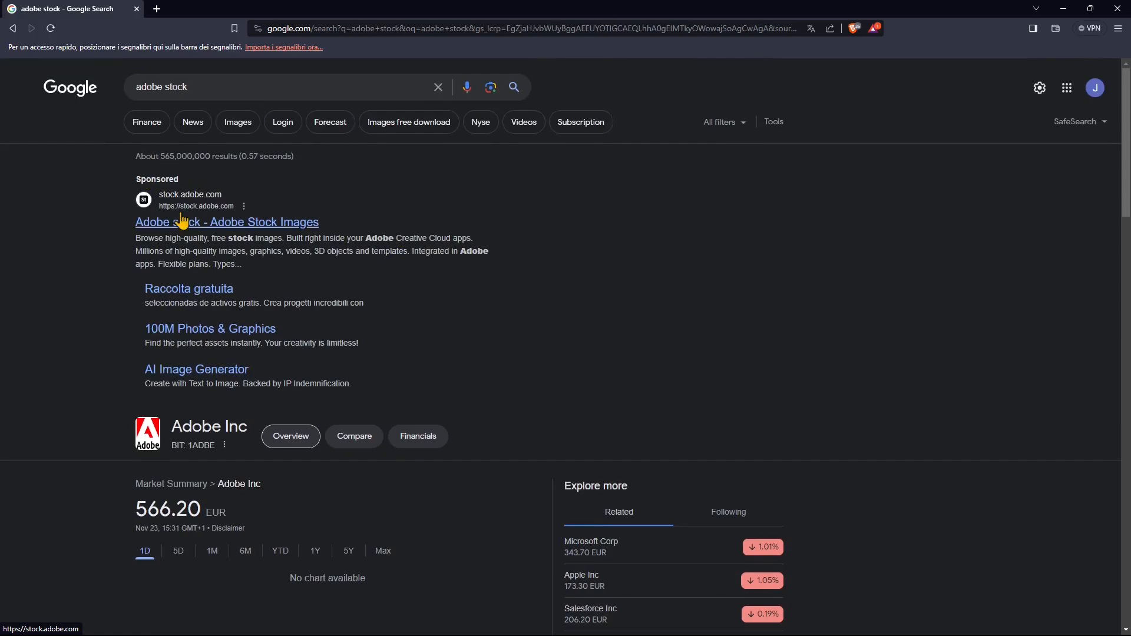
Open the Adobe Stock result link in a new tab via 'Apri link in un'altra scheda'.
scroll(down, 3)
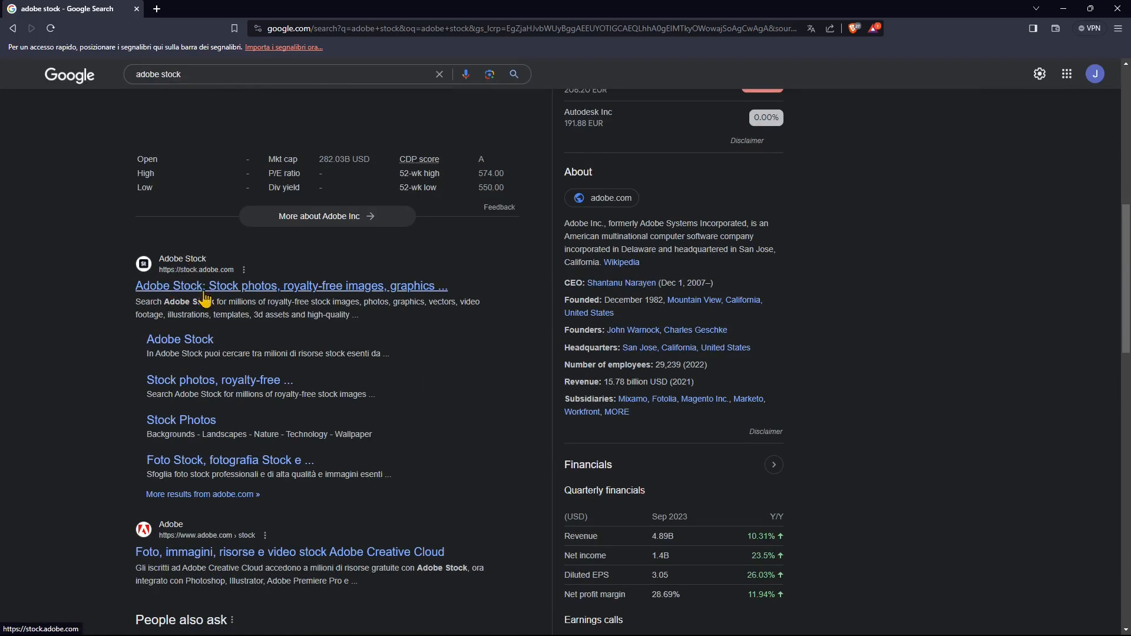
right_click(209, 296)
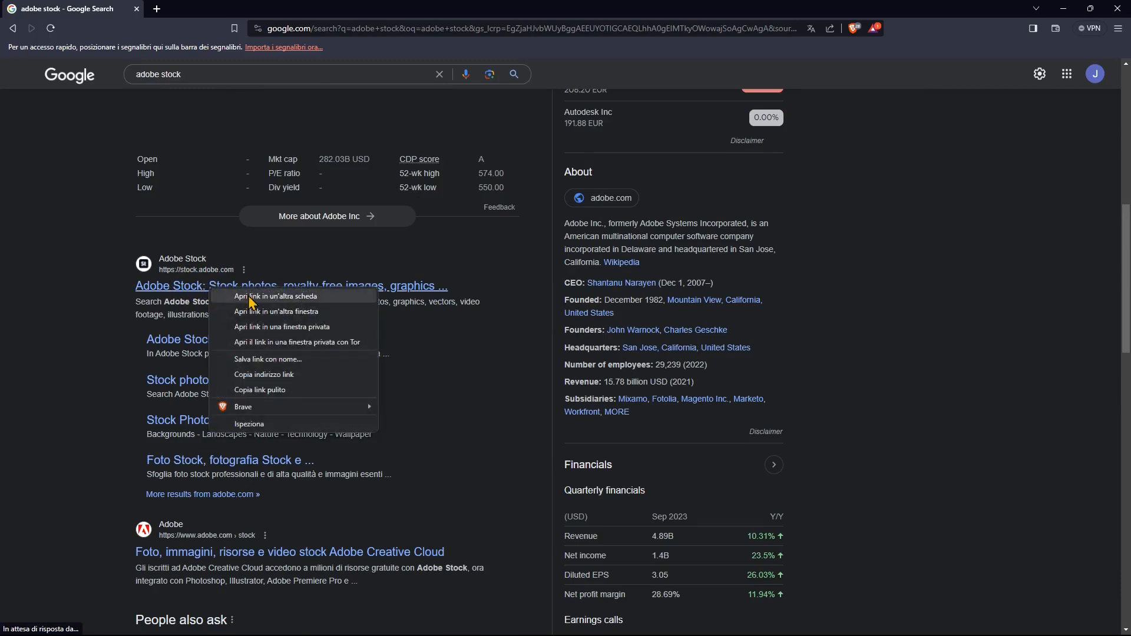
click(276, 296)
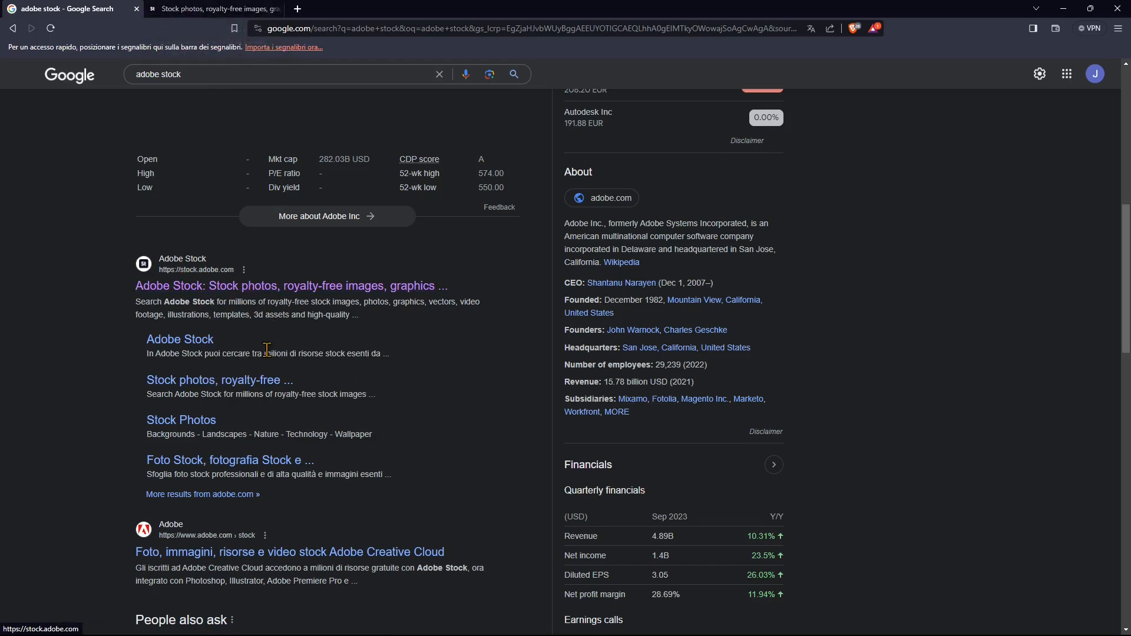
scroll(down, 3)
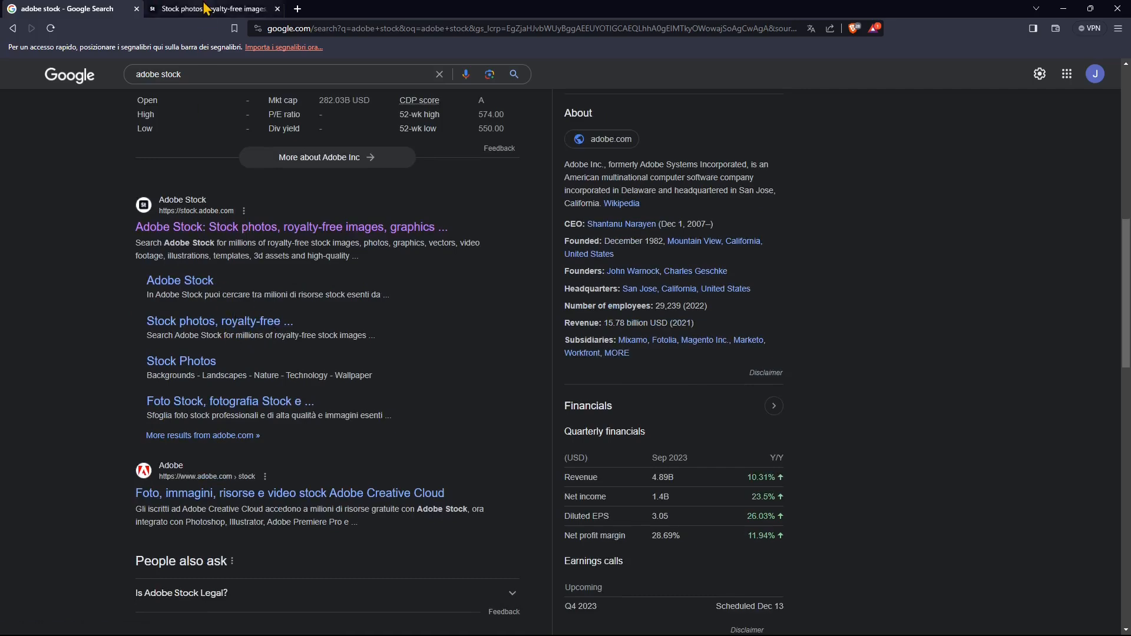
Switch to the Adobe Stock tab and search the catalogue for 'christmas'.
click(211, 9)
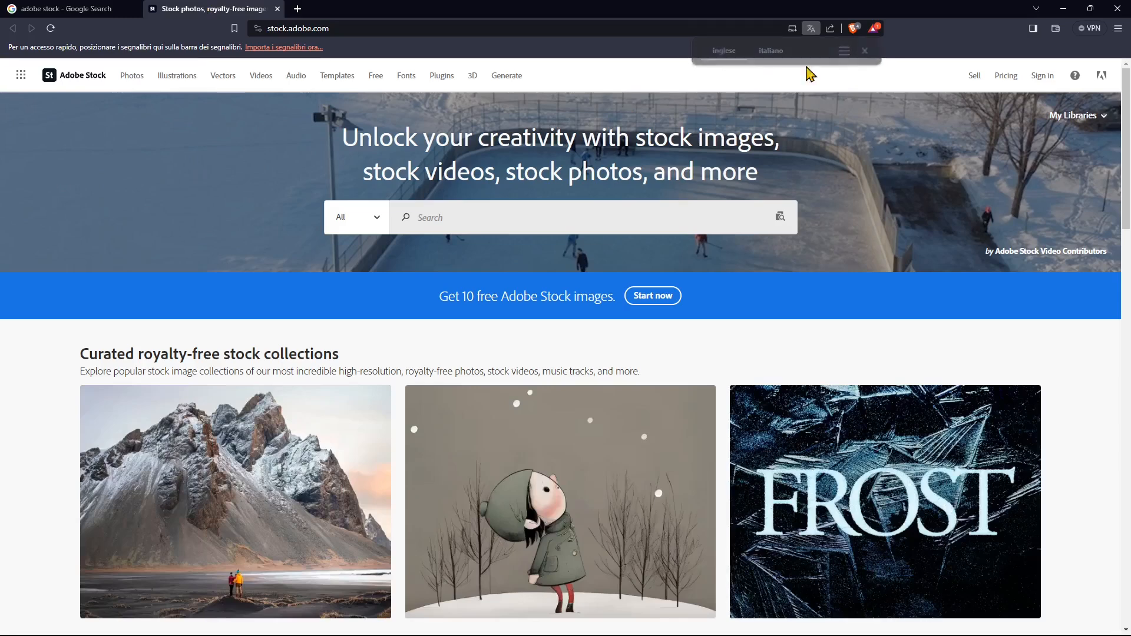
click(863, 51)
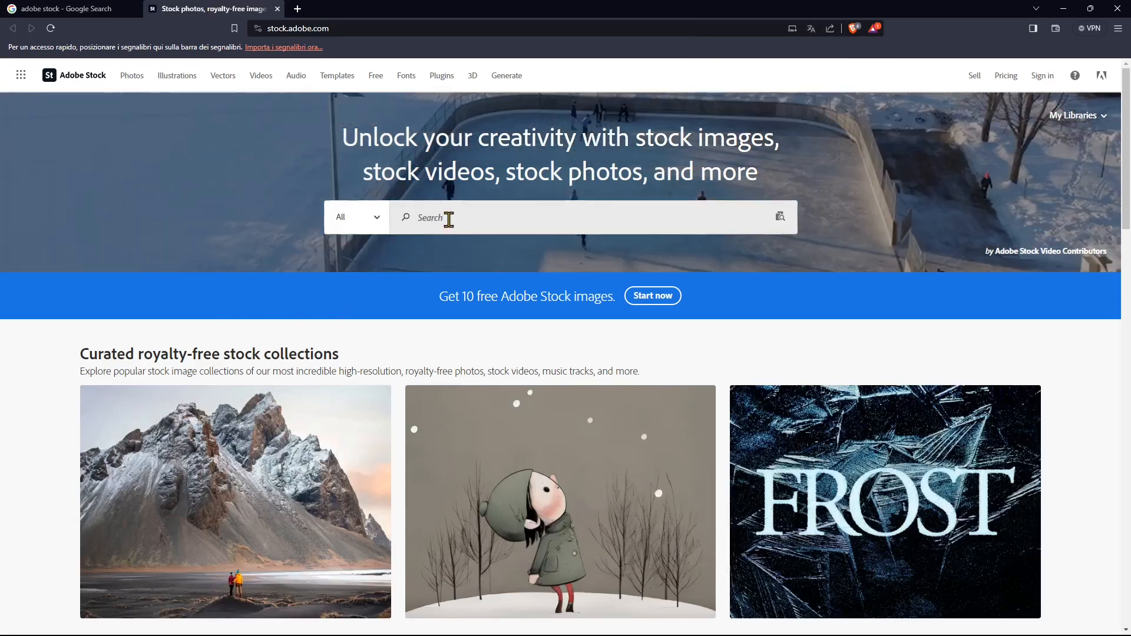
text(chirstm)
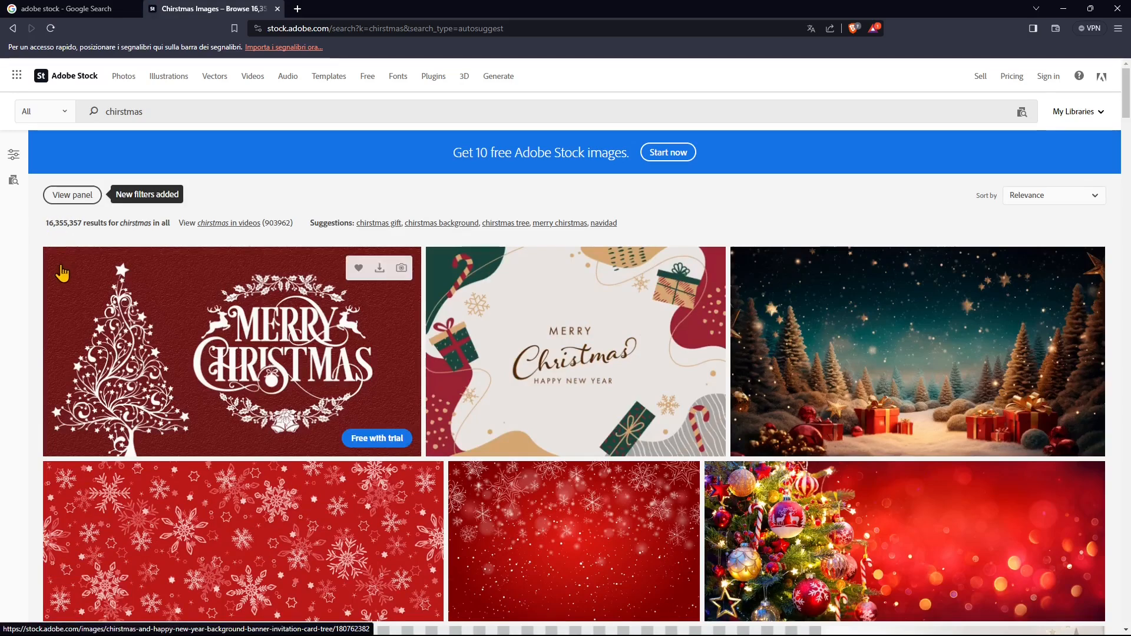
mouse_move(129, 99)
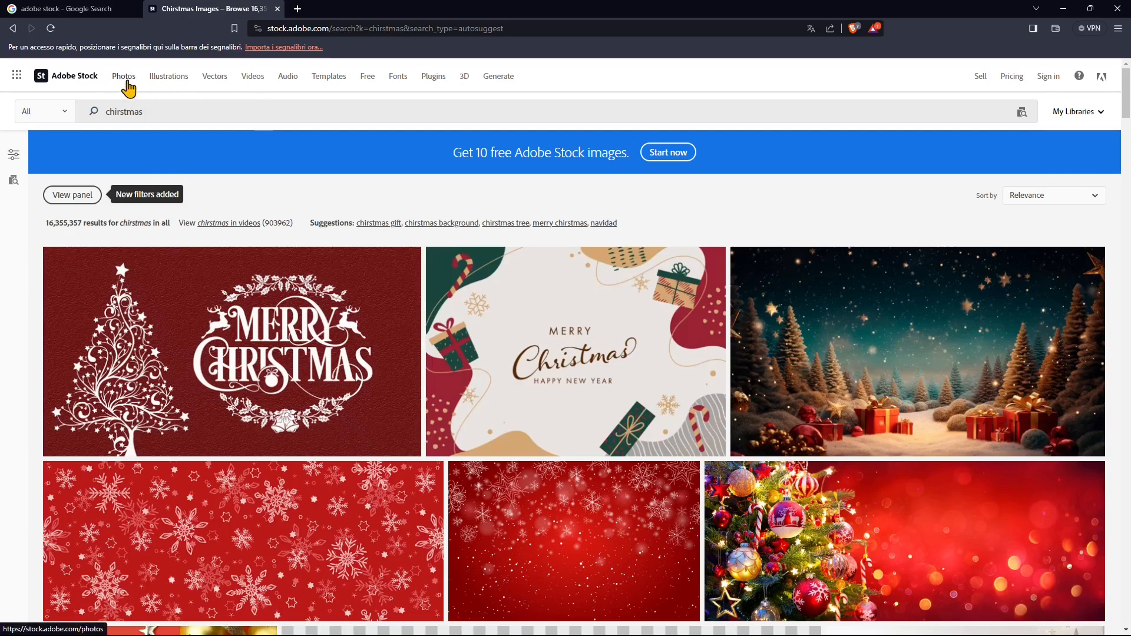
mouse_move(121, 86)
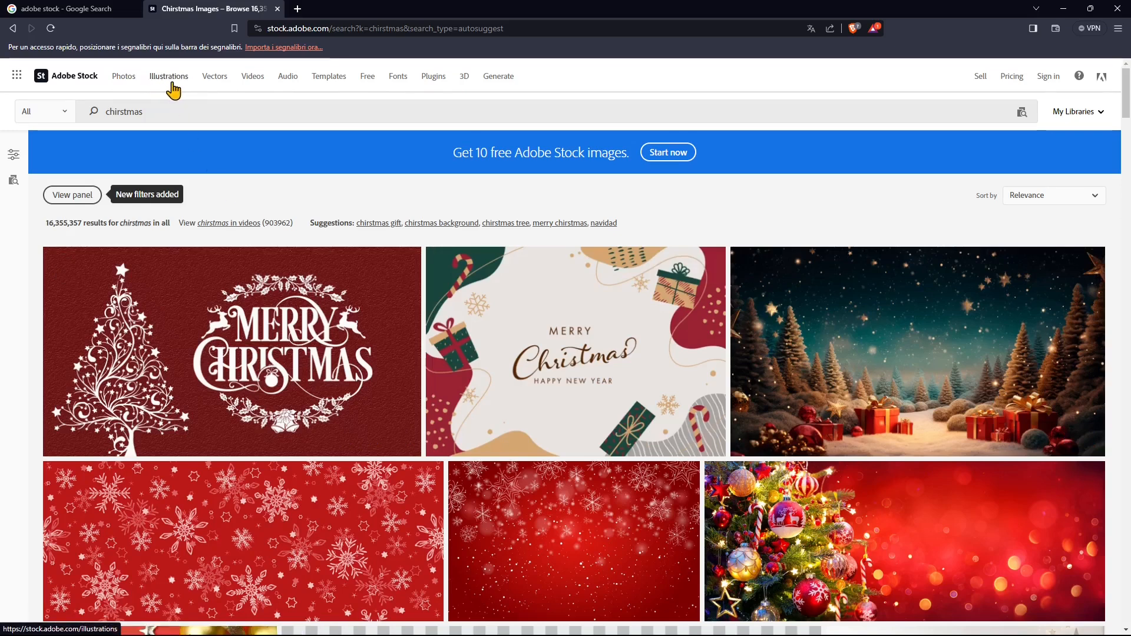
Browse the Illustrations and Vectors collections from the top navigation.
click(169, 75)
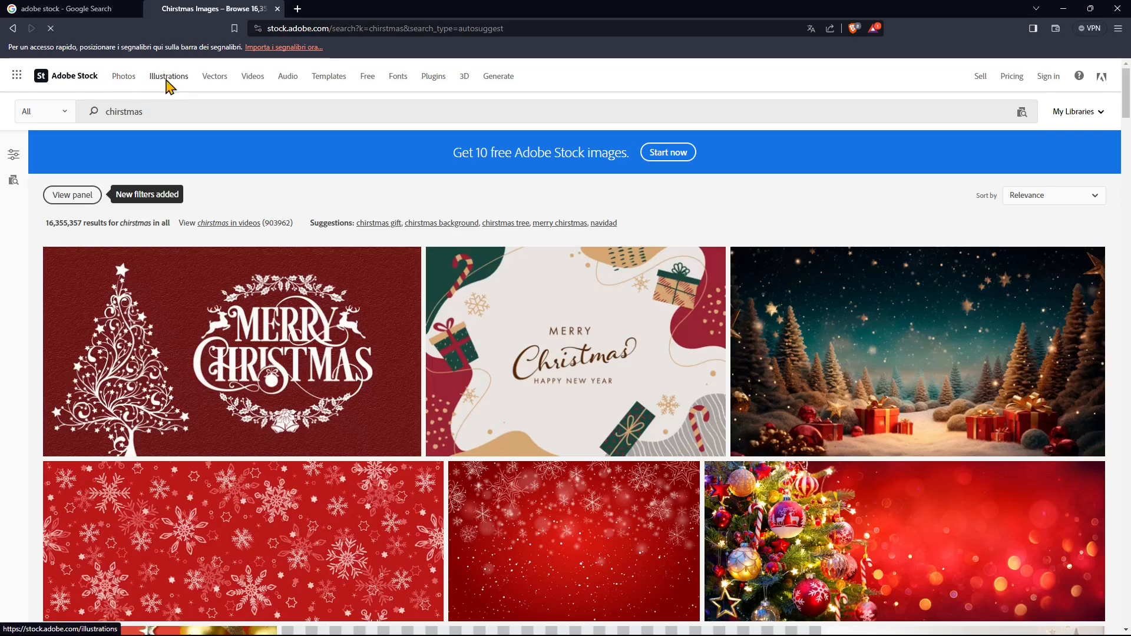
click(169, 76)
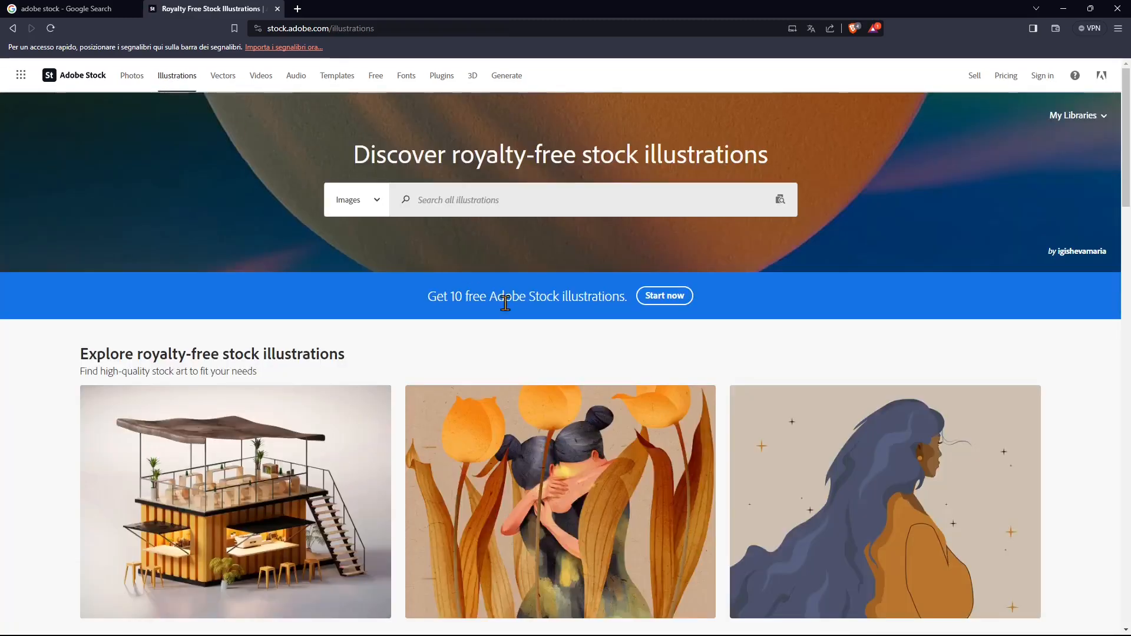
scroll(down, 3)
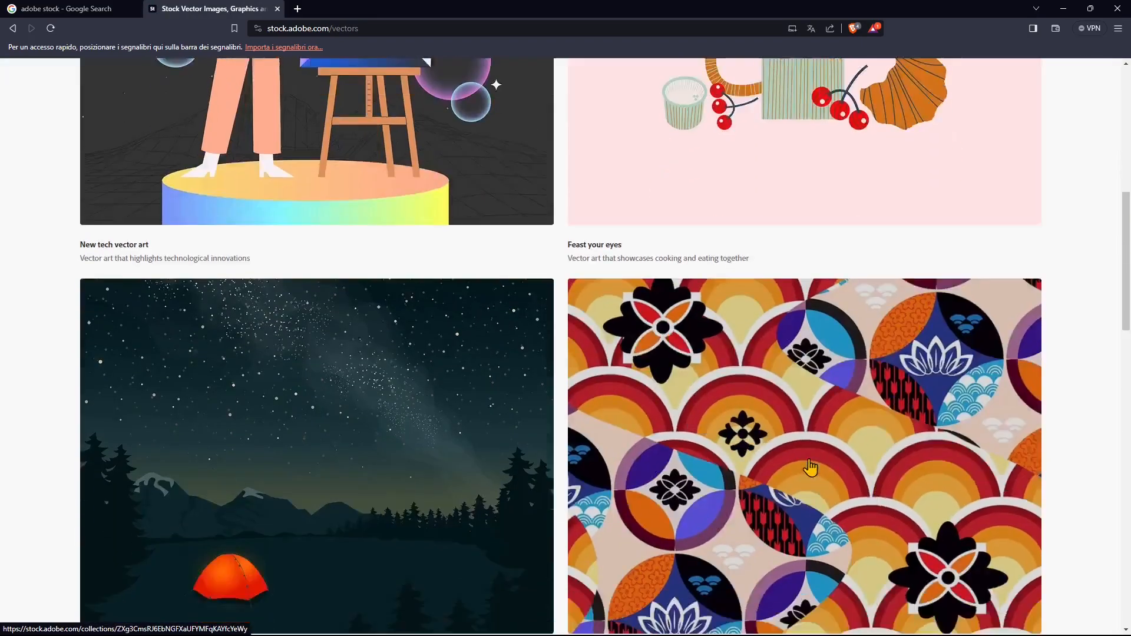
scroll(down, 3)
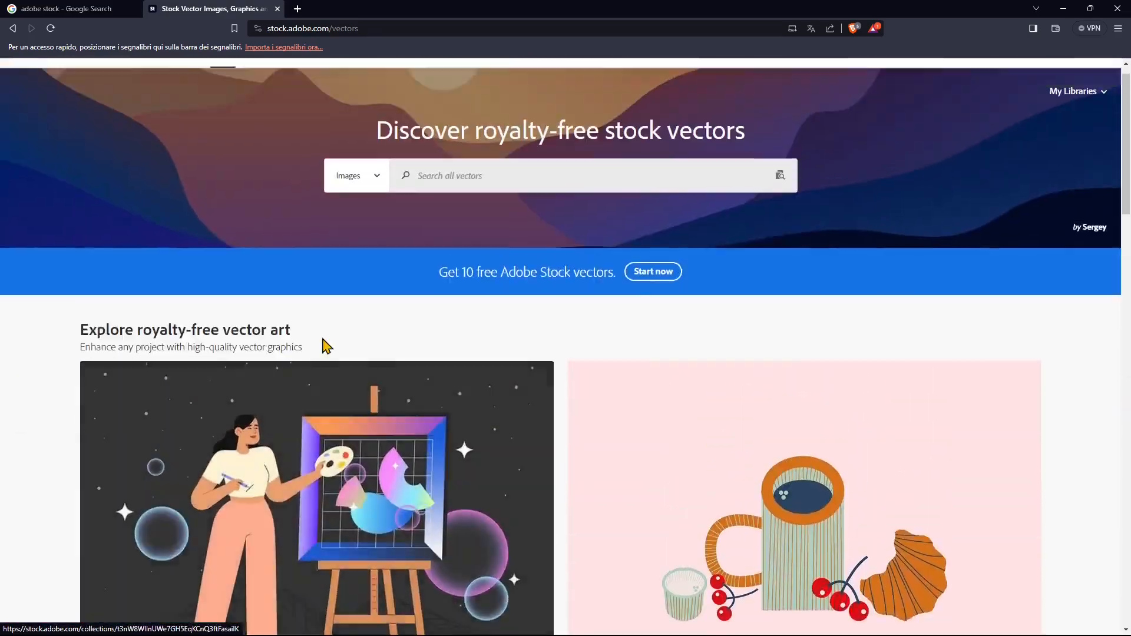
Browse the Videos landing page and its popular footage categories.
click(260, 75)
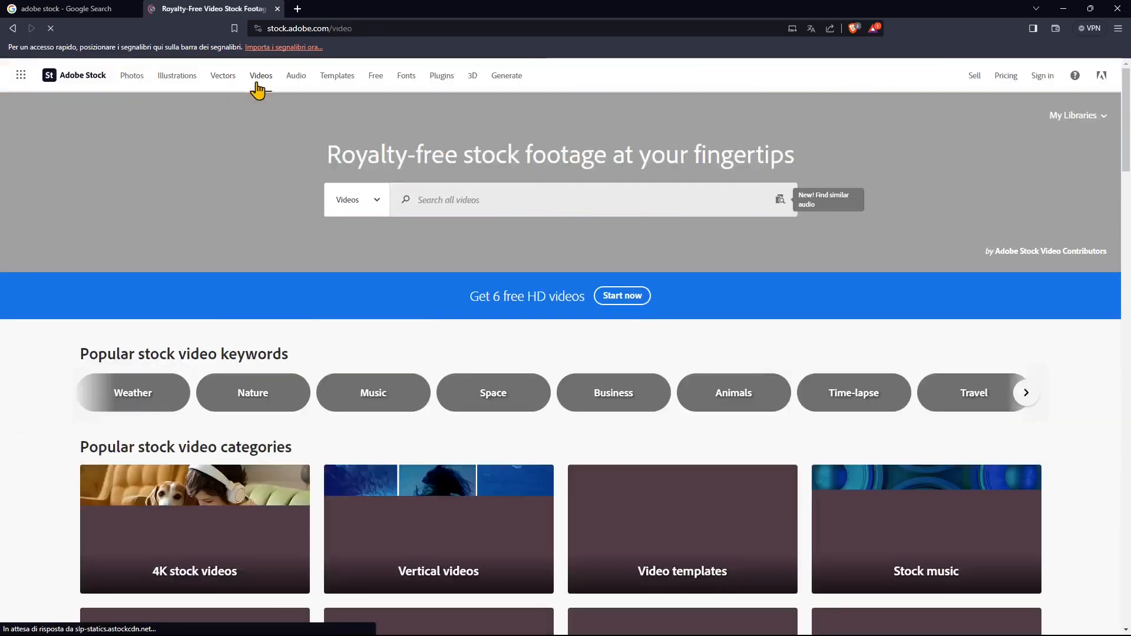
scroll(down, 3)
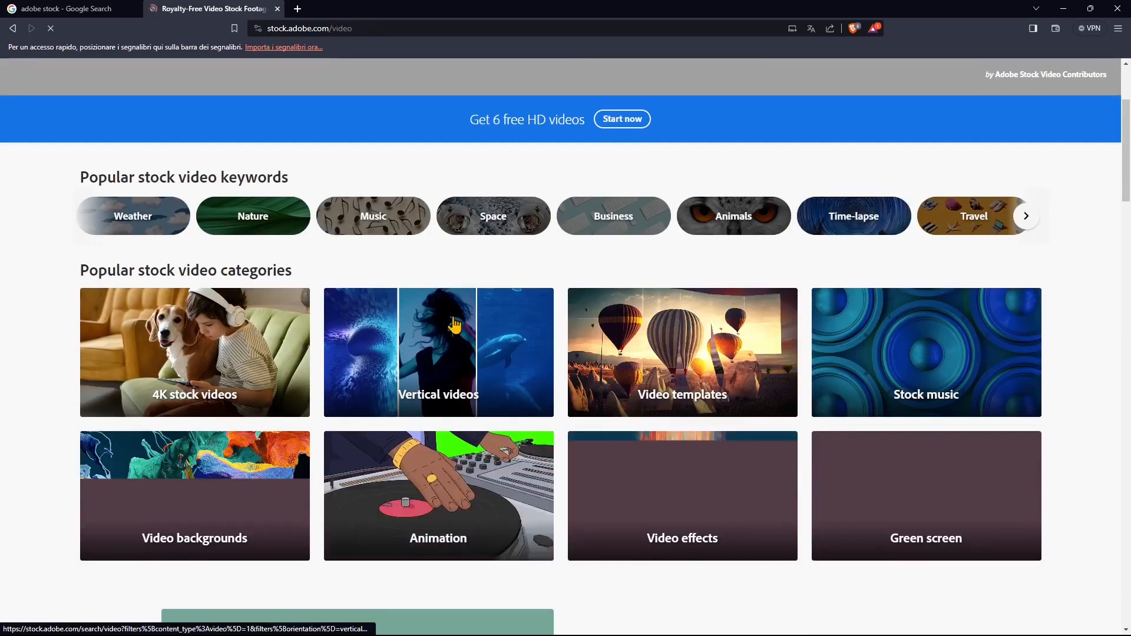
scroll(down, 3)
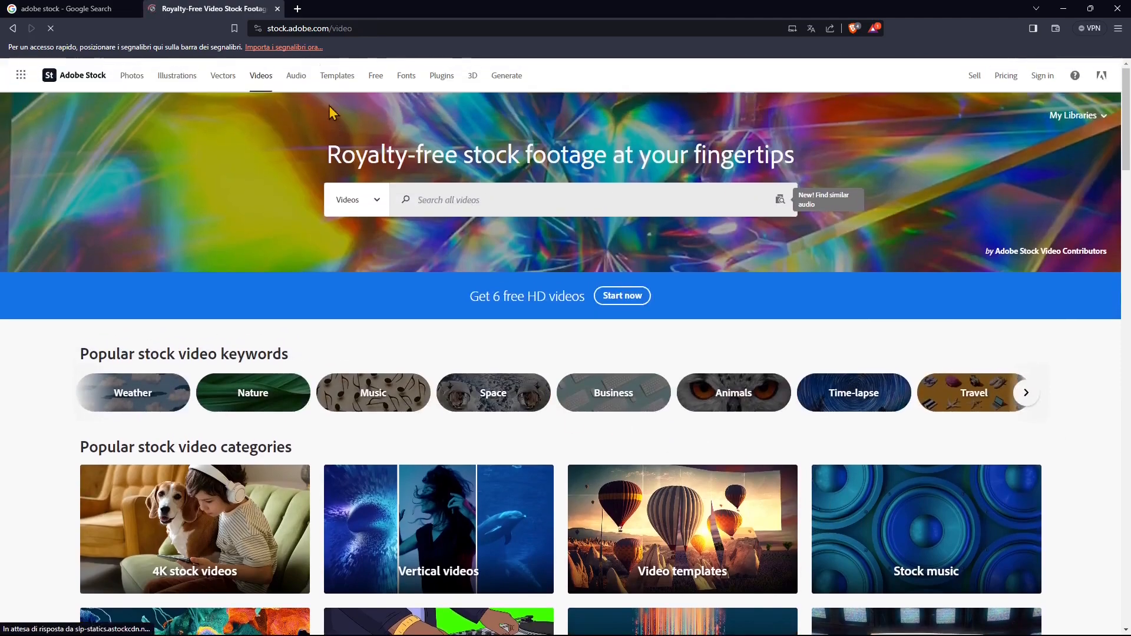
Browse the Templates landing page through its print, web and mobile template categories.
click(294, 75)
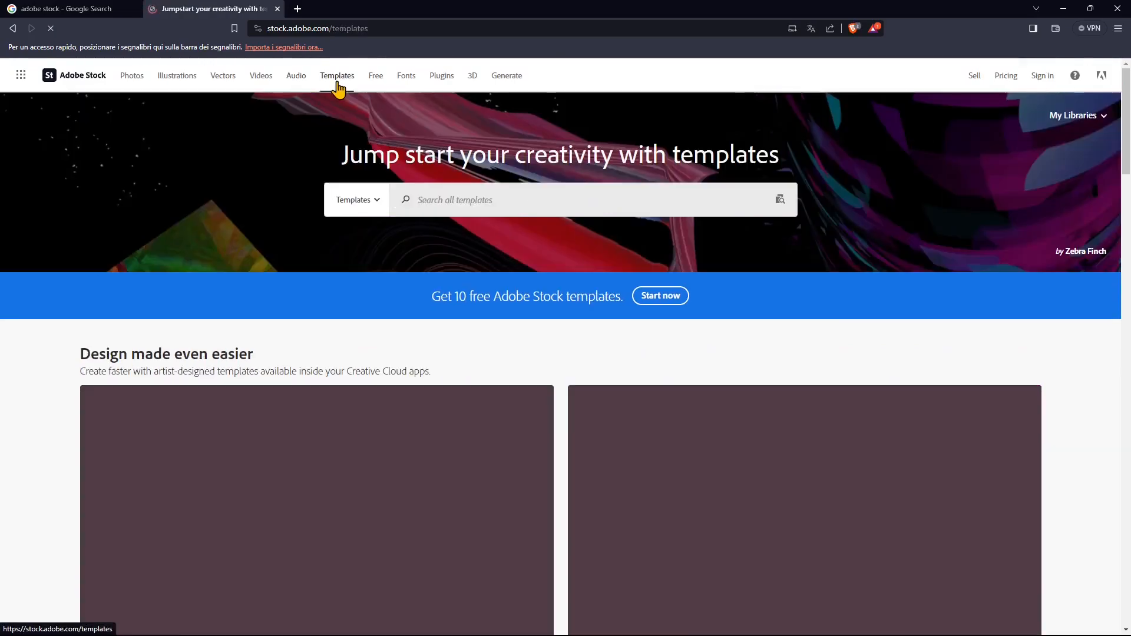
scroll(down, 3)
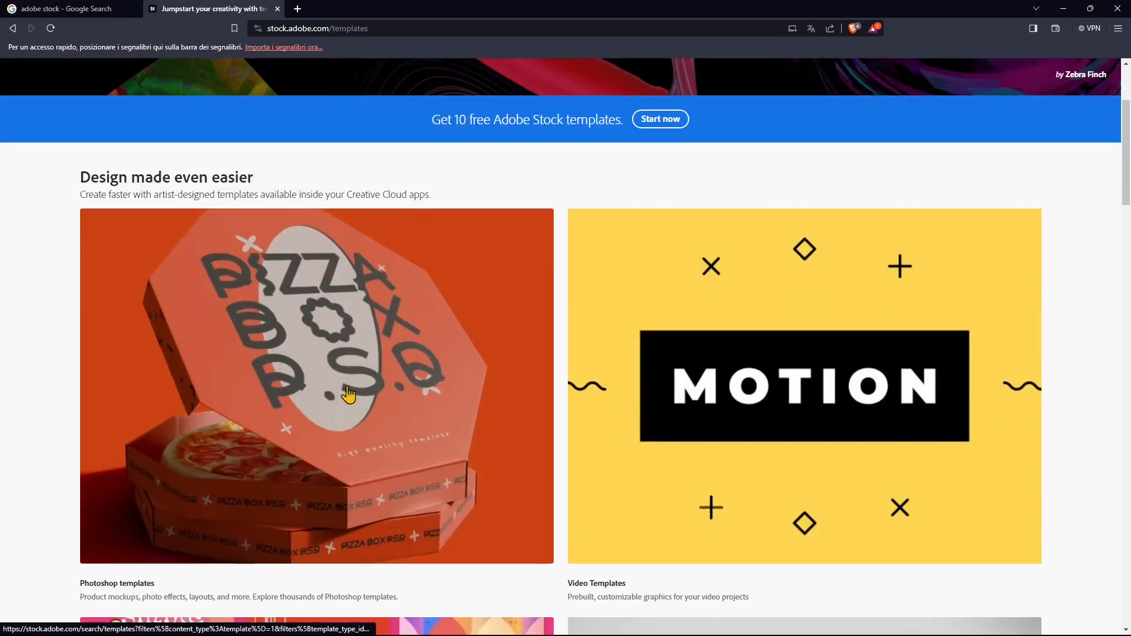
scroll(down, 3)
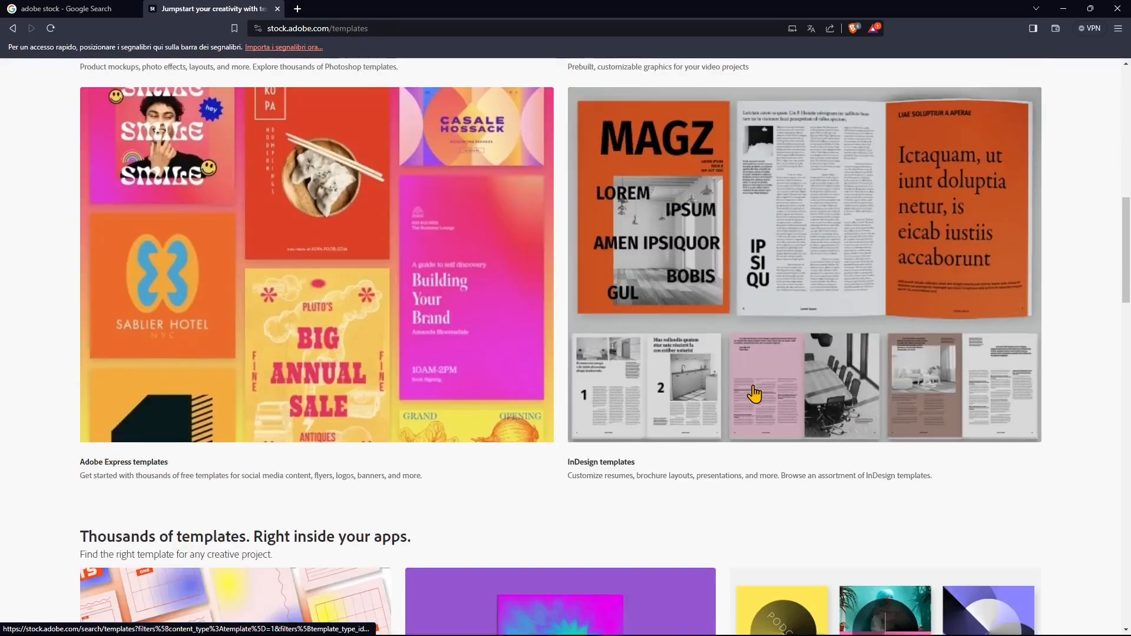
scroll(down, 3)
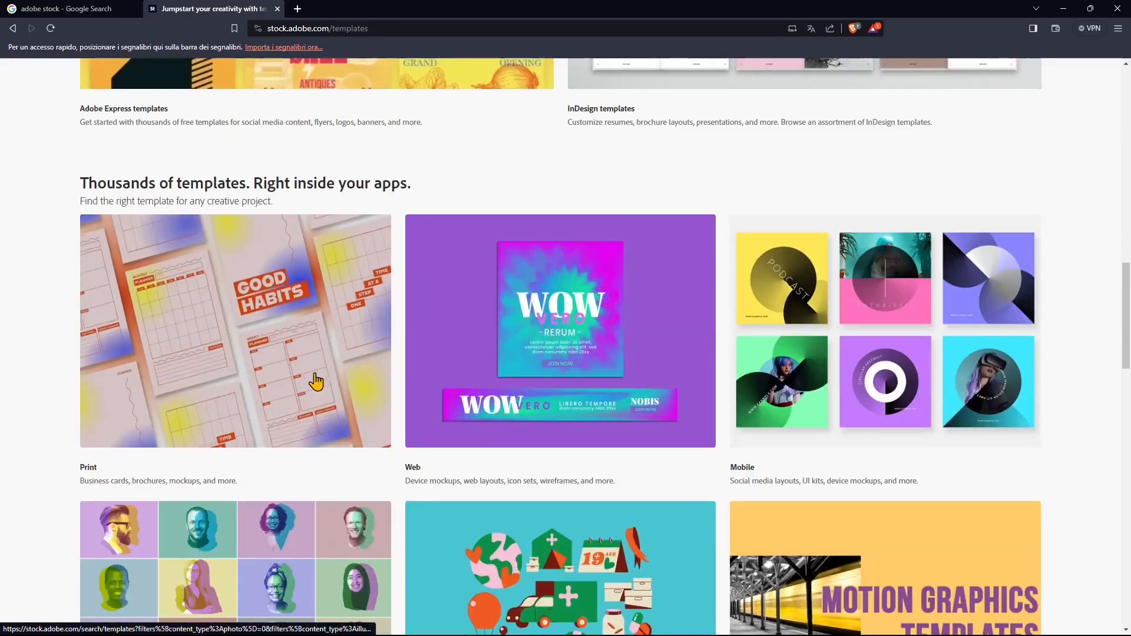
scroll(down, 3)
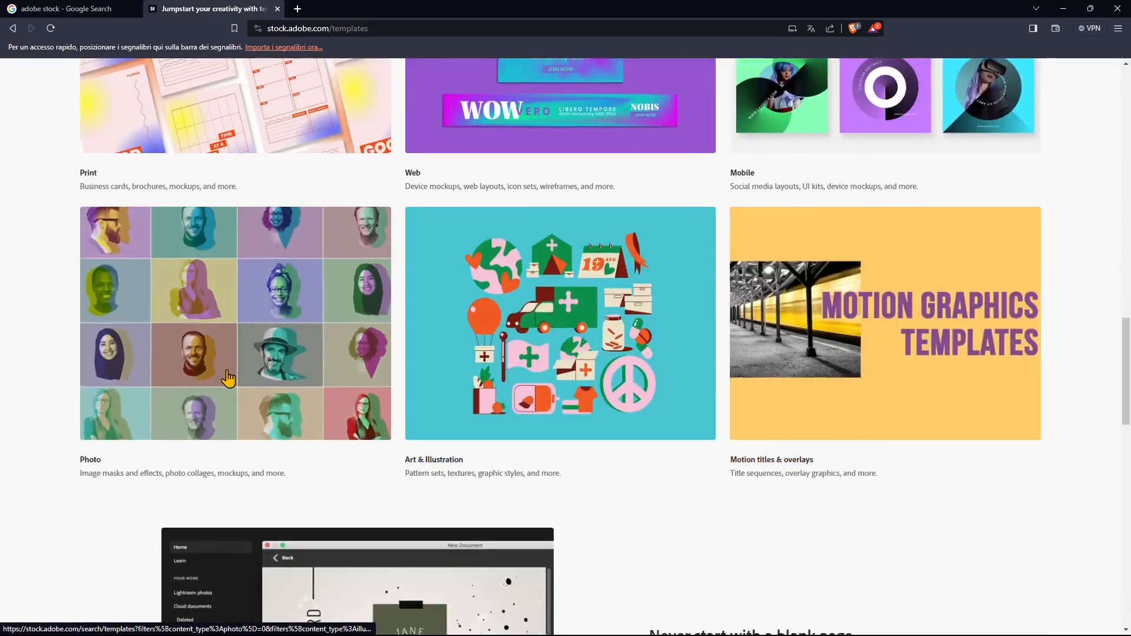
scroll(down, 3)
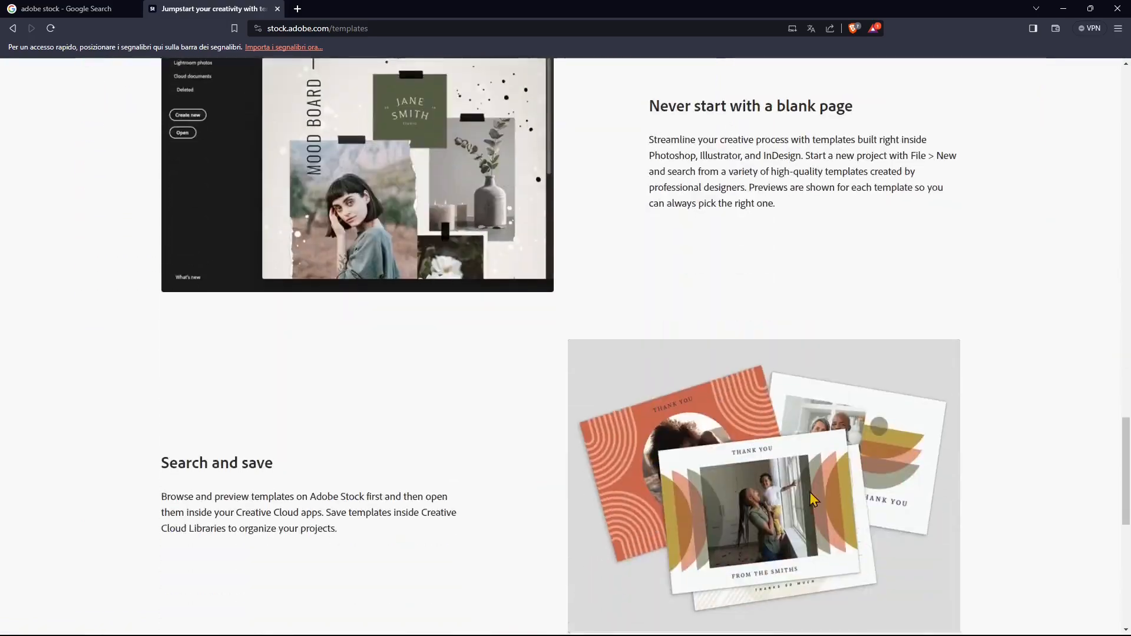
scroll(down, 3)
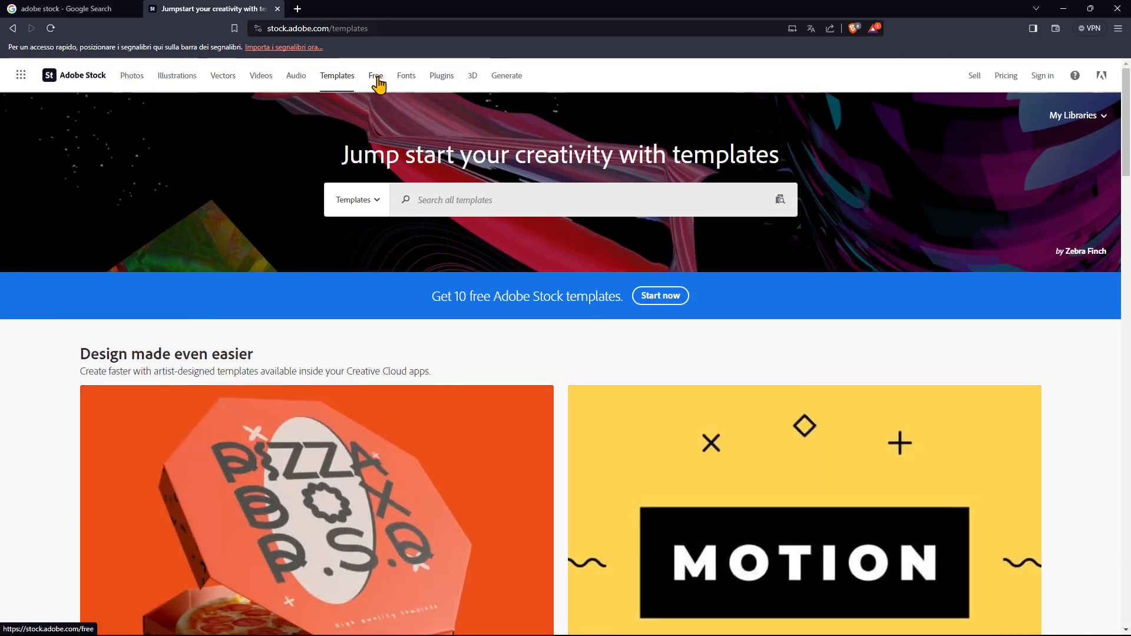
Browse the Free assets page down through its popular free stock photo tiles.
click(374, 75)
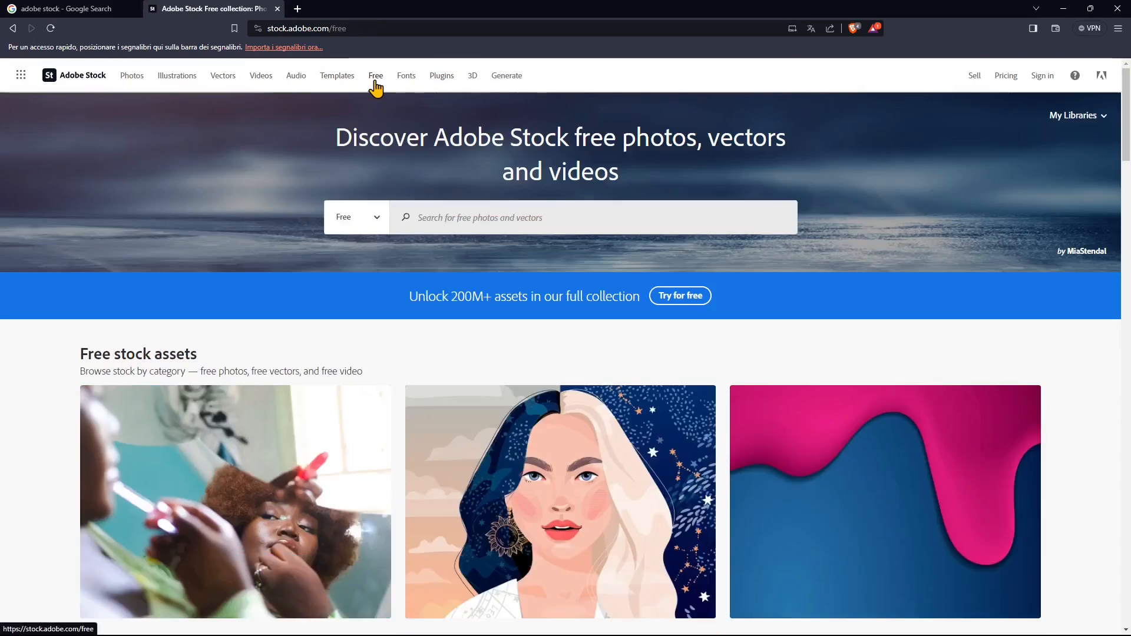
mouse_move(374, 76)
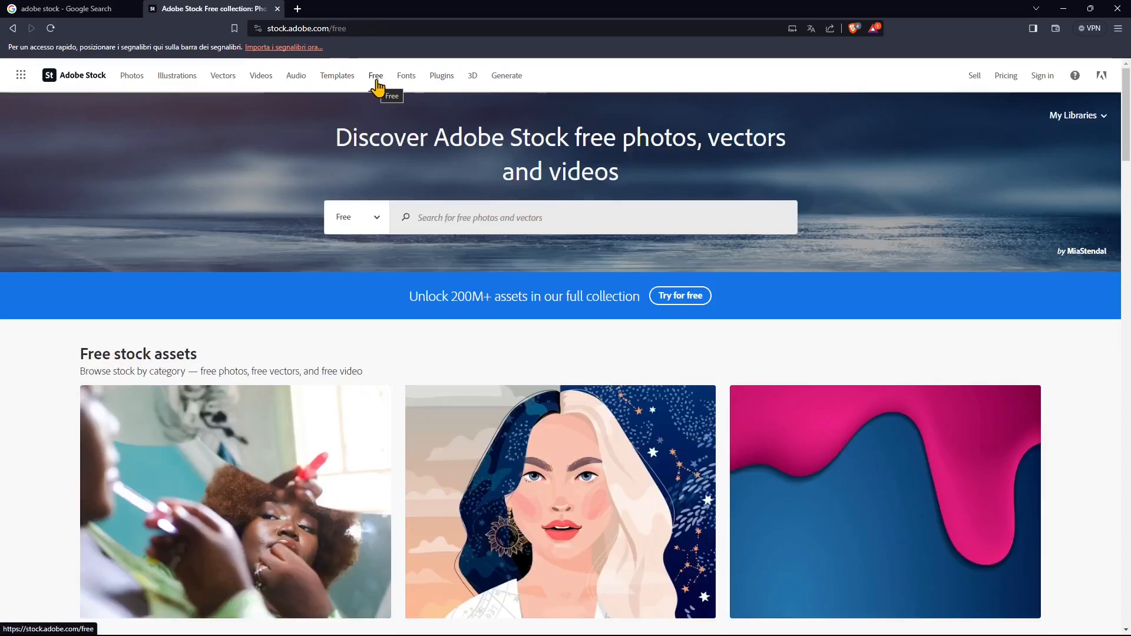
scroll(down, 3)
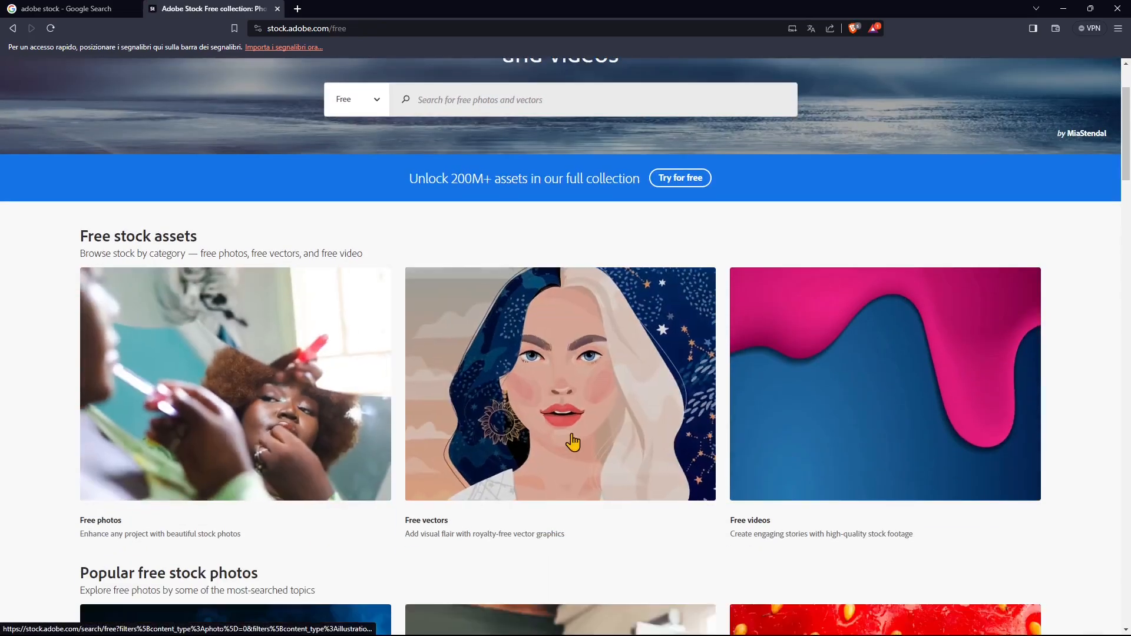
scroll(down, 3)
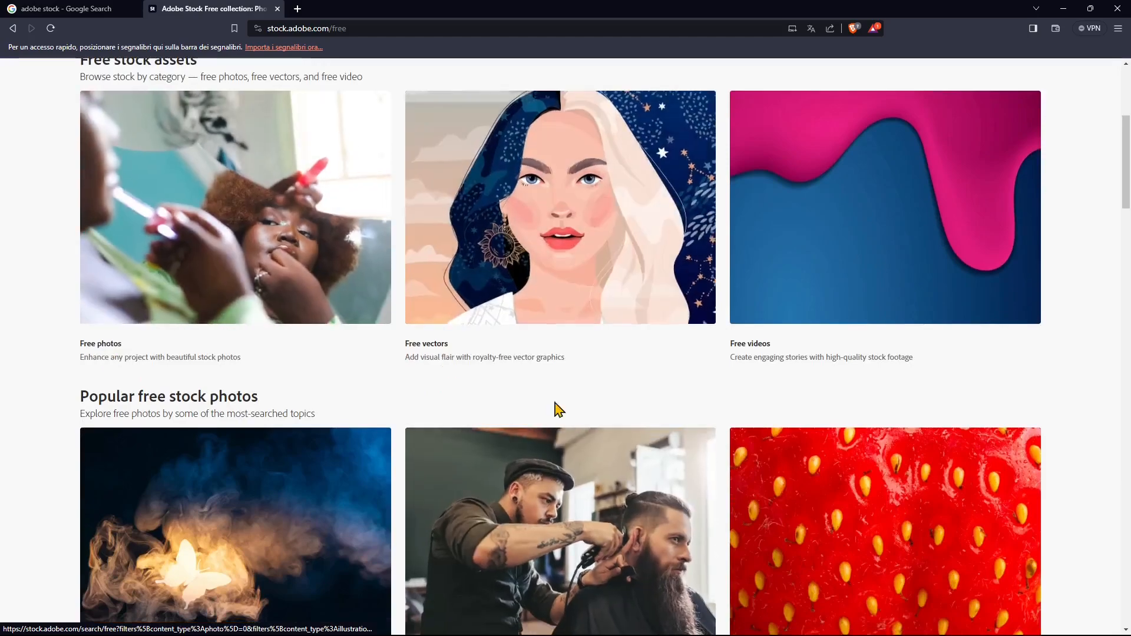
scroll(down, 3)
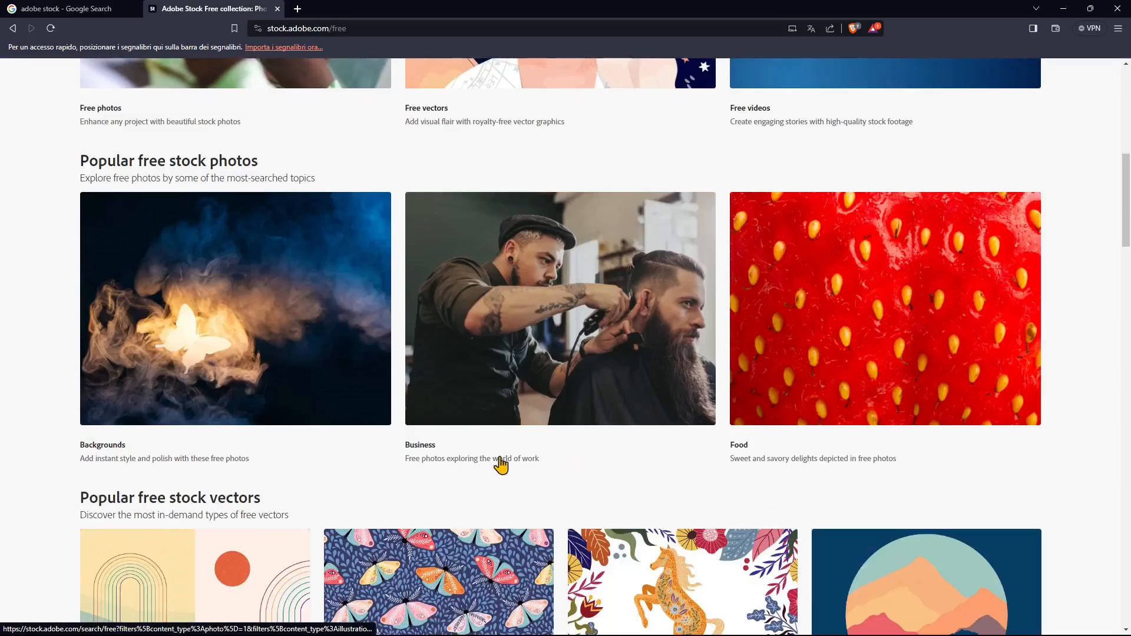
scroll(down, 3)
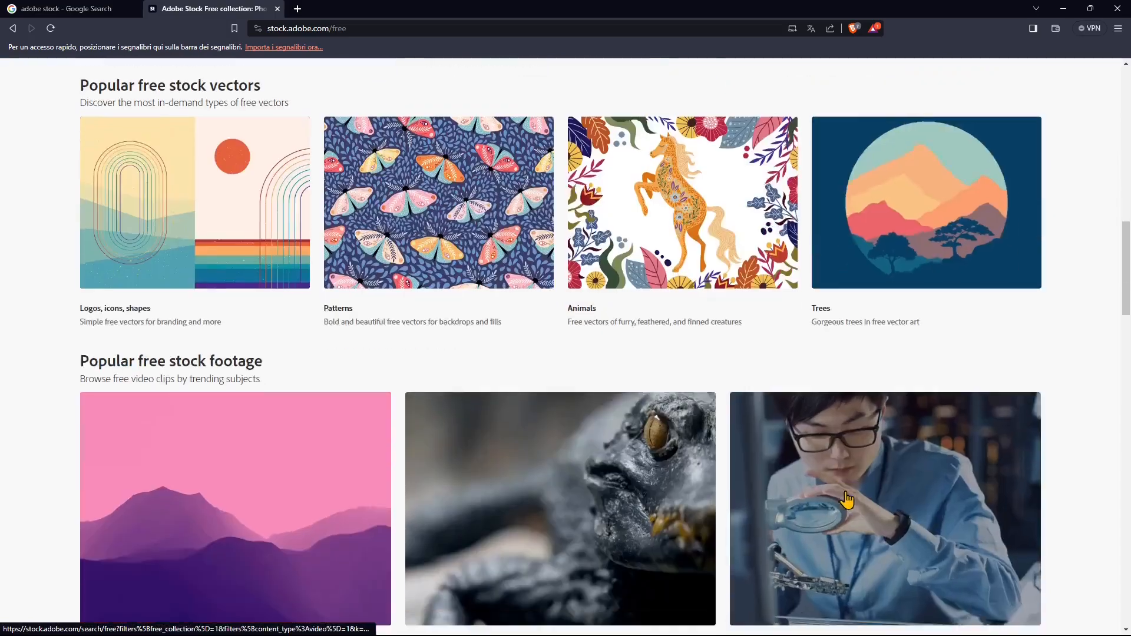
scroll(down, 3)
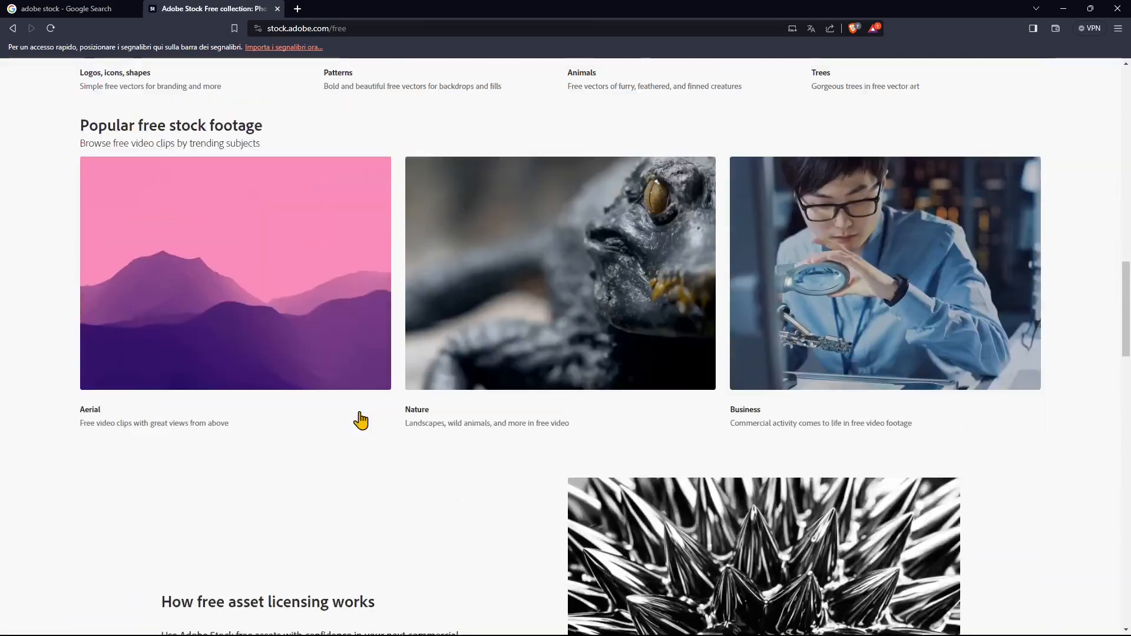
scroll(down, 3)
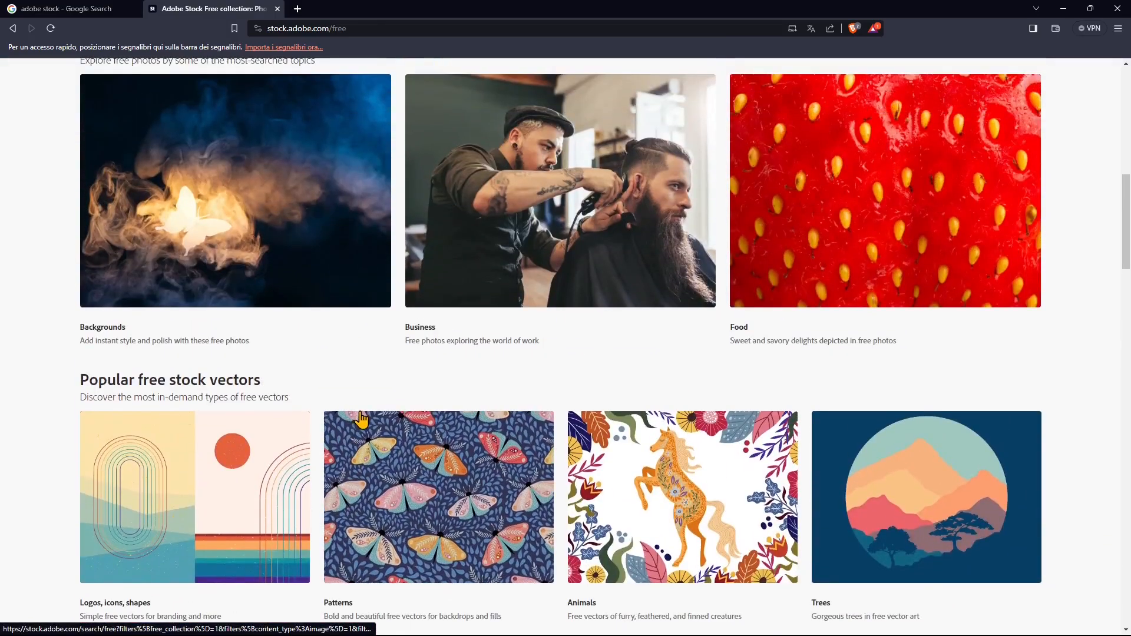
scroll(up, 3)
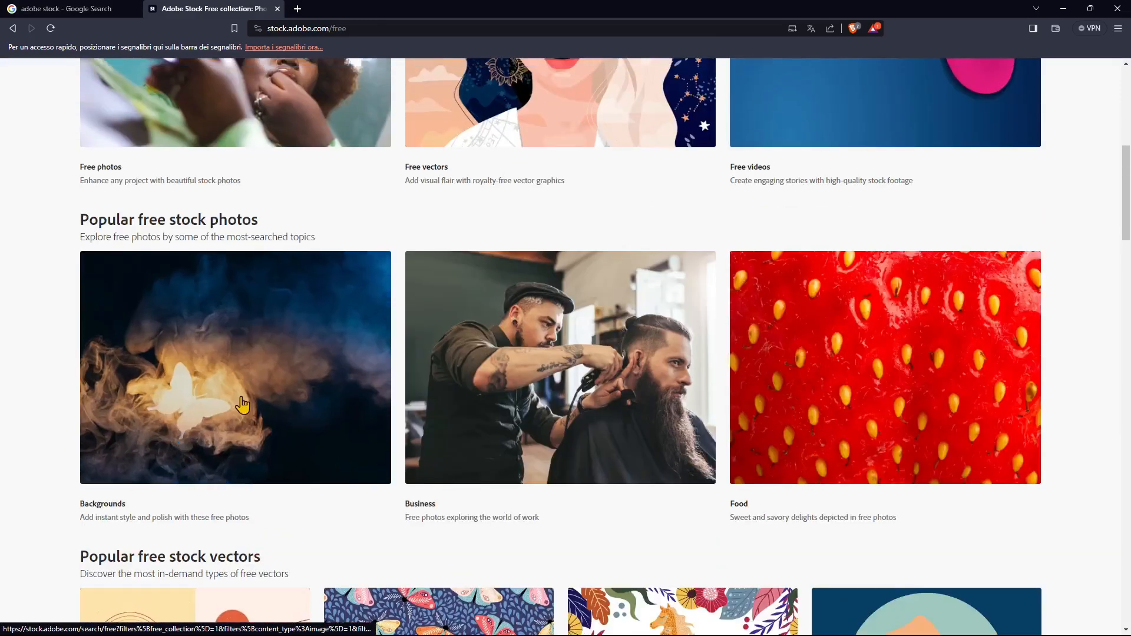
Show the free Backgrounds photo results and look through them.
click(235, 367)
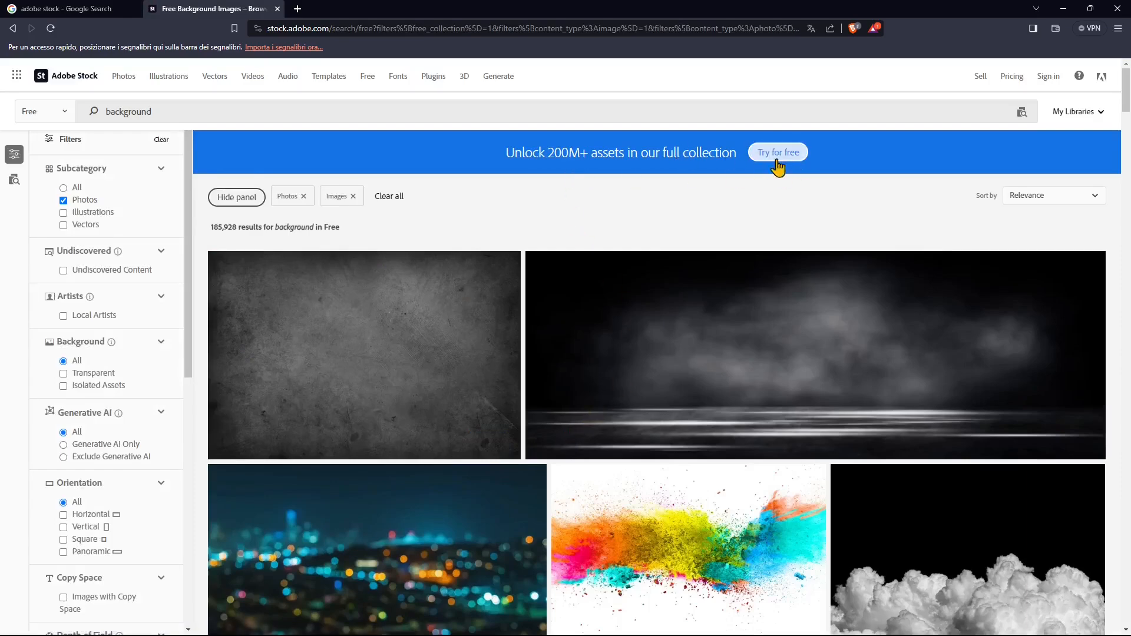
mouse_move(581, 421)
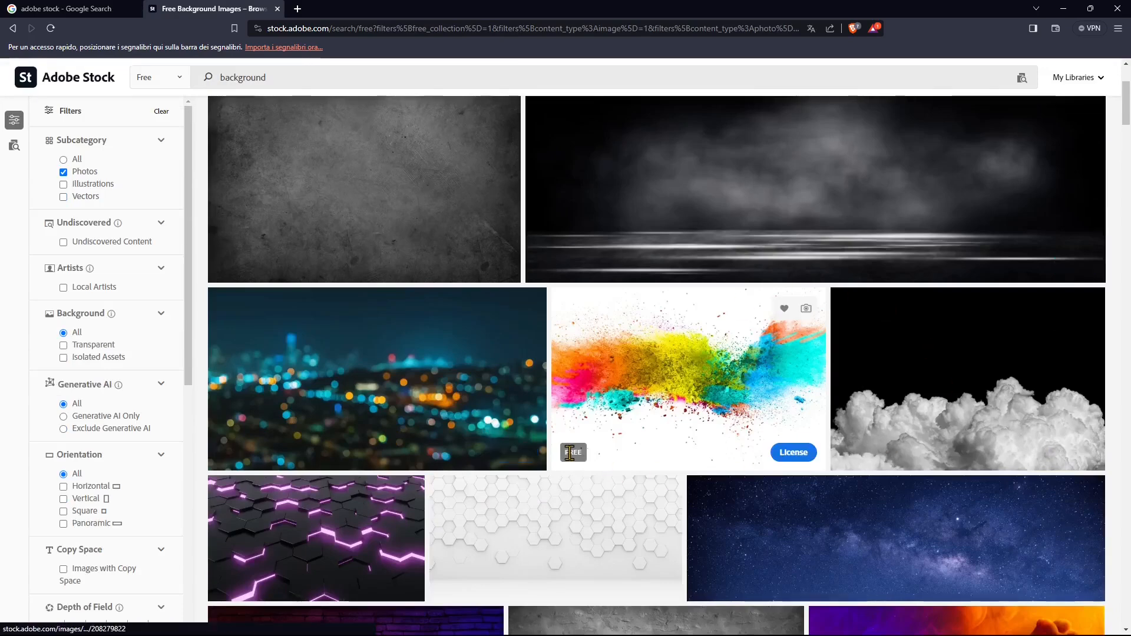
mouse_move(376, 378)
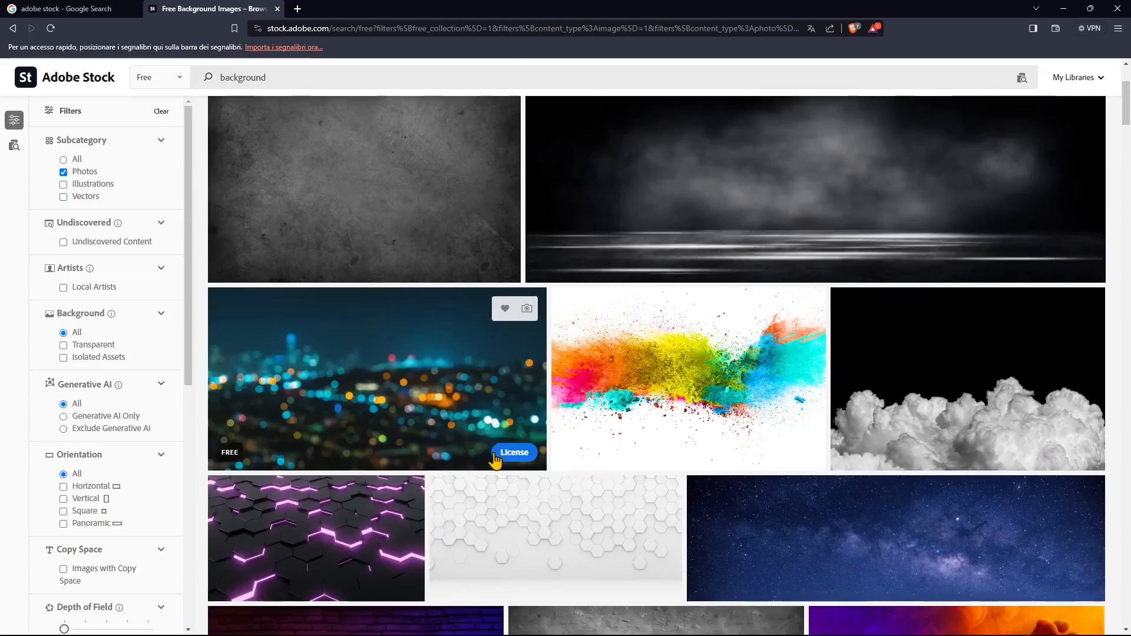
scroll(down, 3)
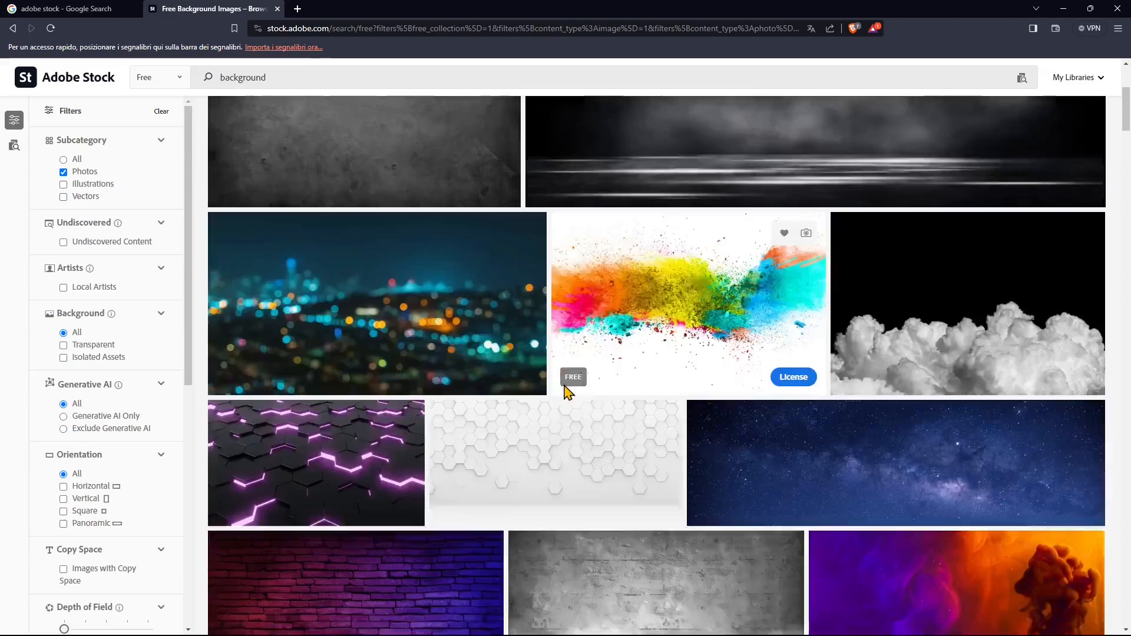
scroll(down, 3)
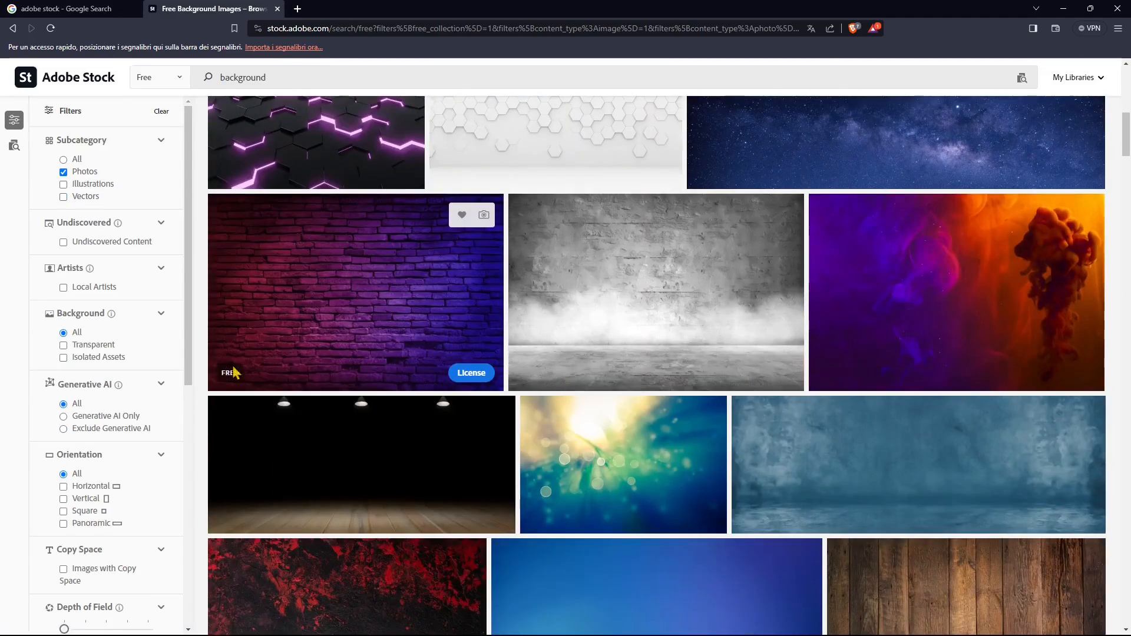
scroll(down, 3)
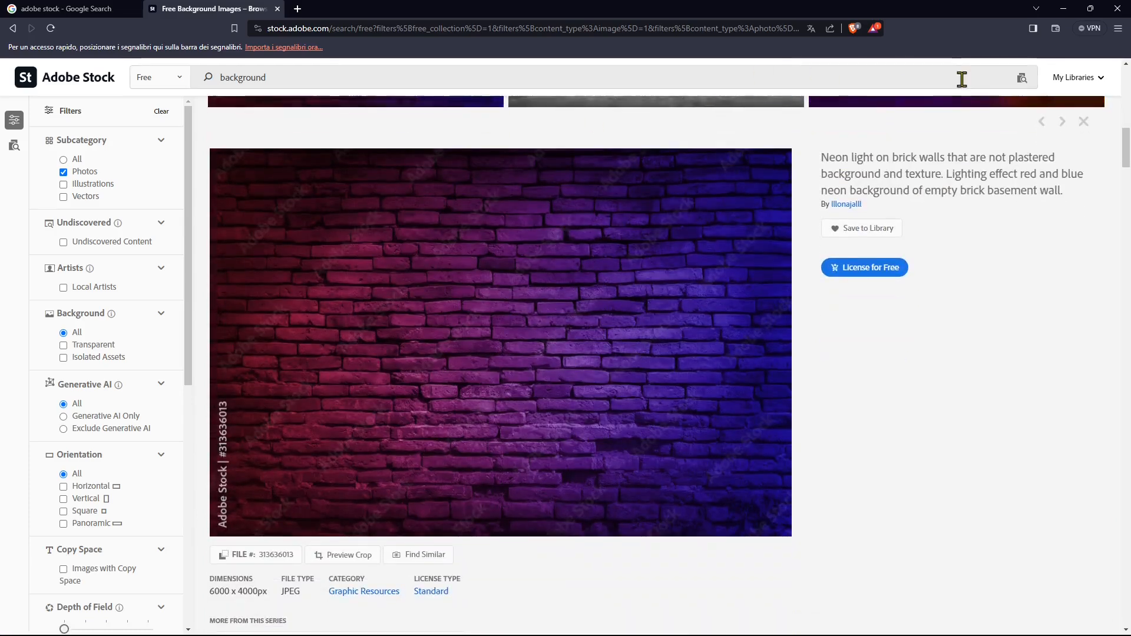
mouse_move(866, 319)
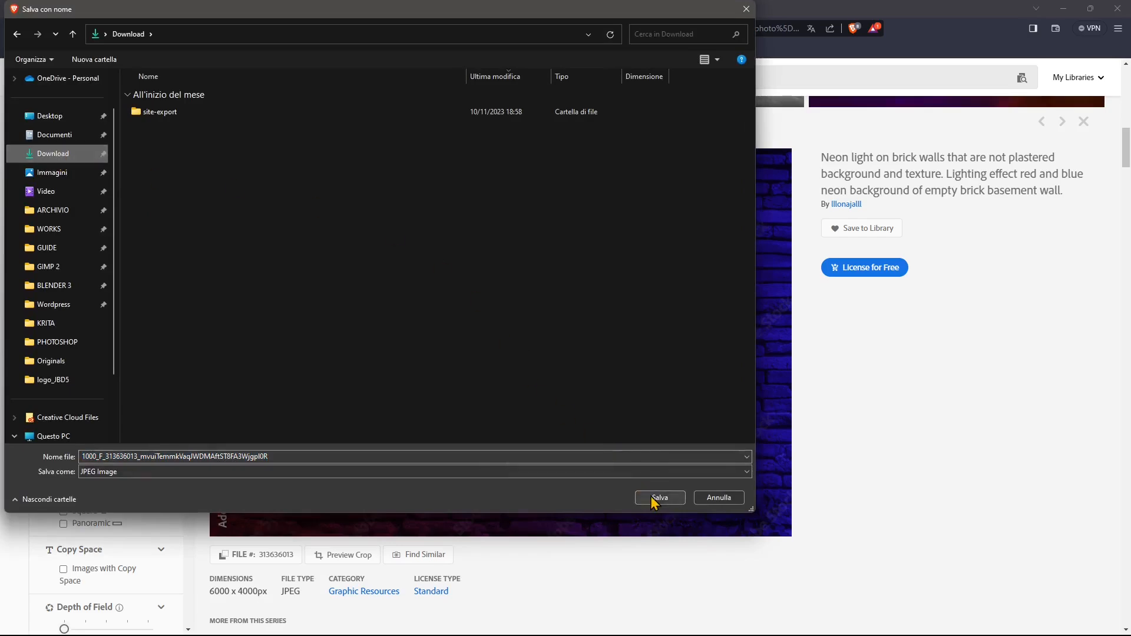
License the neon brick wall photo for free, save it to Downloads, and note its 6000 pixel width.
click(657, 498)
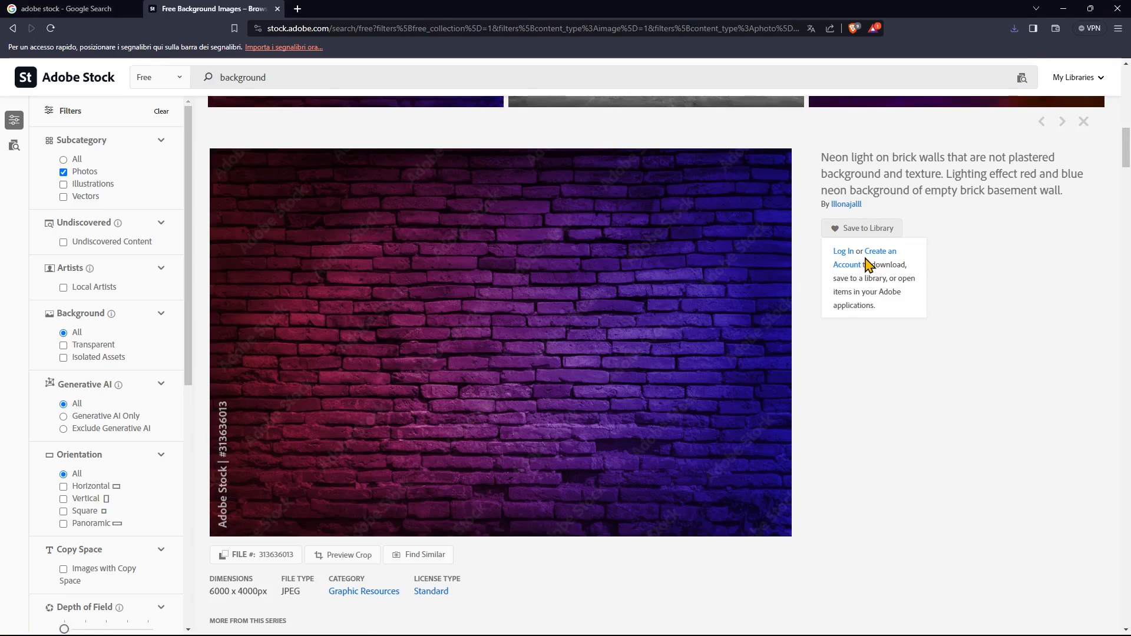
mouse_move(841, 260)
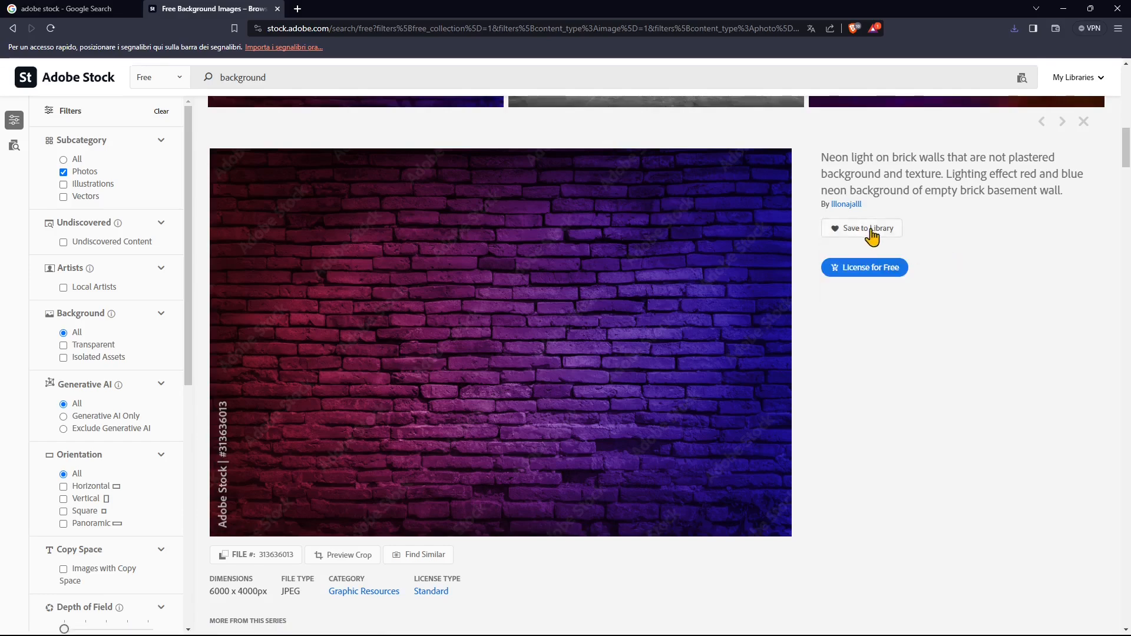
scroll(down, 3)
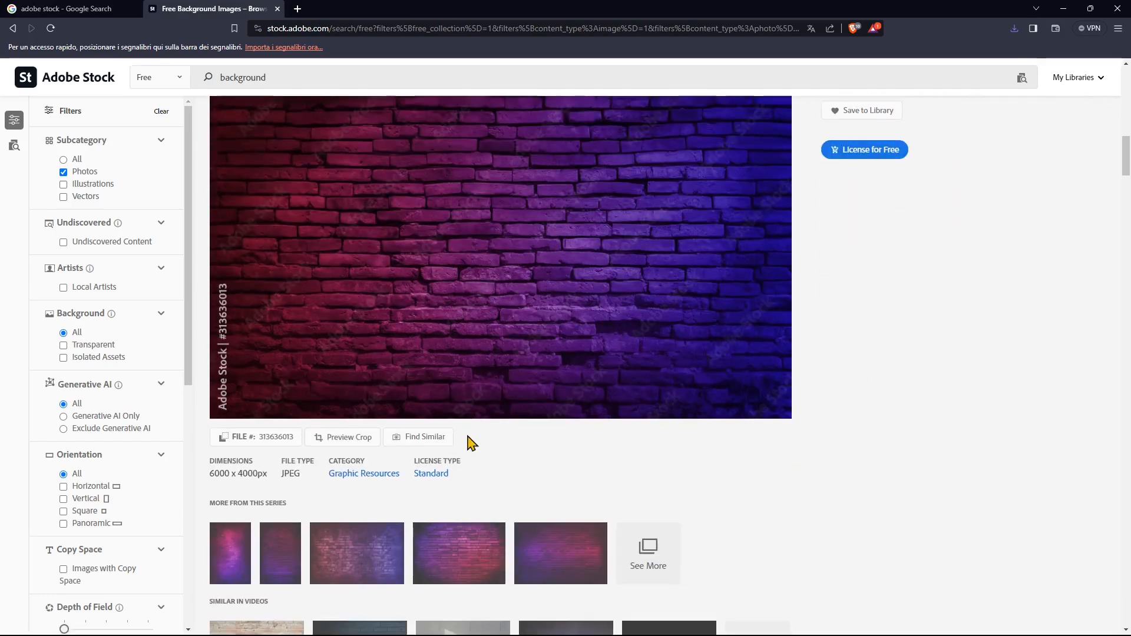
scroll(down, 3)
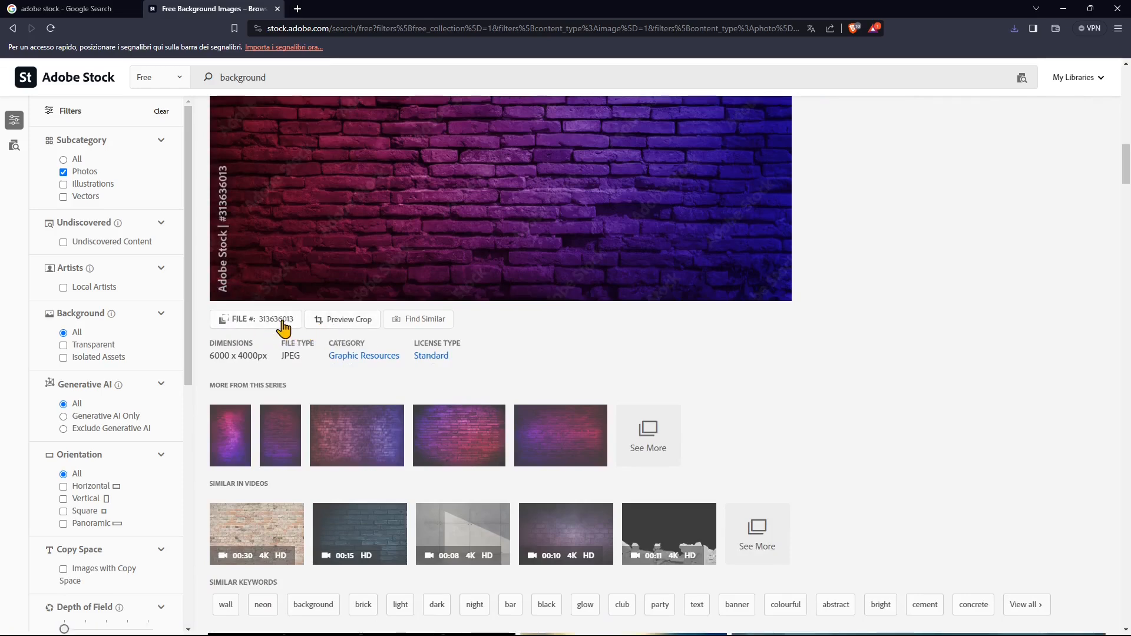
mouse_move(354, 401)
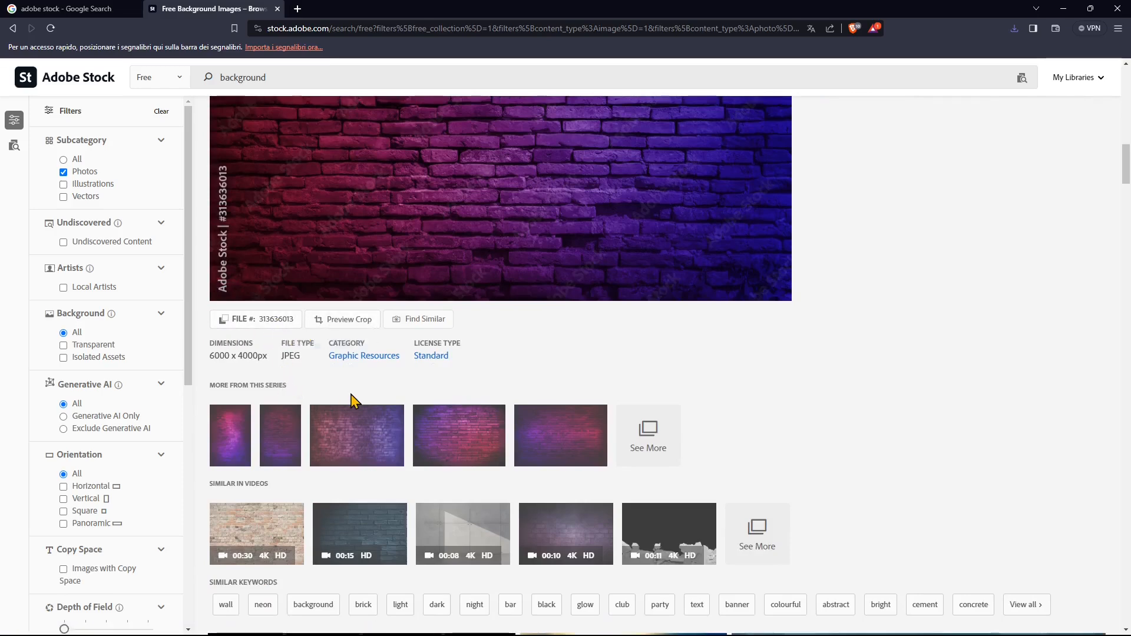
double_click(220, 355)
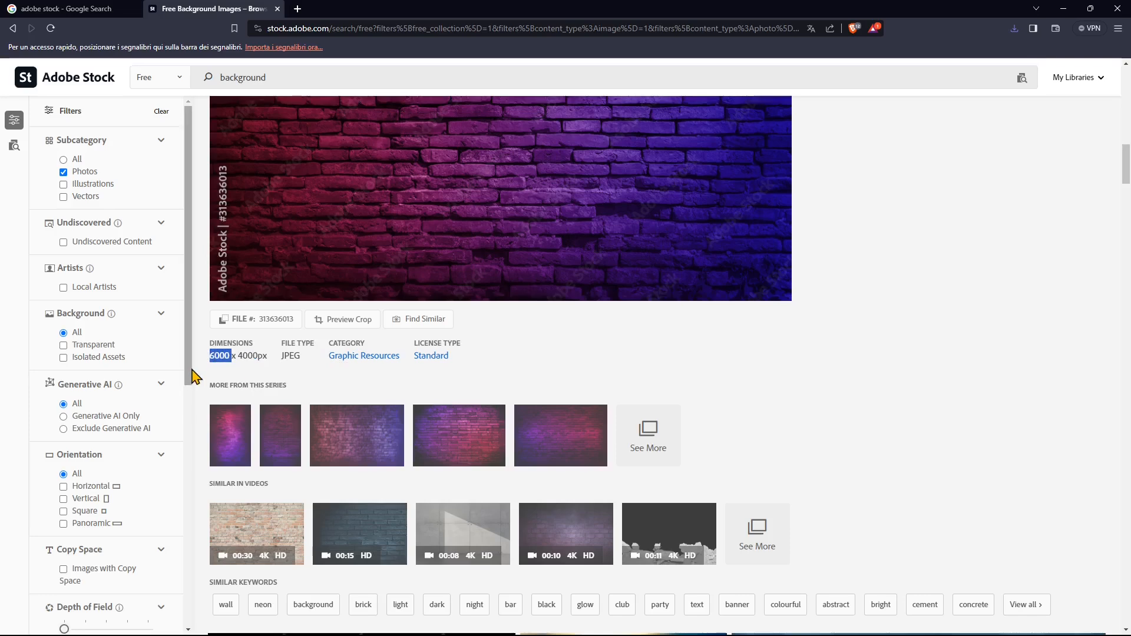
mouse_move(224, 370)
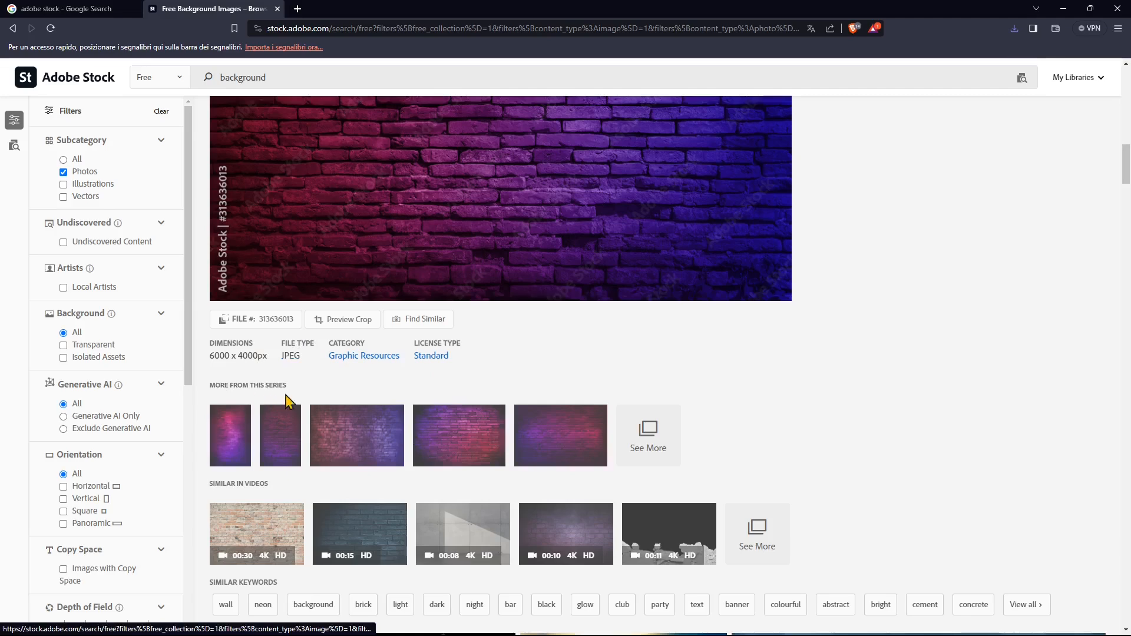
Review the photo's related series, similar videos and keywords.
scroll(down, 3)
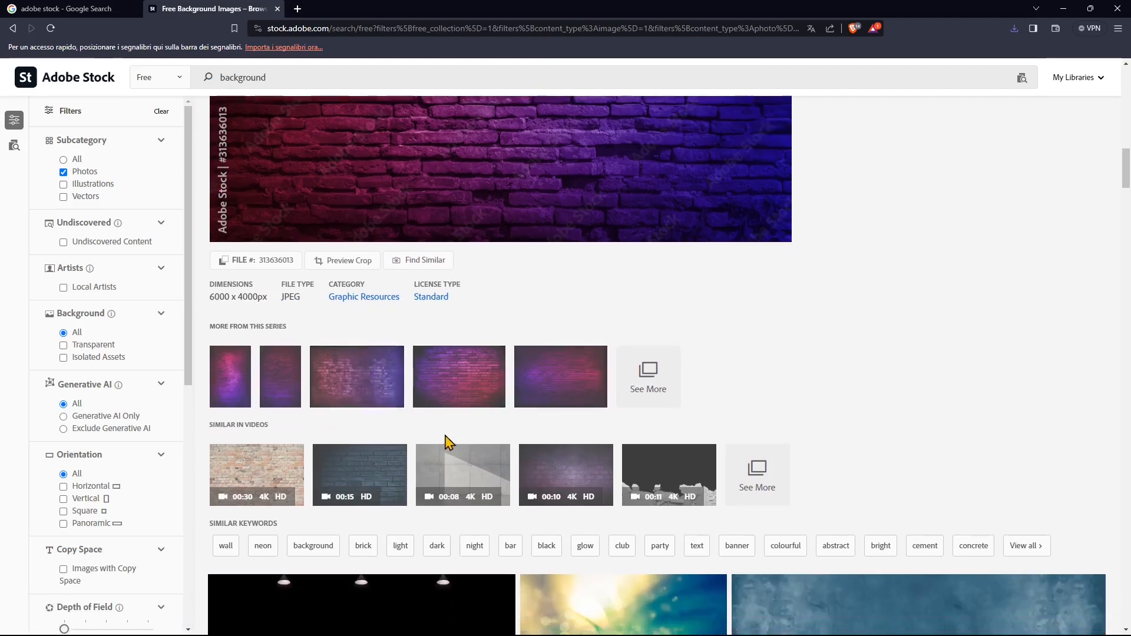
scroll(down, 3)
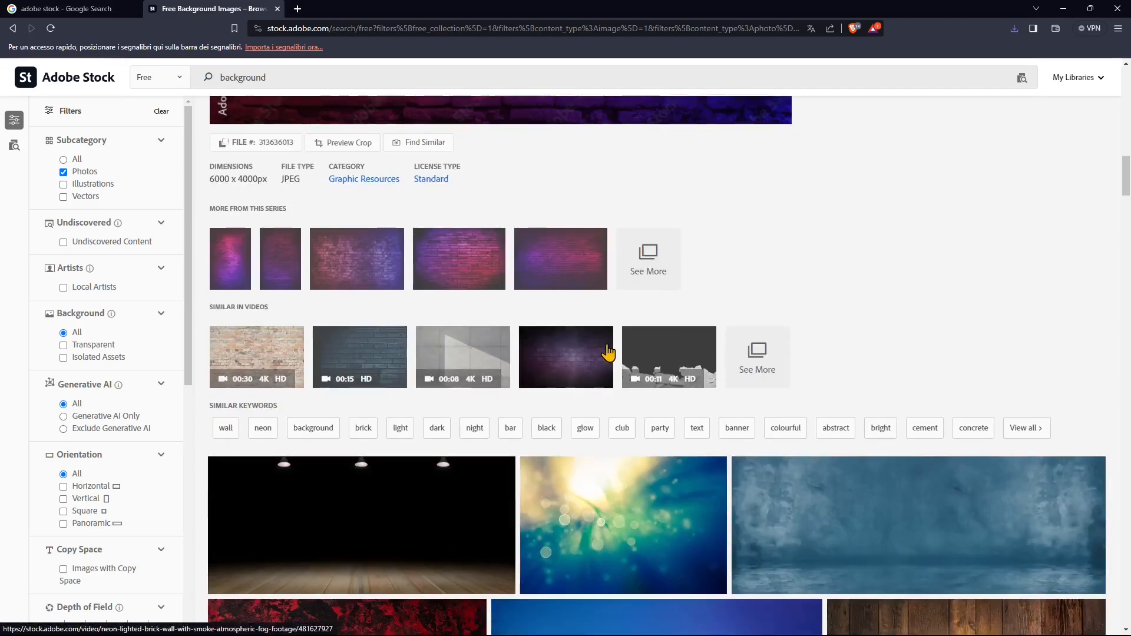
scroll(down, 3)
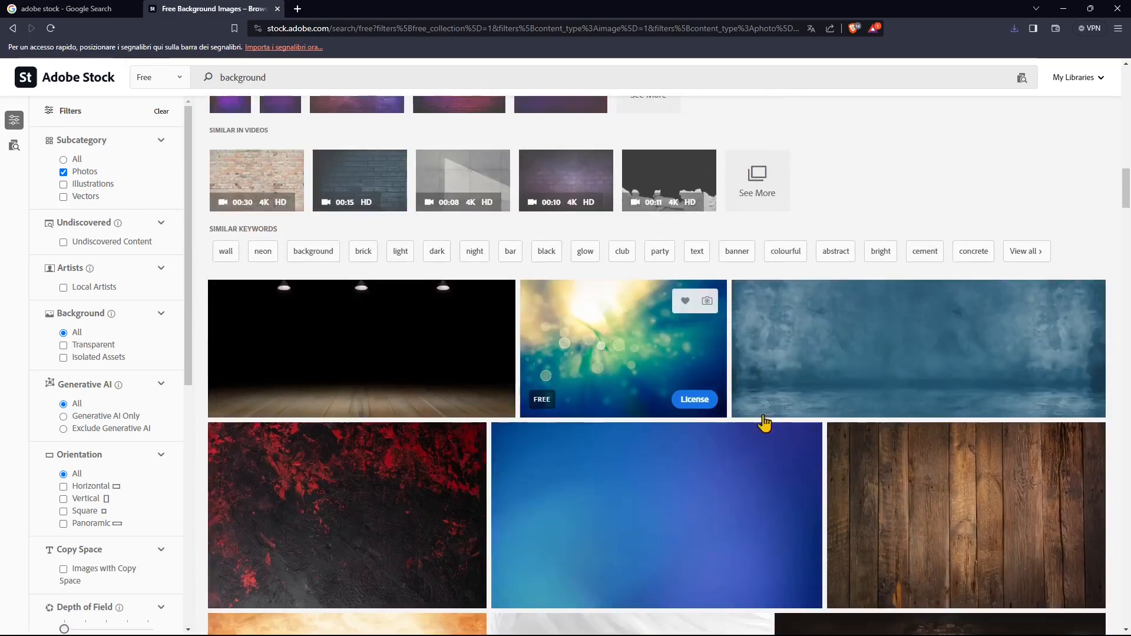
scroll(down, 3)
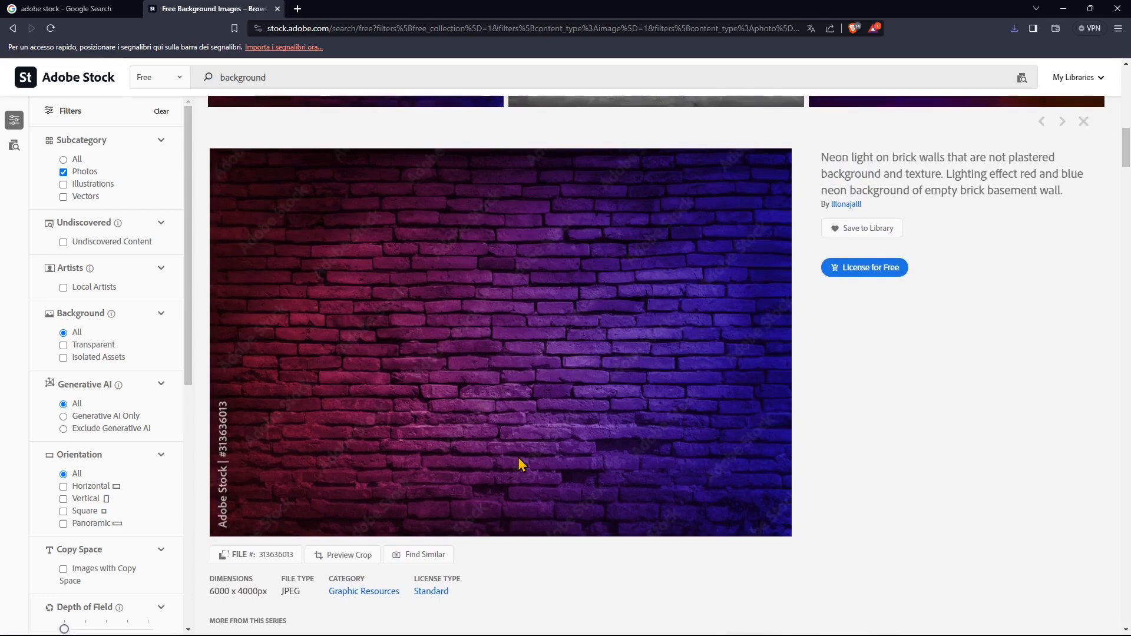
Find images similar to the neon brick wall photo by content.
scroll(down, 3)
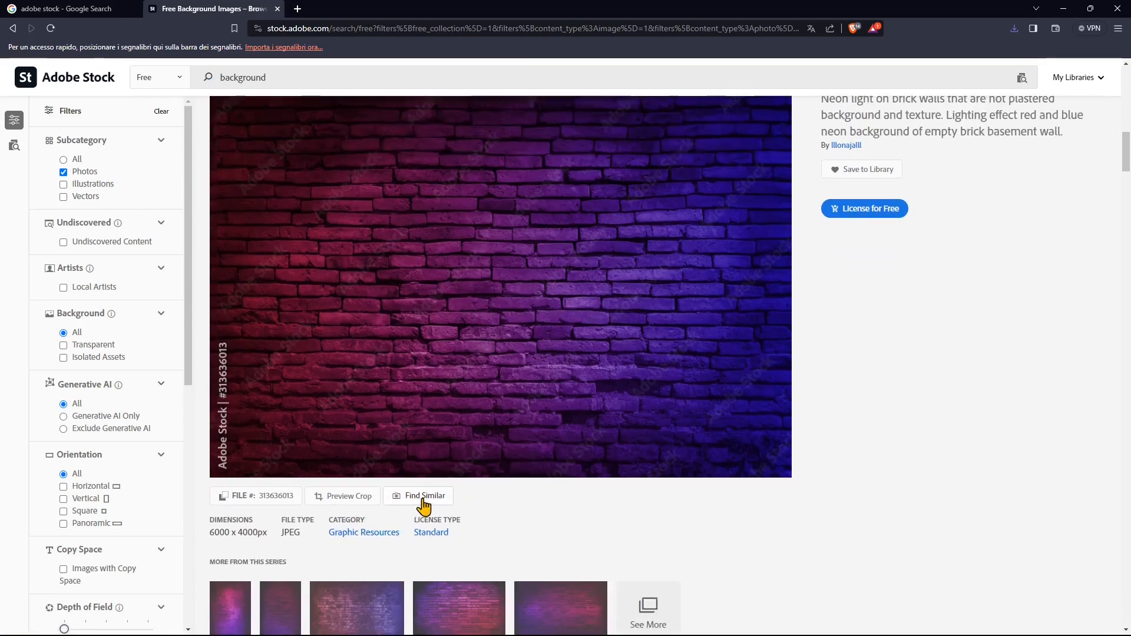
click(424, 496)
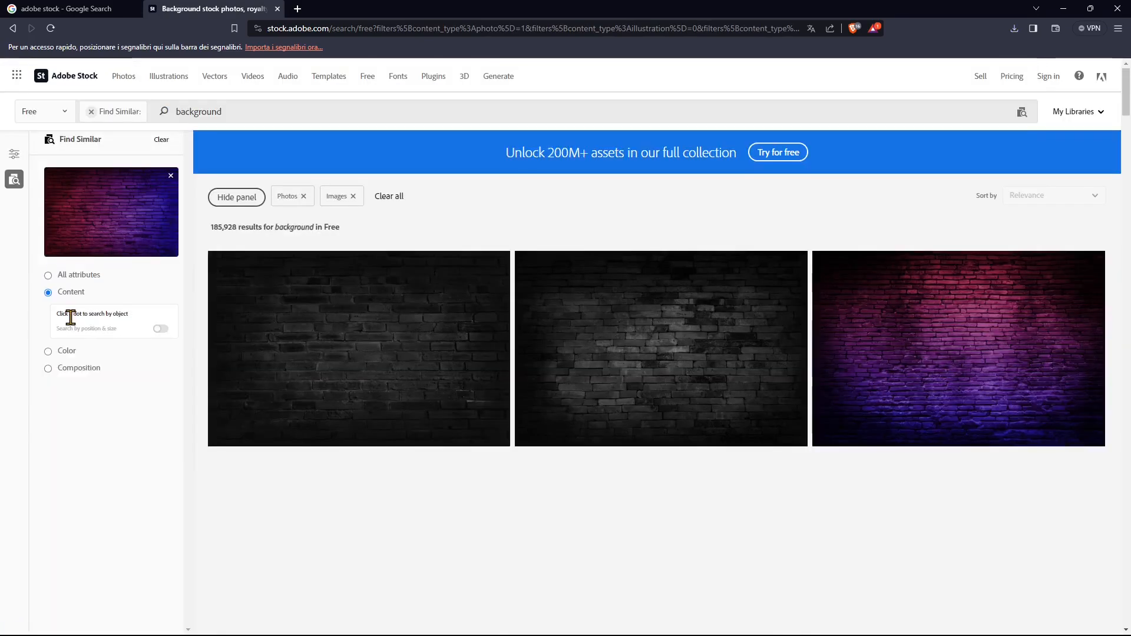
scroll(down, 3)
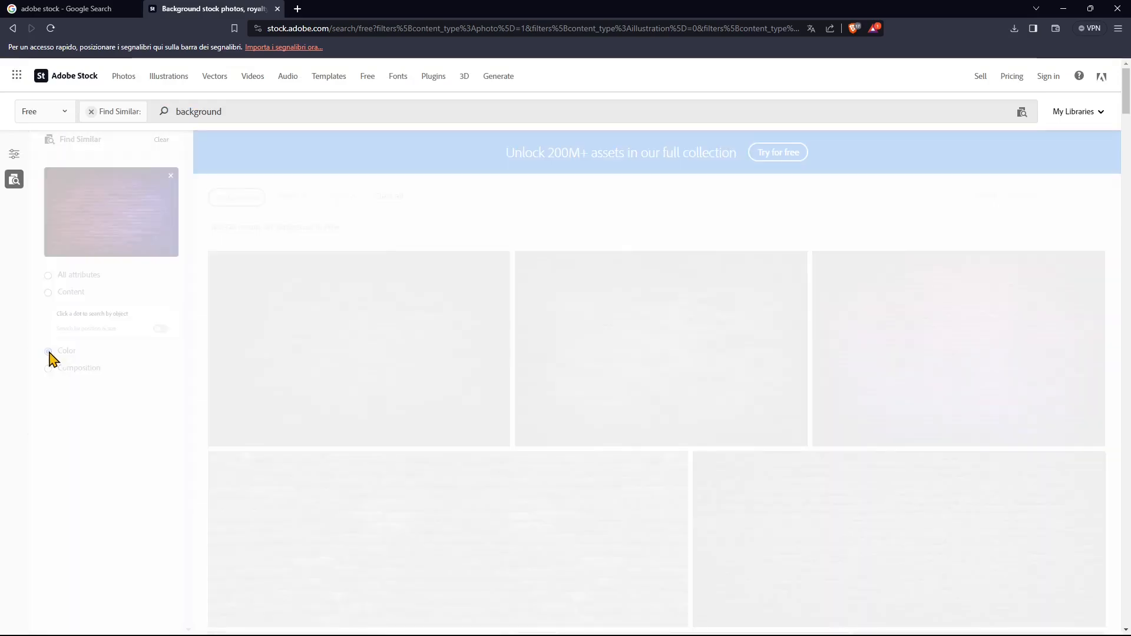
Match the similar images by colour and composition instead and review the results.
click(47, 323)
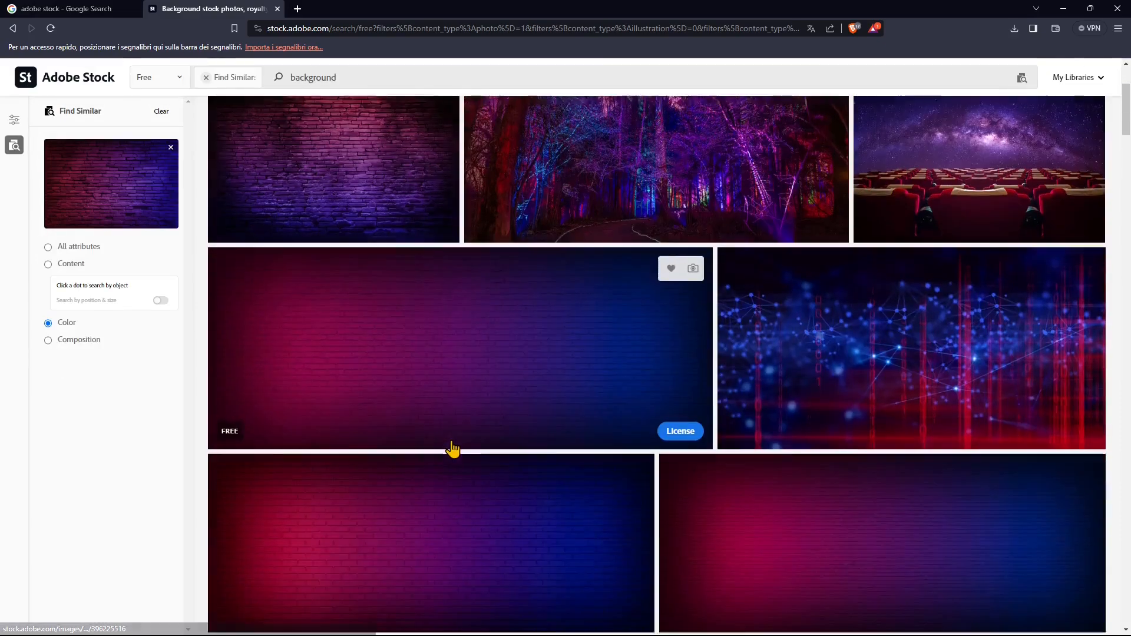
scroll(down, 3)
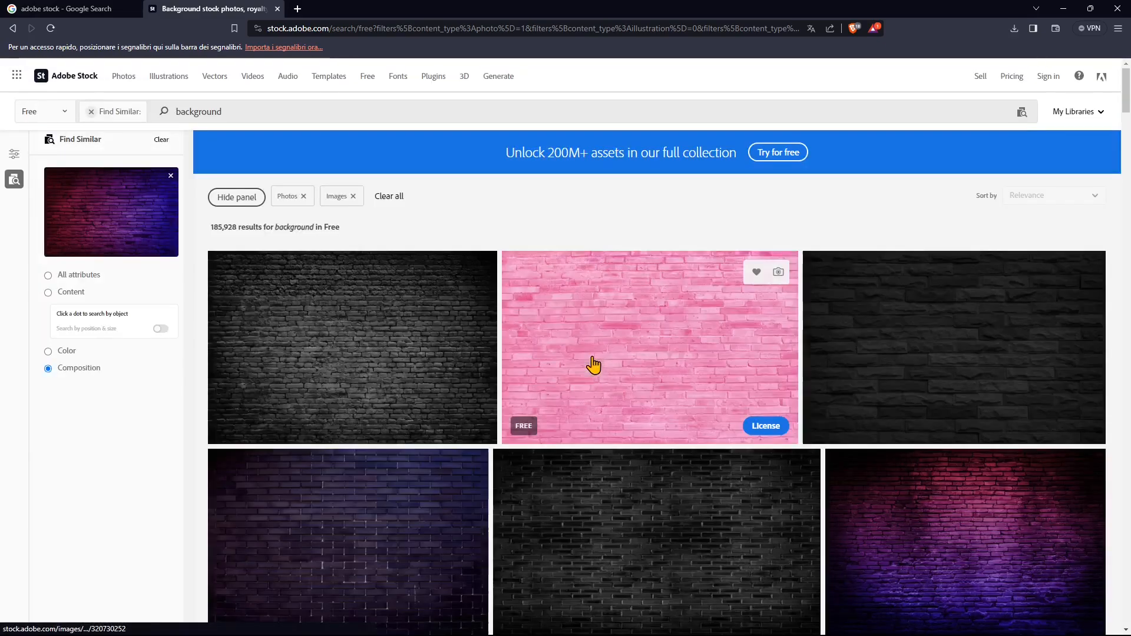
scroll(down, 3)
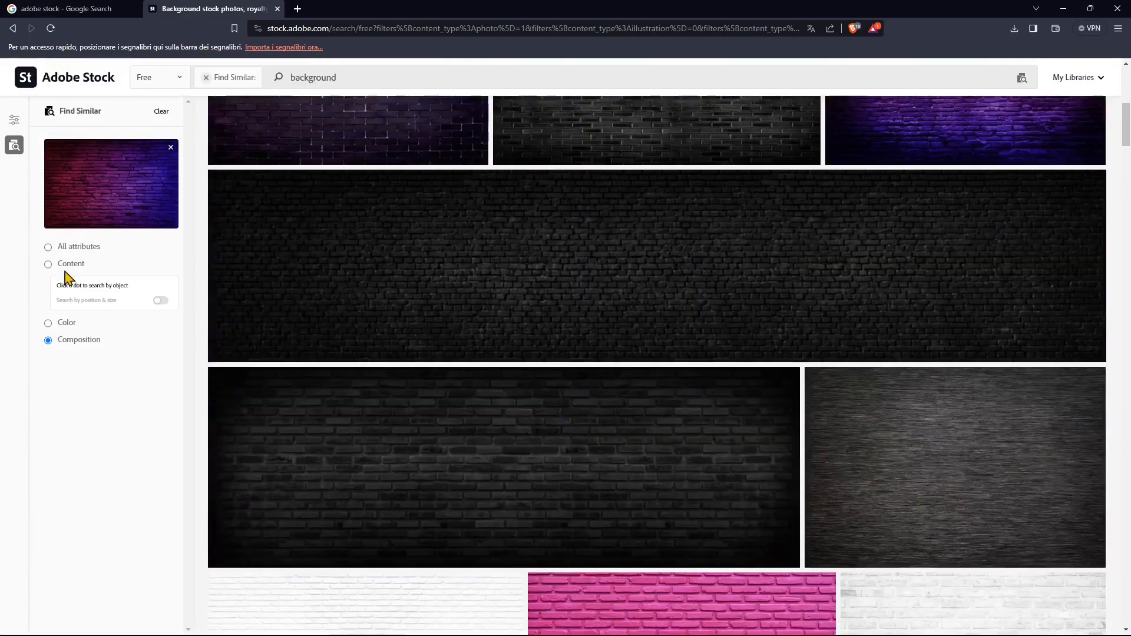
scroll(down, 3)
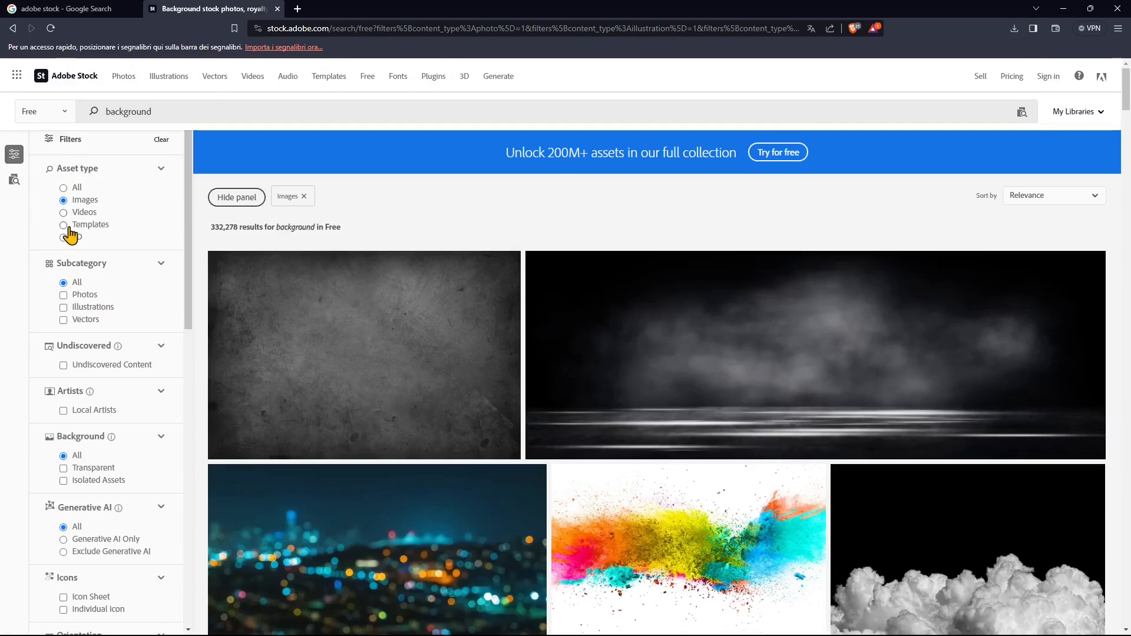
Try the Videos filter on the free backgrounds, then switch back to Images.
click(63, 212)
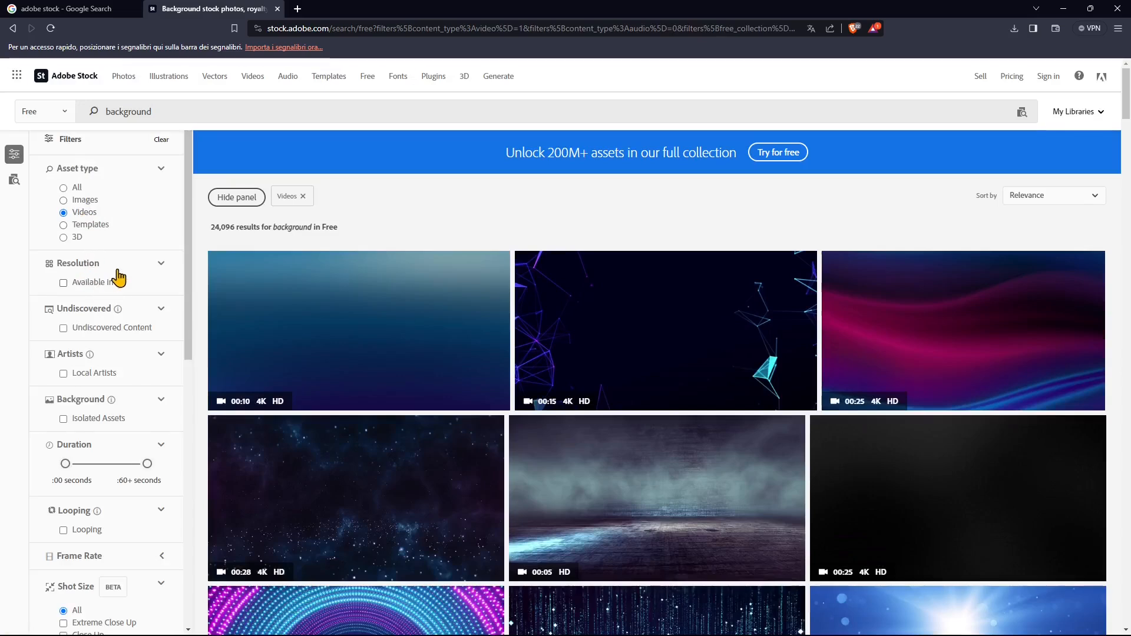
scroll(down, 3)
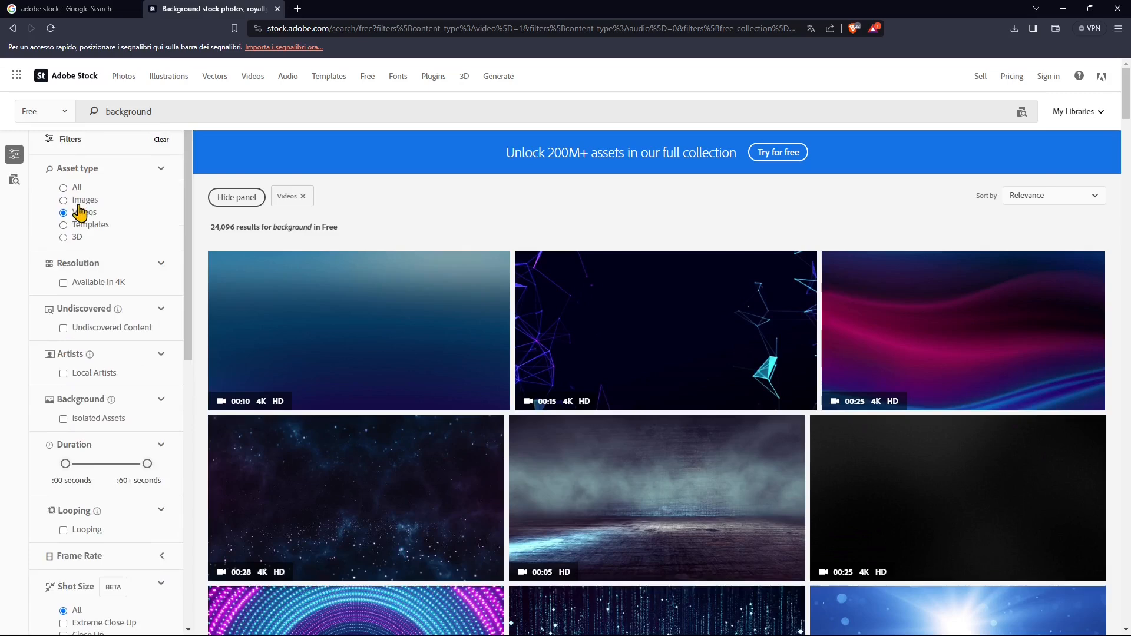
click(64, 200)
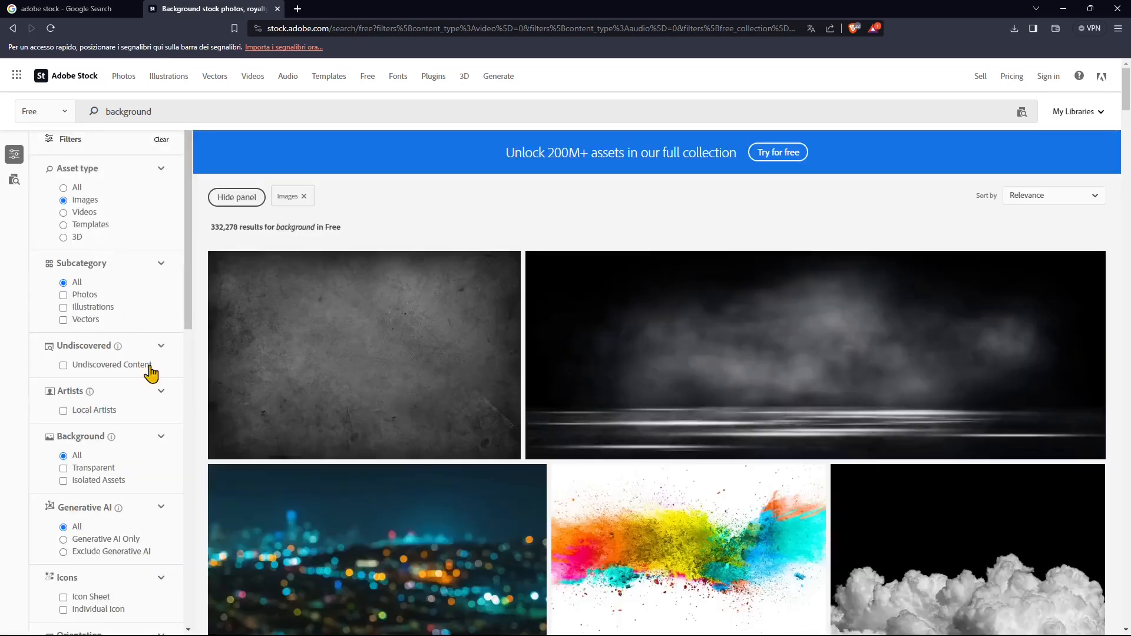
scroll(down, 3)
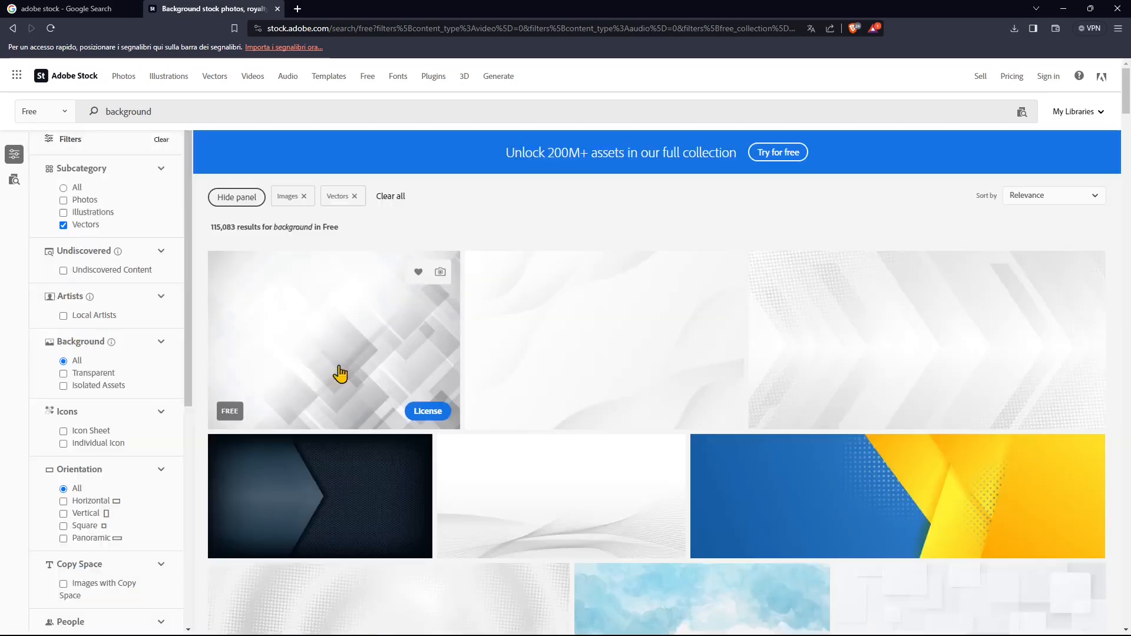
Add Vectors, Transparent and Include people filters and pick the red colour #AD2D2D.
scroll(down, 3)
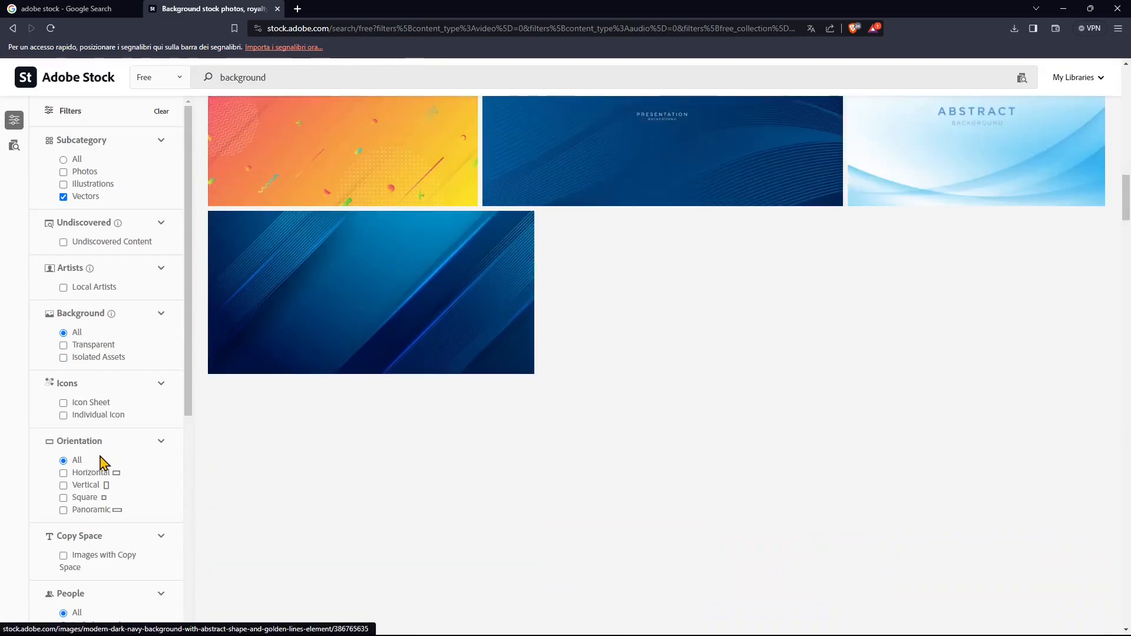
scroll(down, 3)
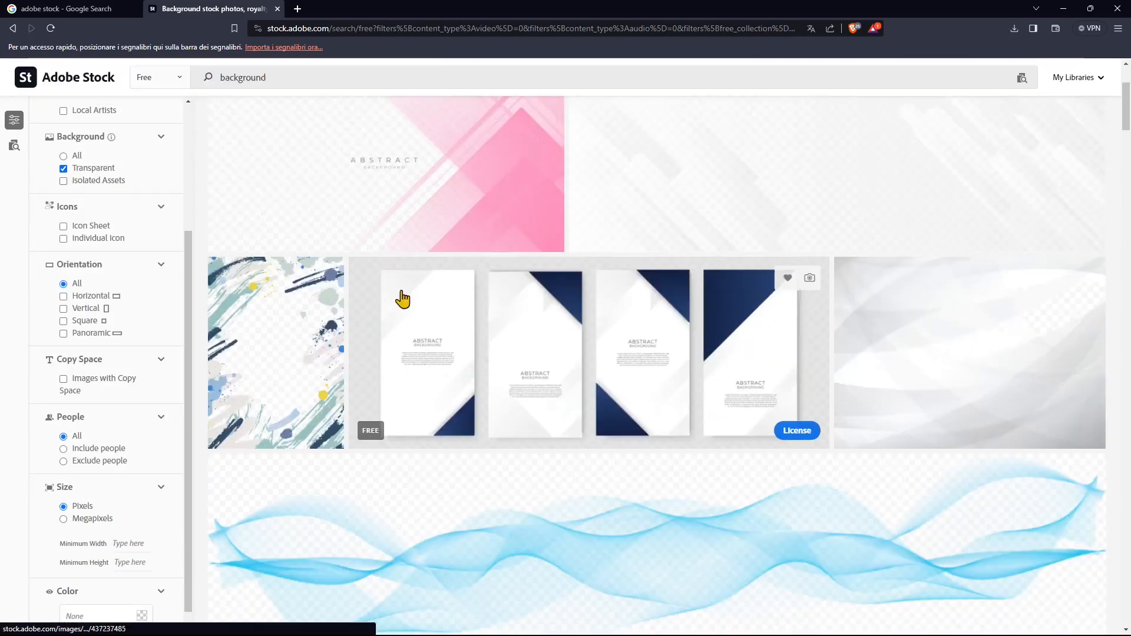
scroll(down, 3)
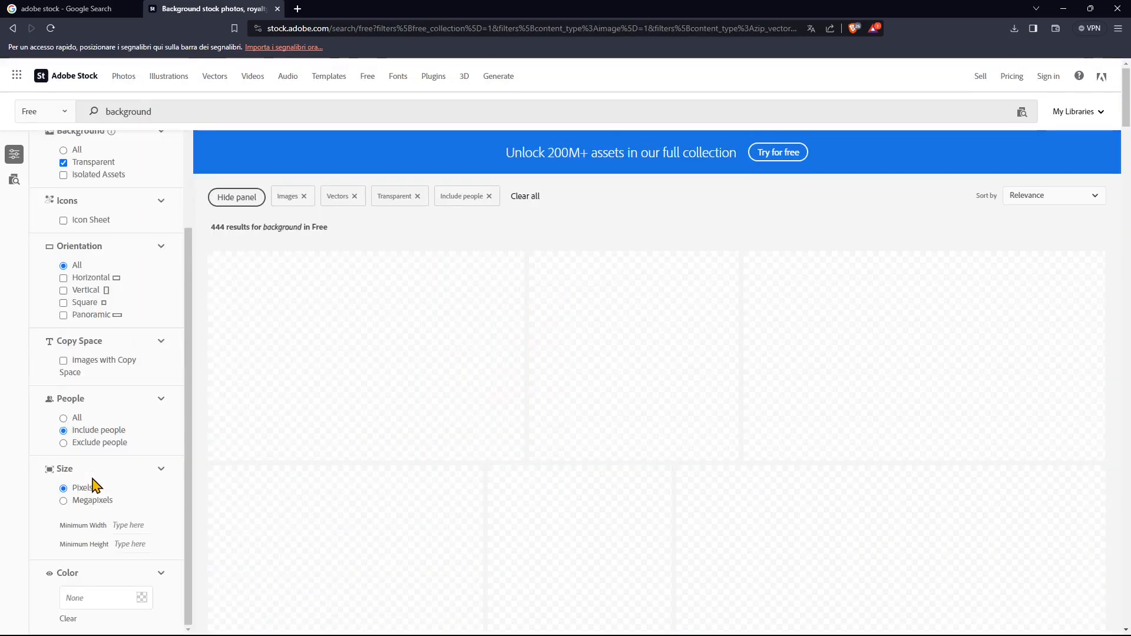
scroll(down, 3)
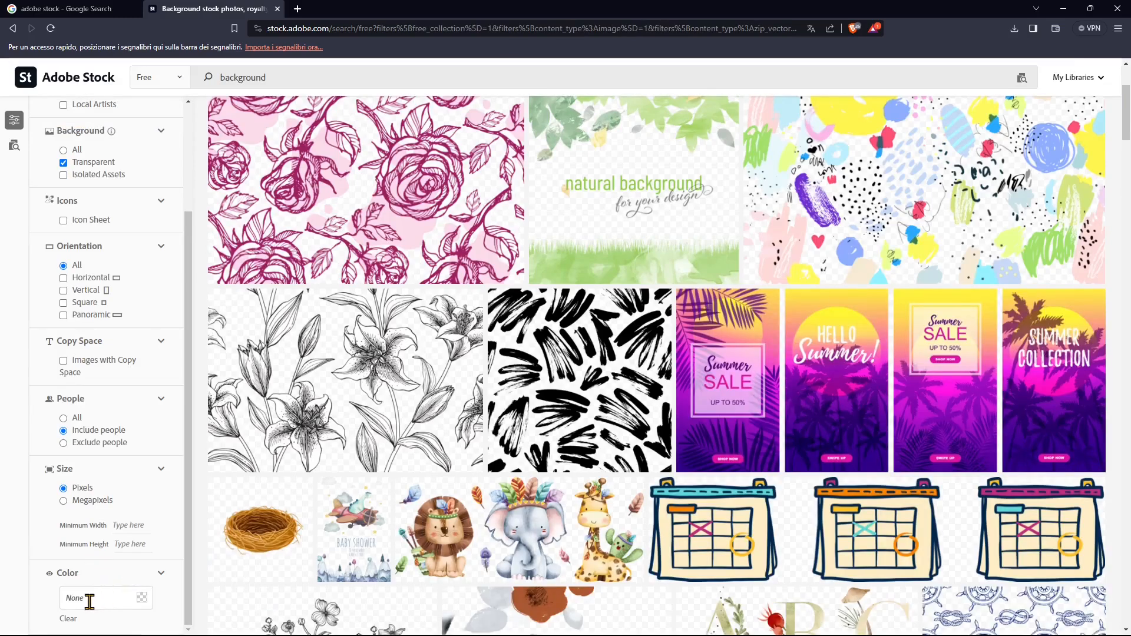
click(141, 597)
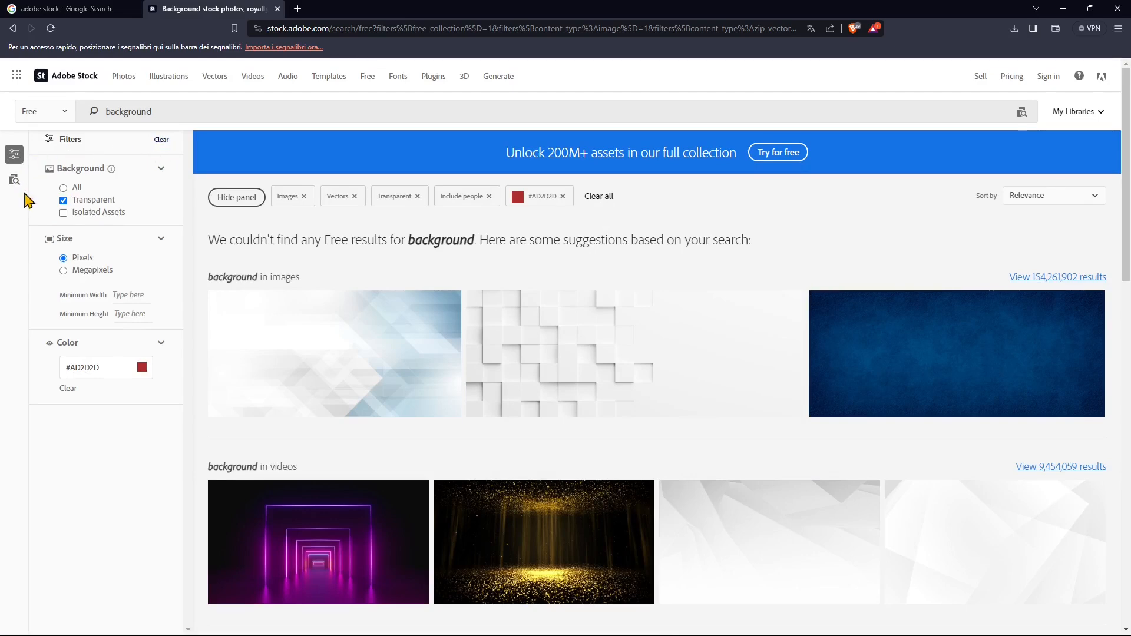
Show the Find Similar upload dialog for a reference file, then close it without uploading.
click(14, 180)
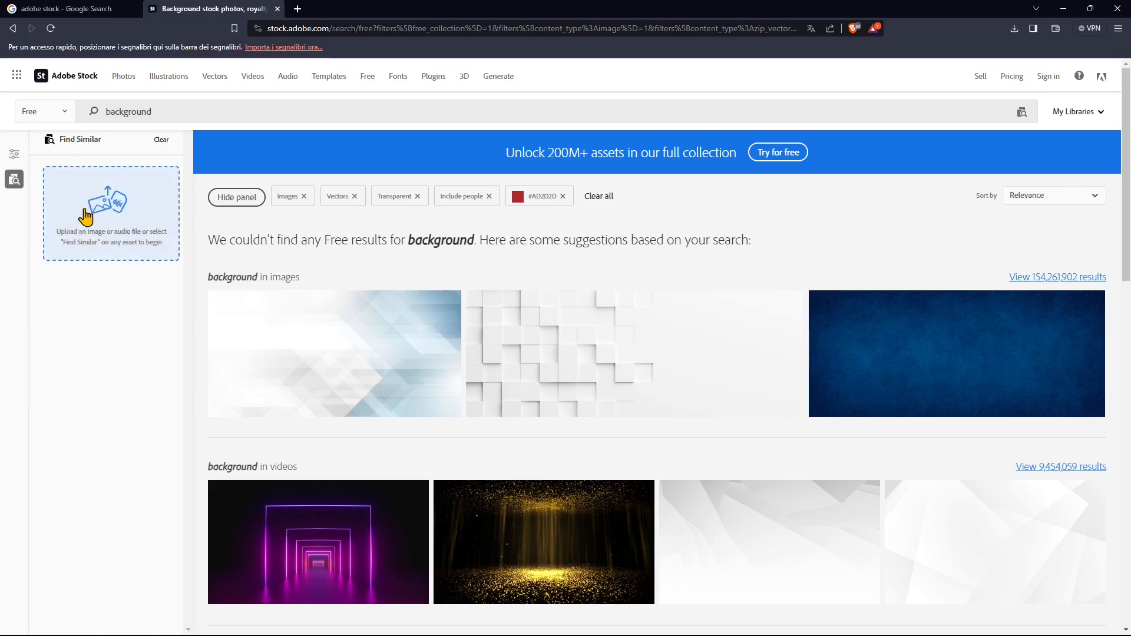
click(111, 210)
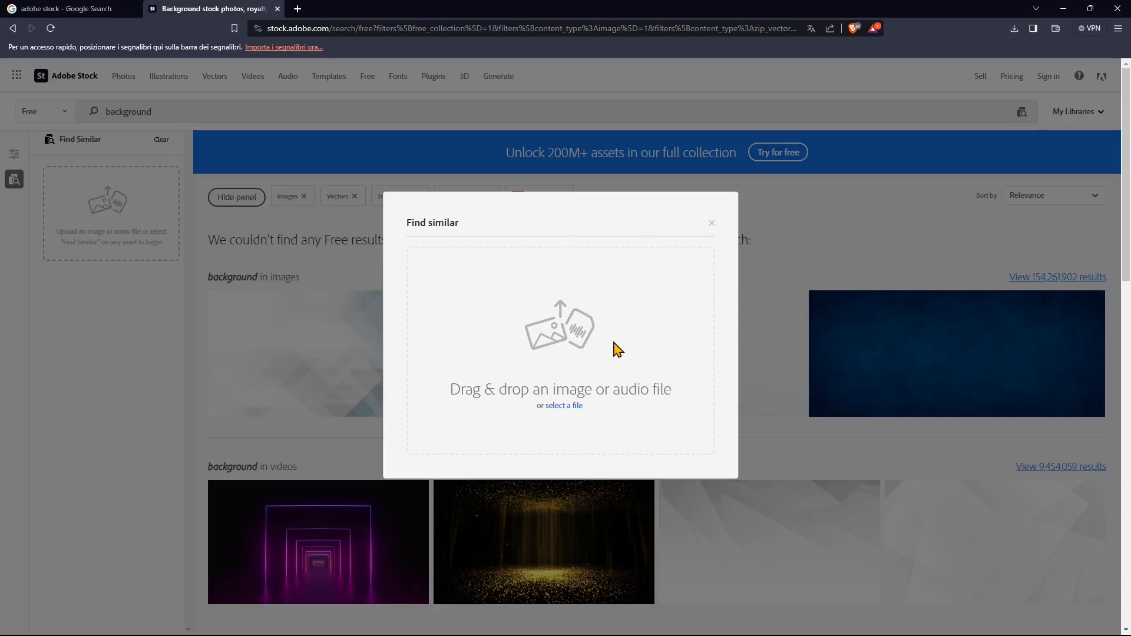
mouse_move(580, 375)
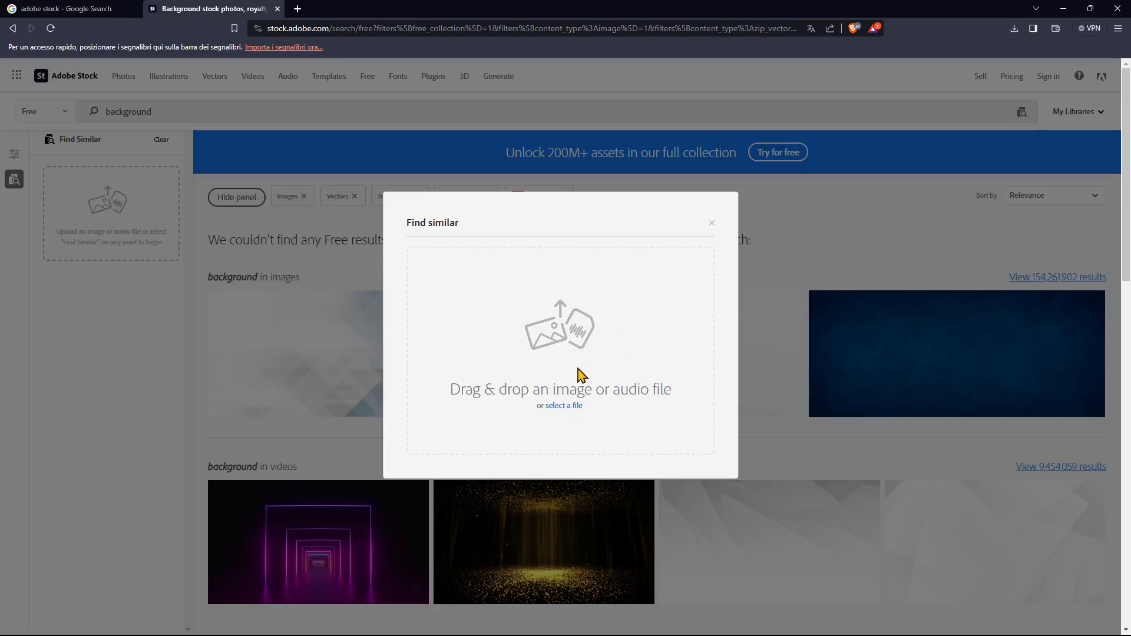
mouse_move(570, 411)
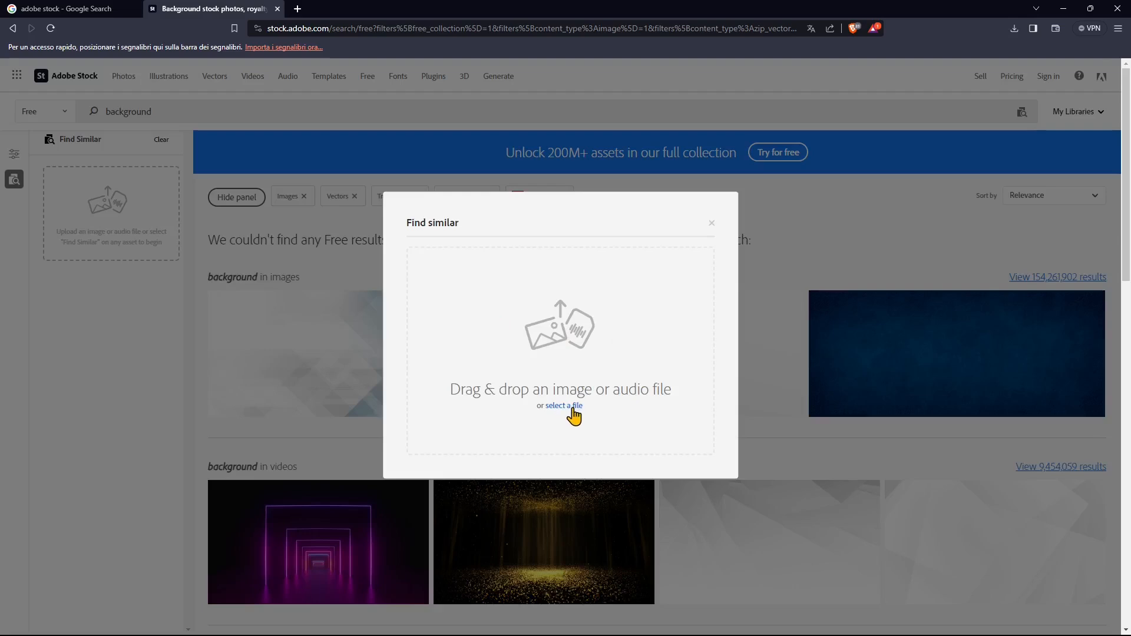
mouse_move(540, 325)
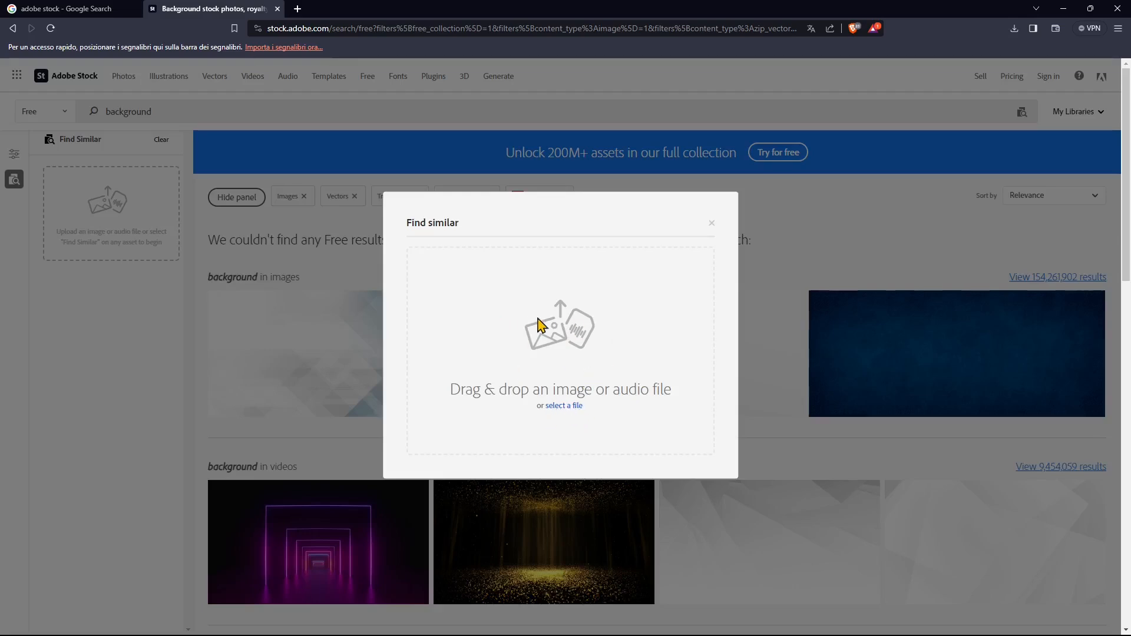
mouse_move(545, 369)
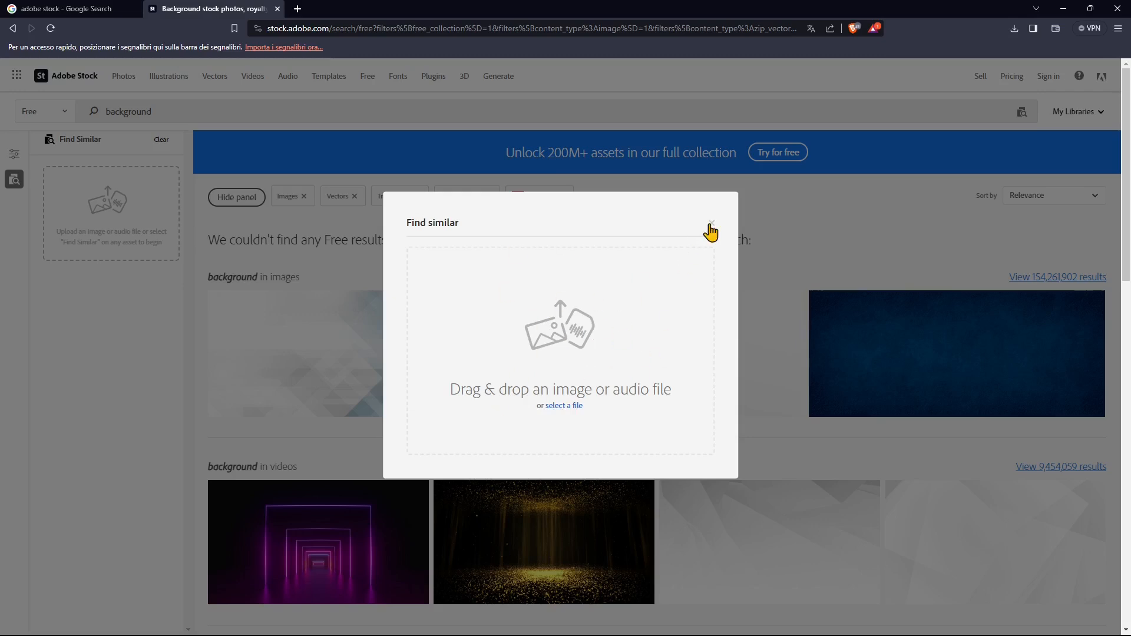
click(711, 226)
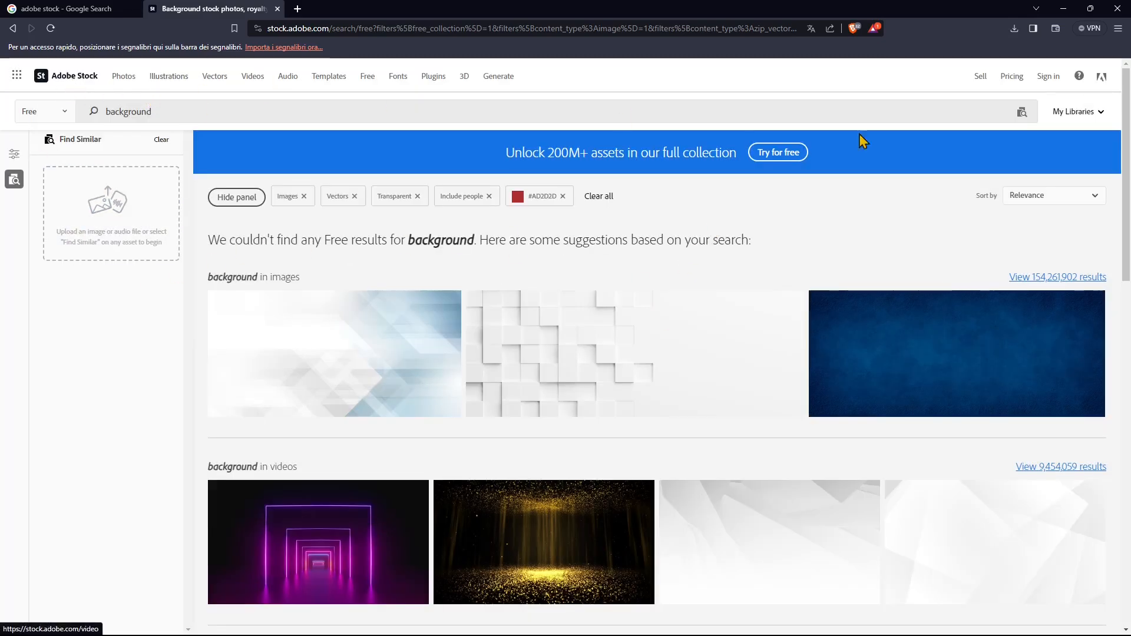
mouse_move(304, 79)
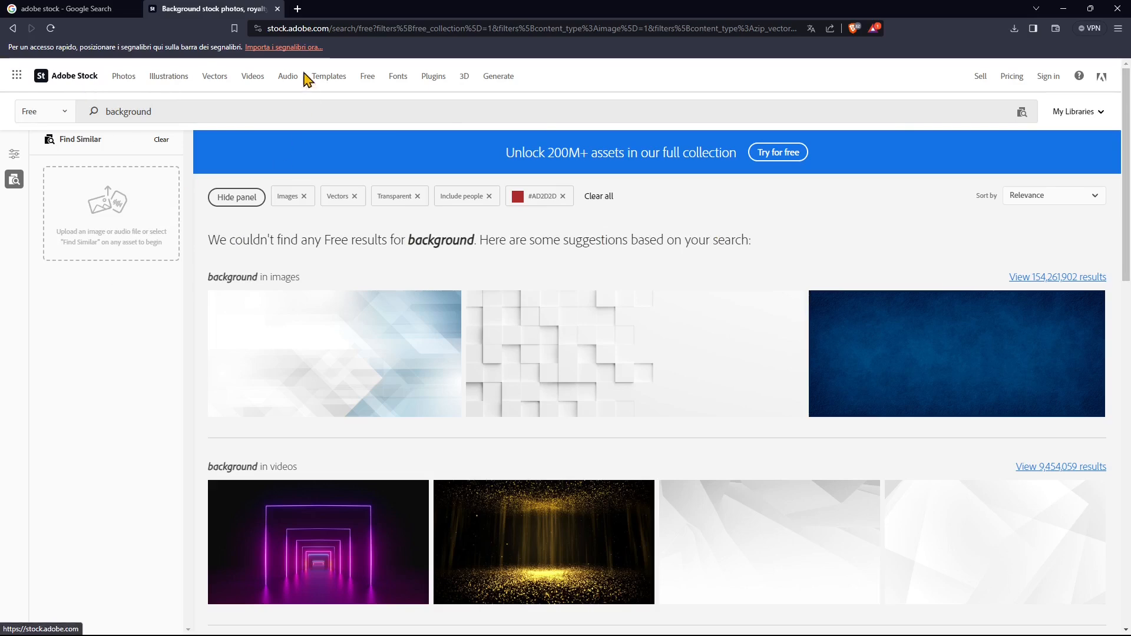
mouse_move(305, 105)
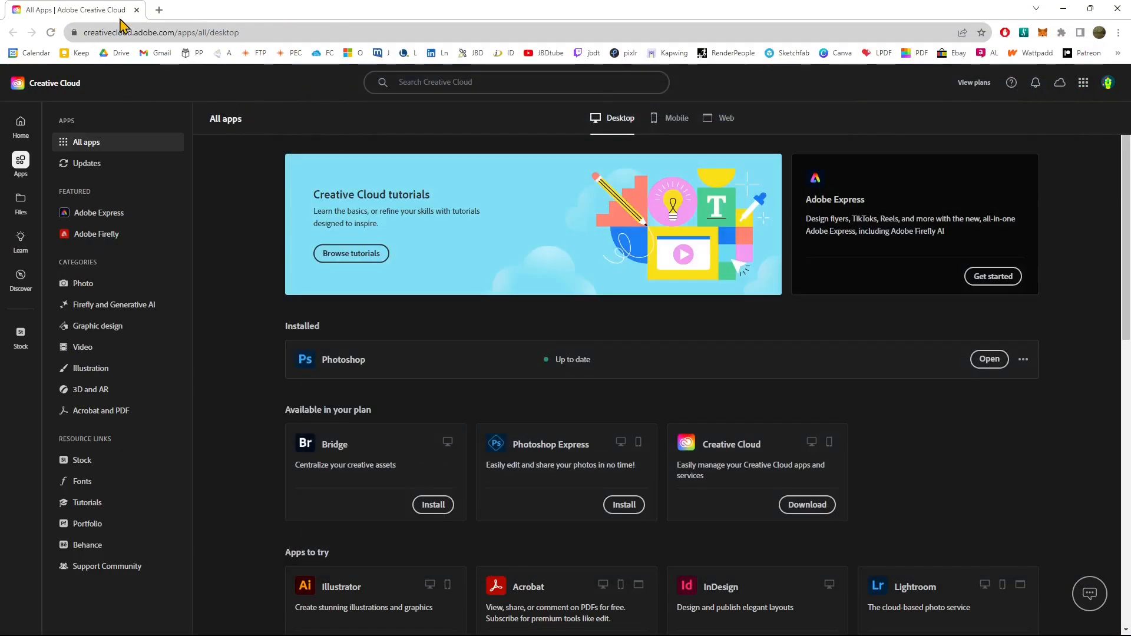
mouse_move(72, 22)
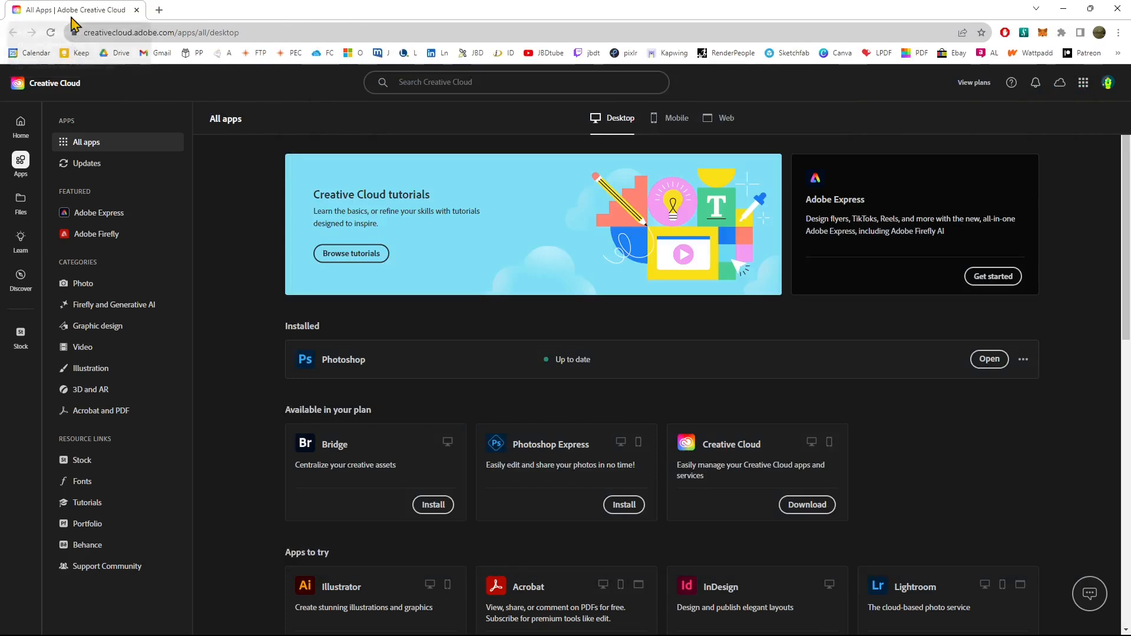
mouse_move(86, 9)
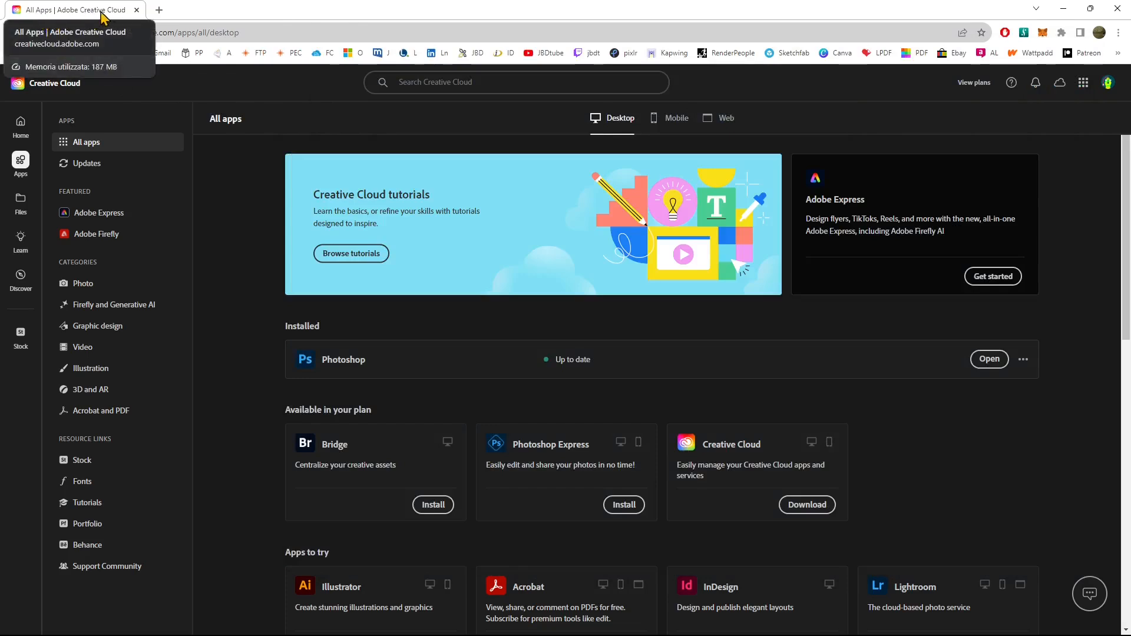
mouse_move(562, 322)
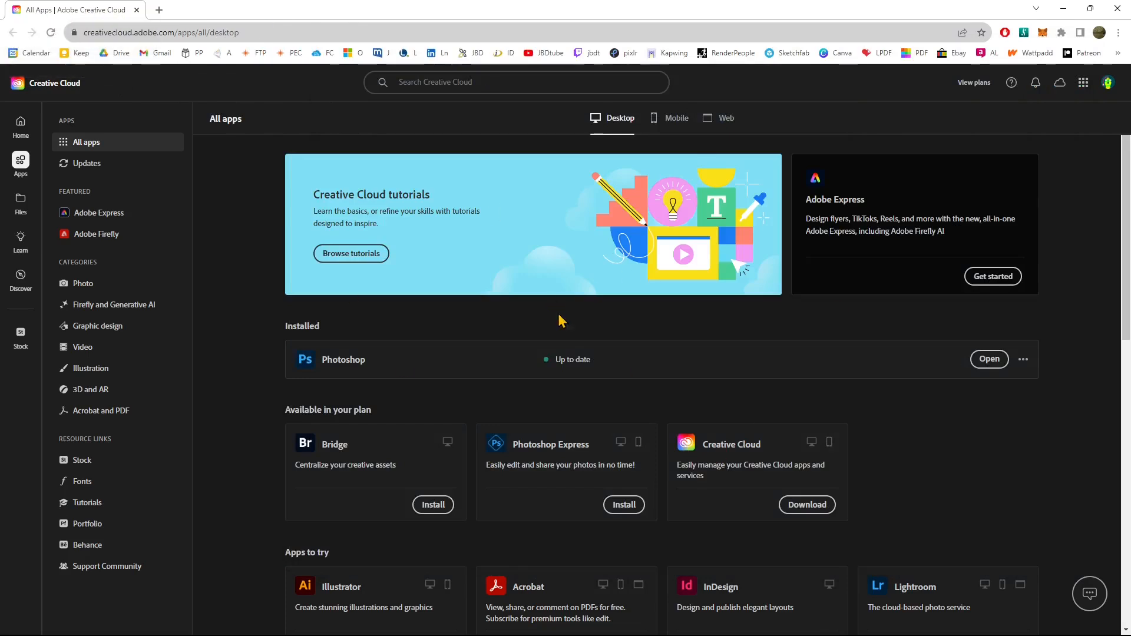
mouse_move(581, 318)
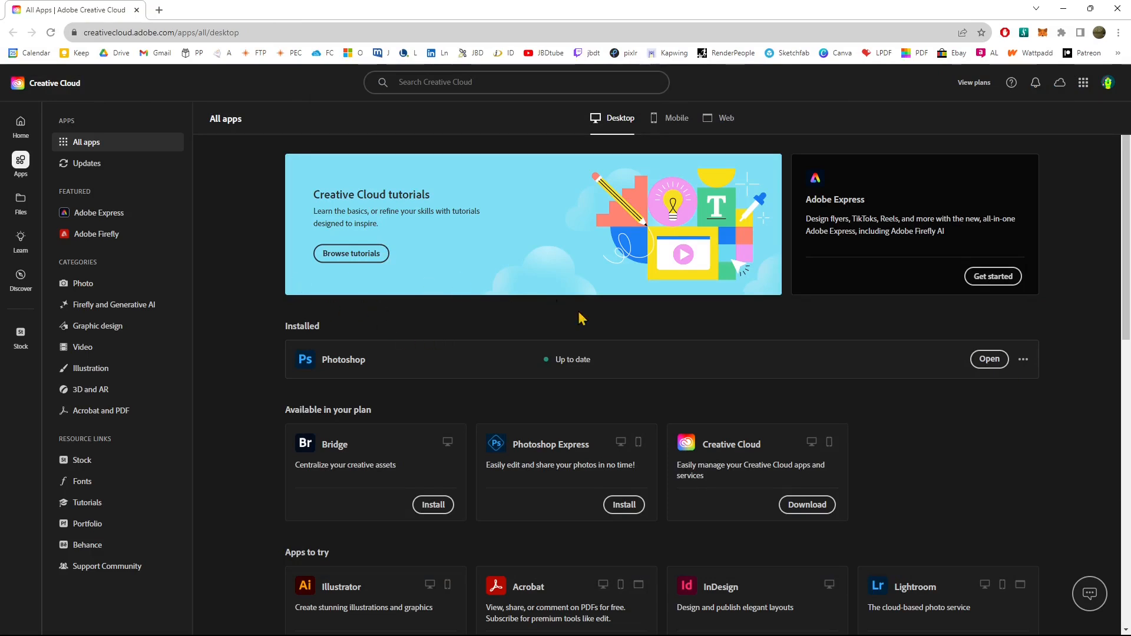
mouse_move(1109, 95)
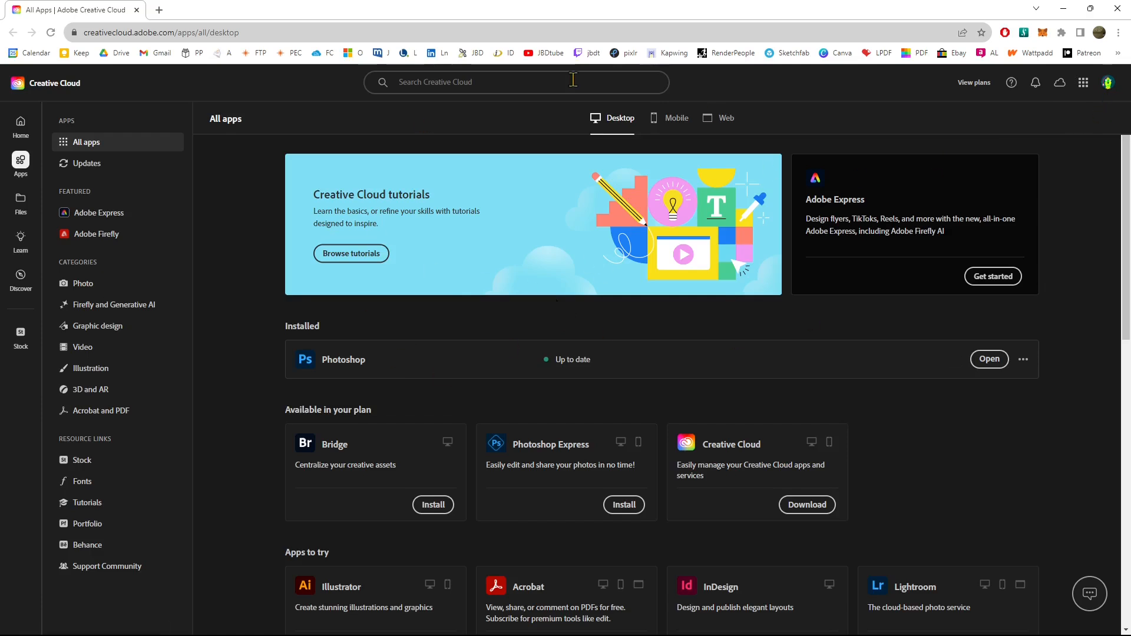
mouse_move(457, 201)
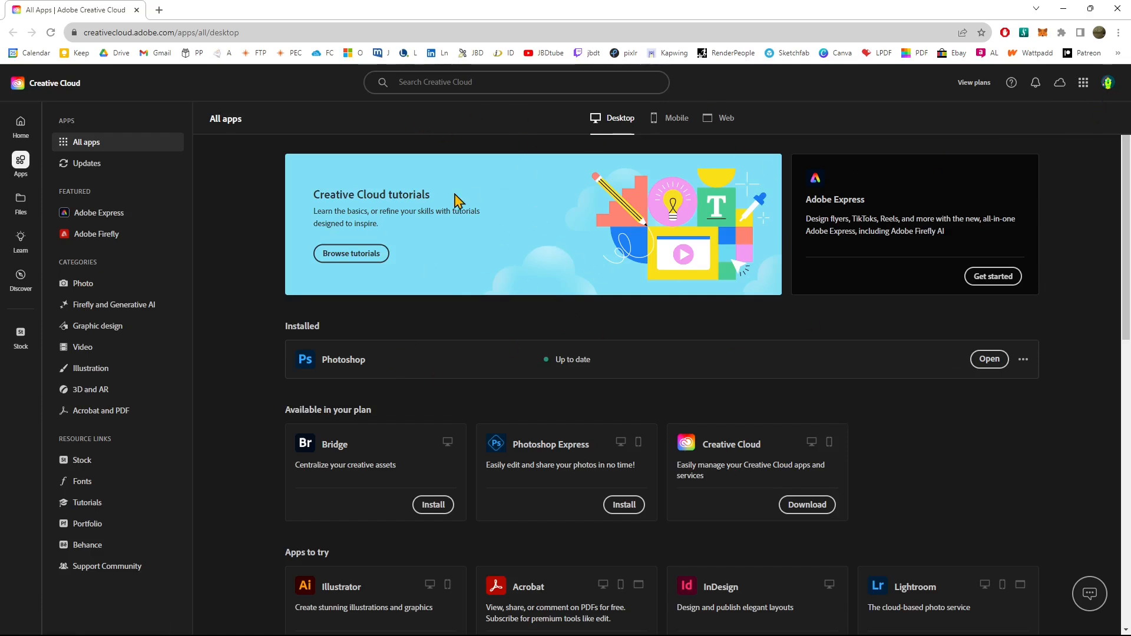
mouse_move(602, 144)
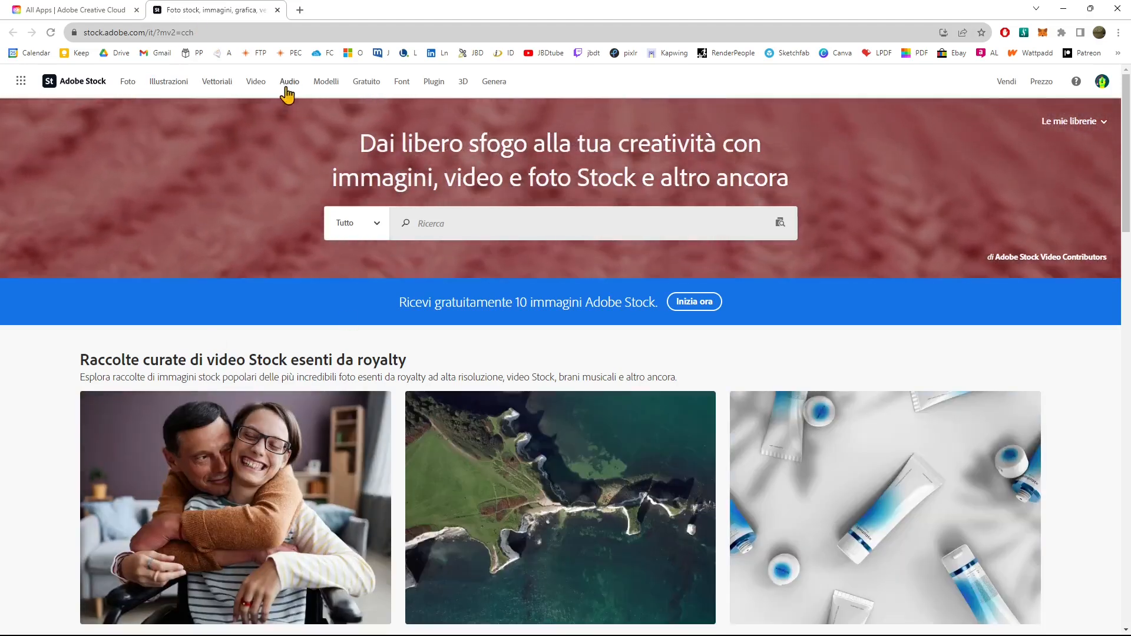
Search Adobe Stock for christmas and pick the 'santa claus' suggestion.
scroll(down, 3)
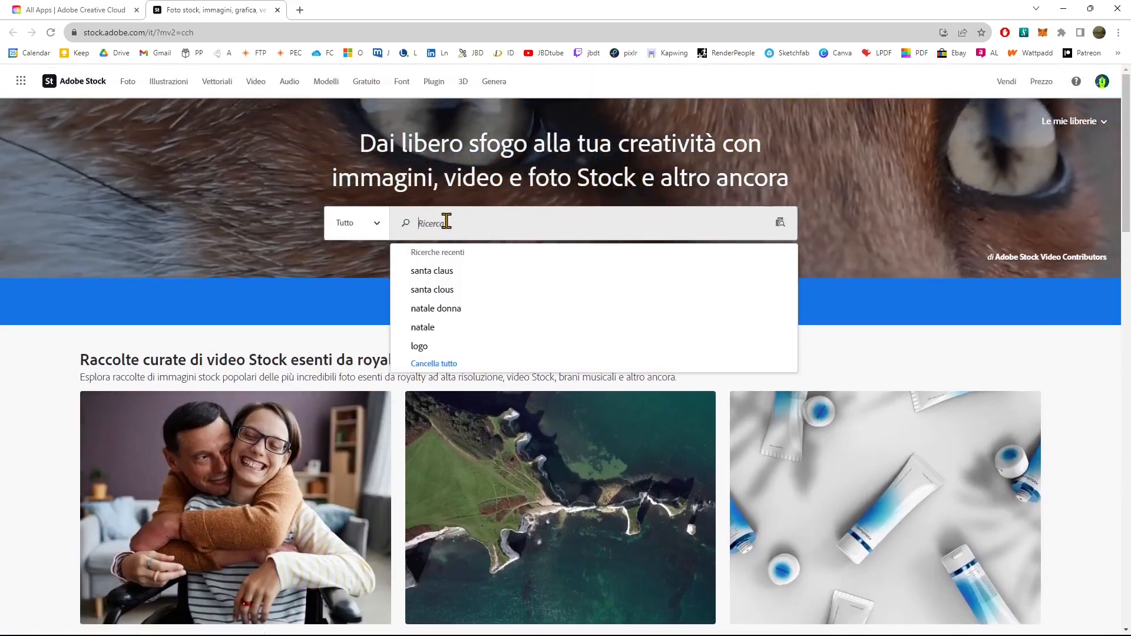
text(chrus)
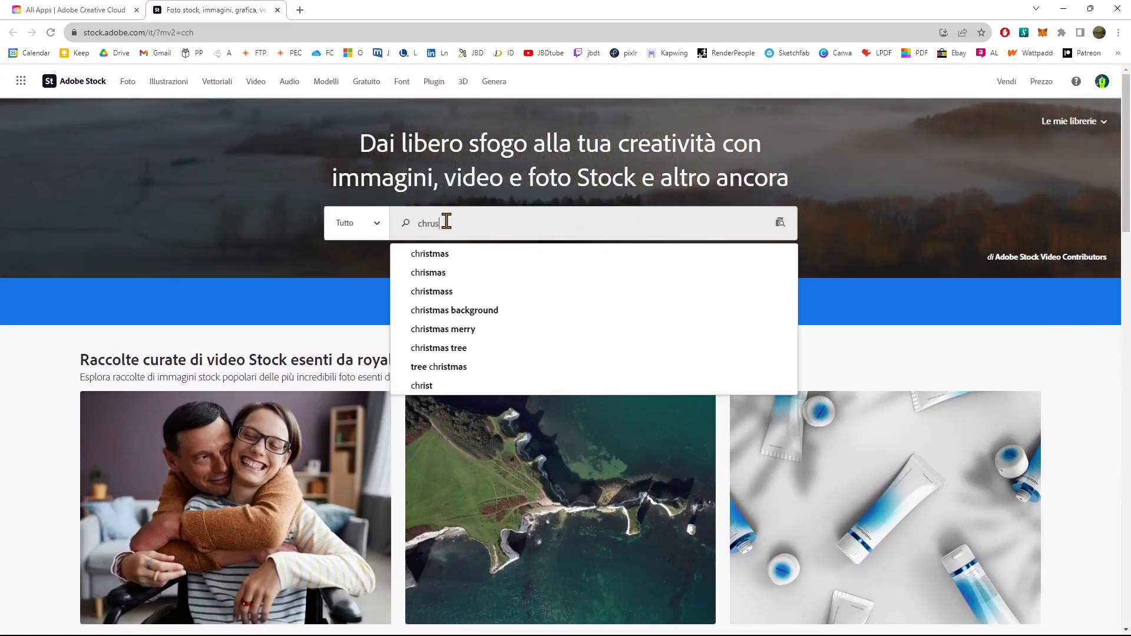
key(Backspace)
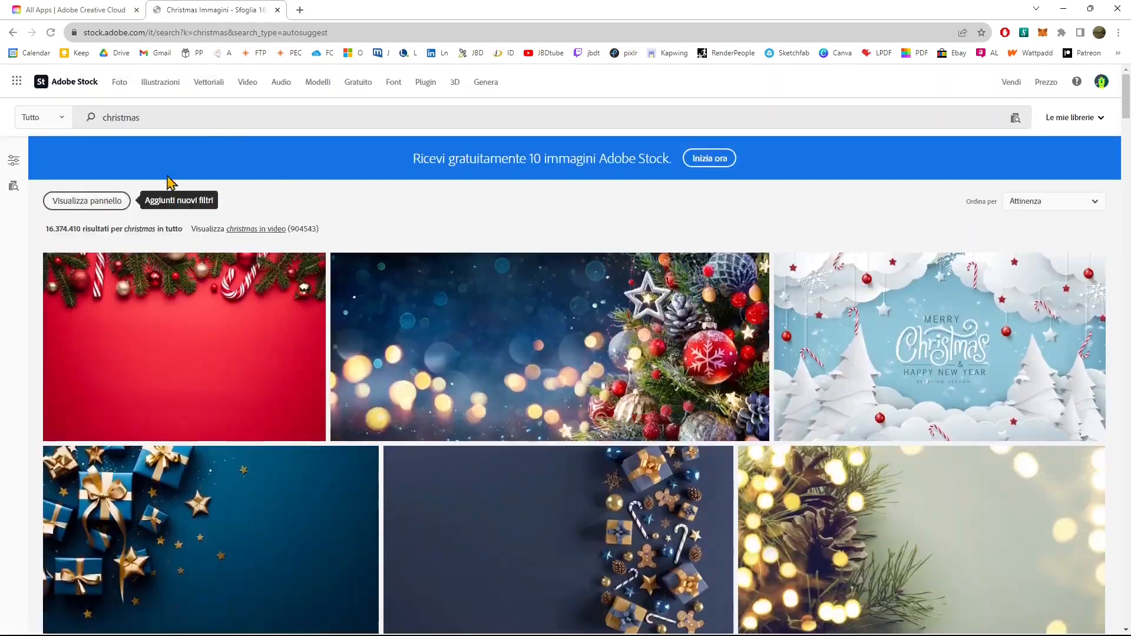
text(santa clou)
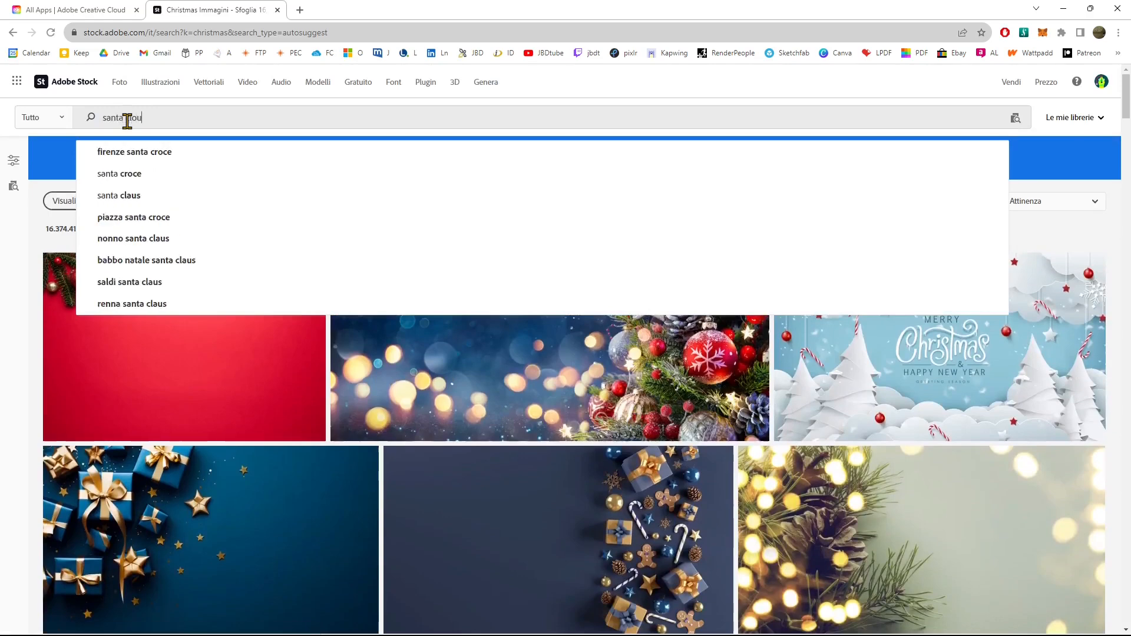
click(118, 195)
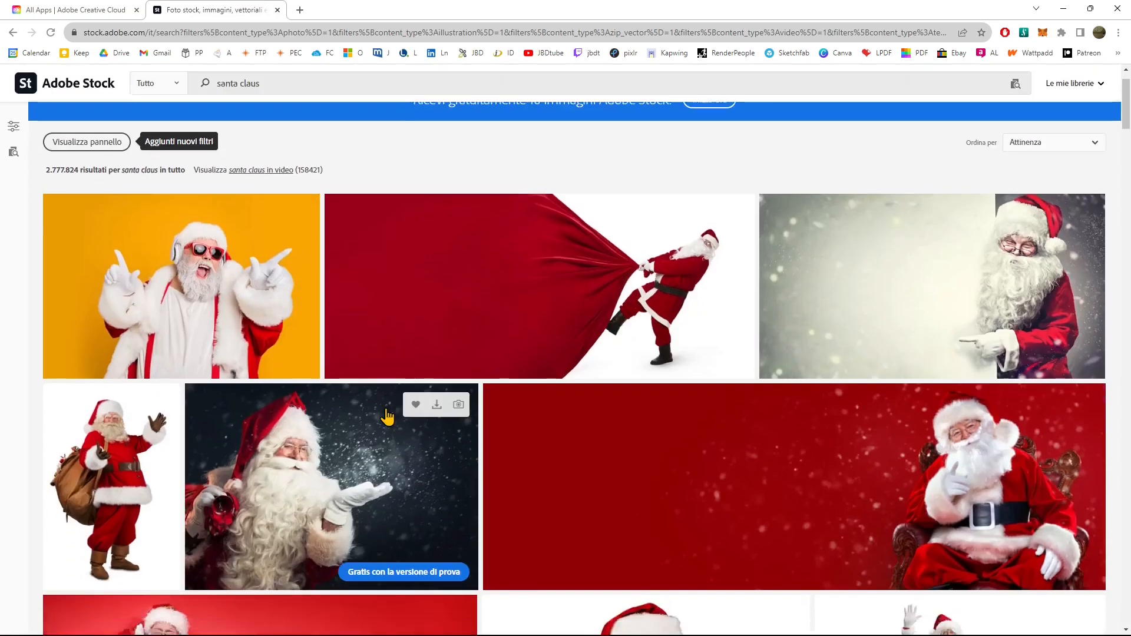
Look through the Santa Claus results to page end, then return to Creative Cloud's All Apps tab.
scroll(down, 3)
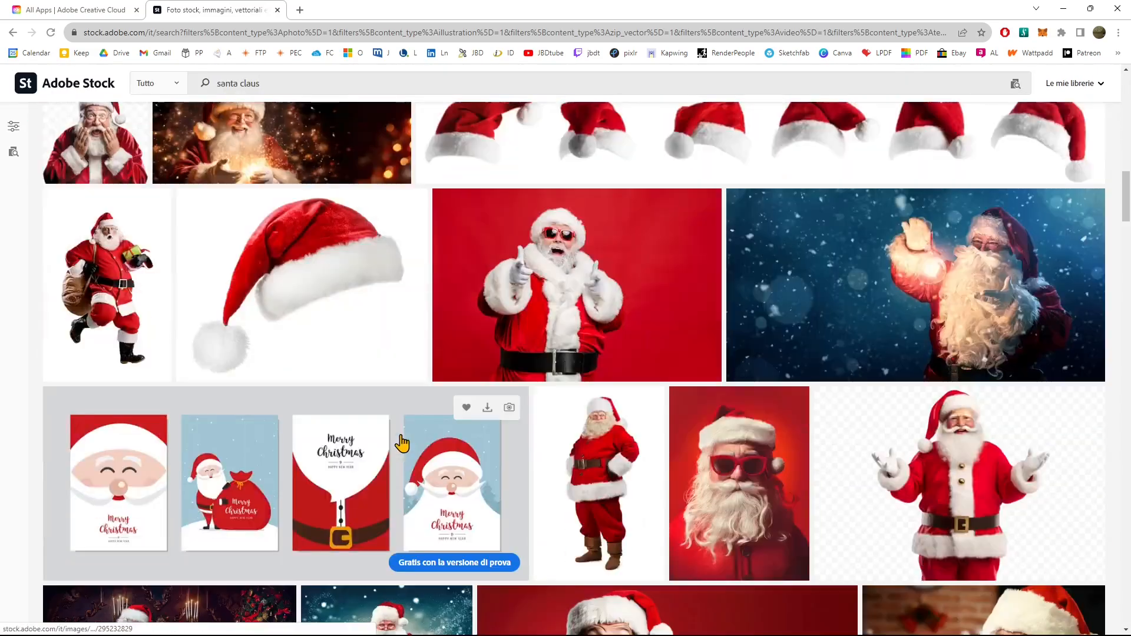
scroll(down, 3)
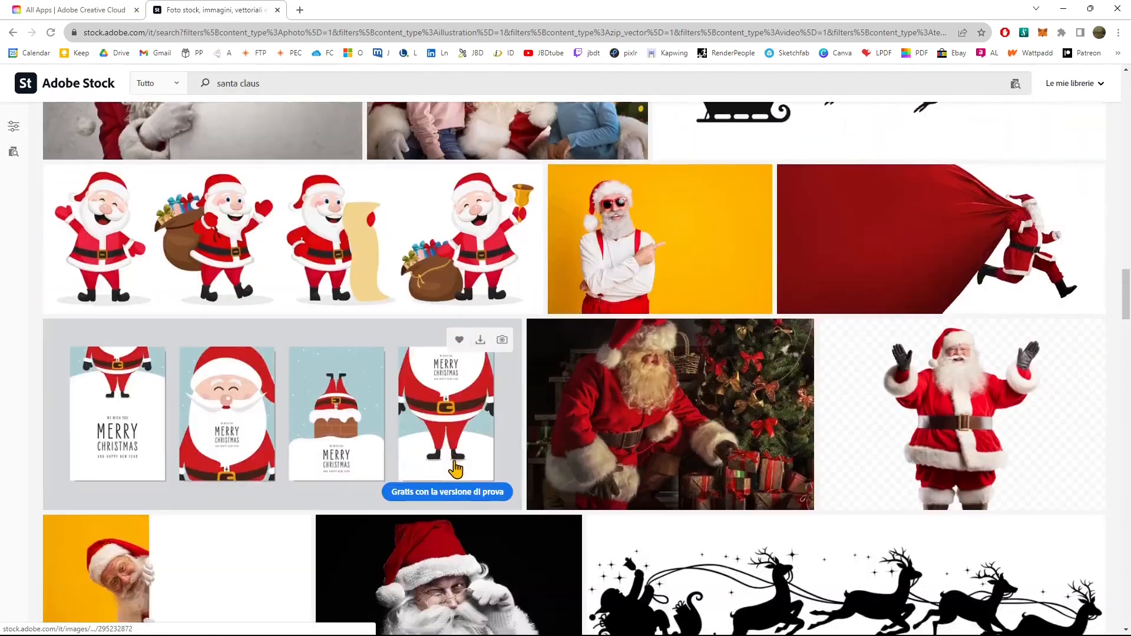
scroll(down, 3)
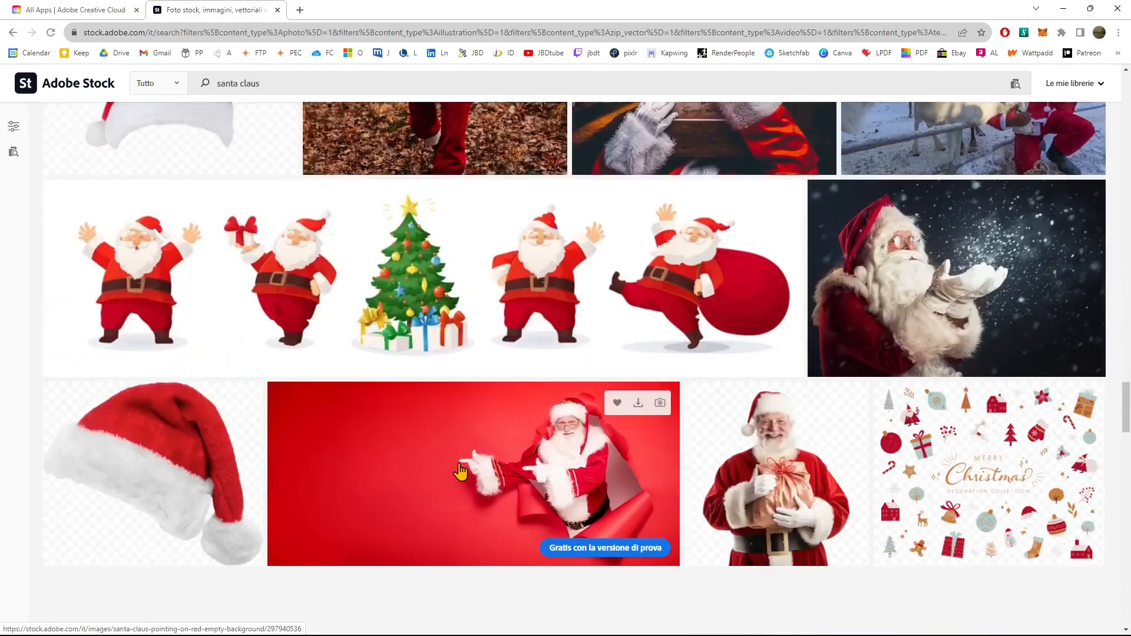
scroll(down, 3)
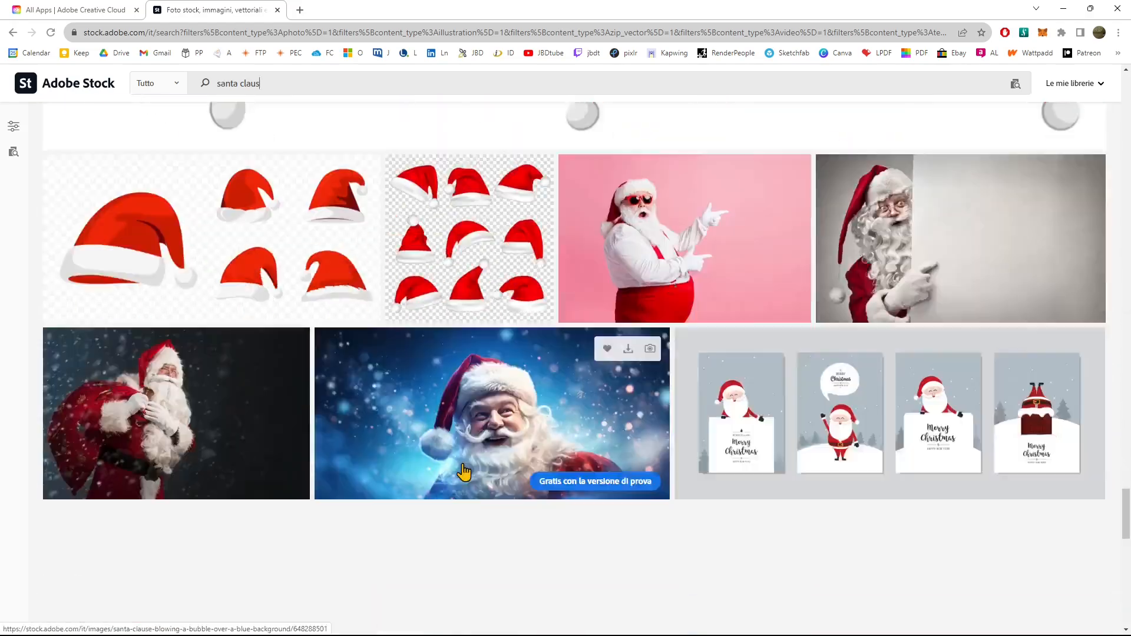
scroll(down, 3)
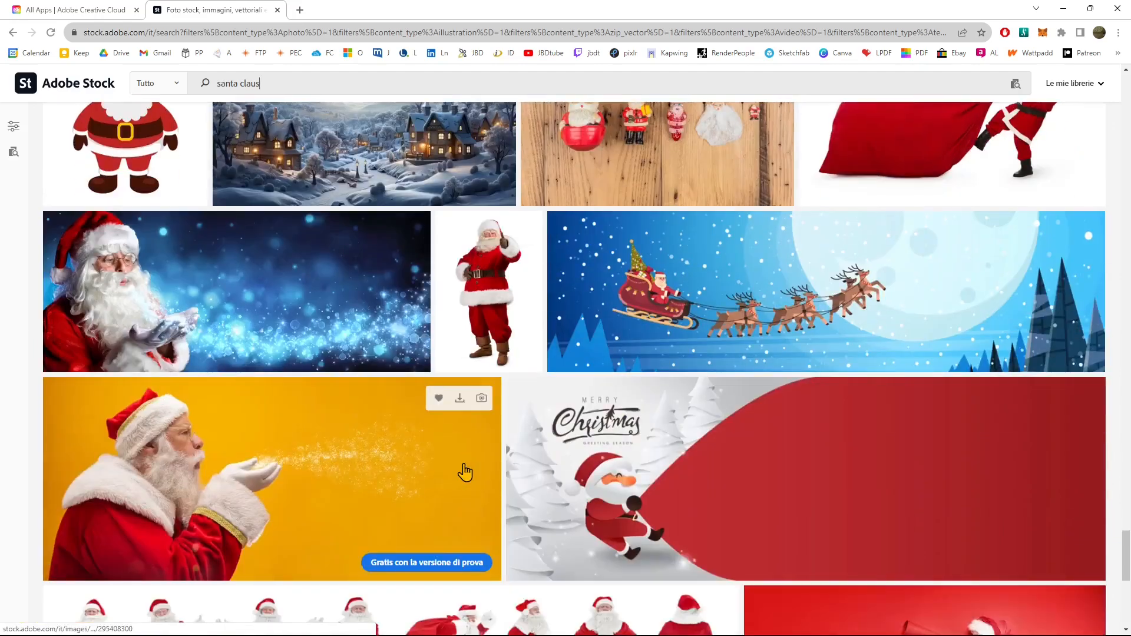
scroll(down, 3)
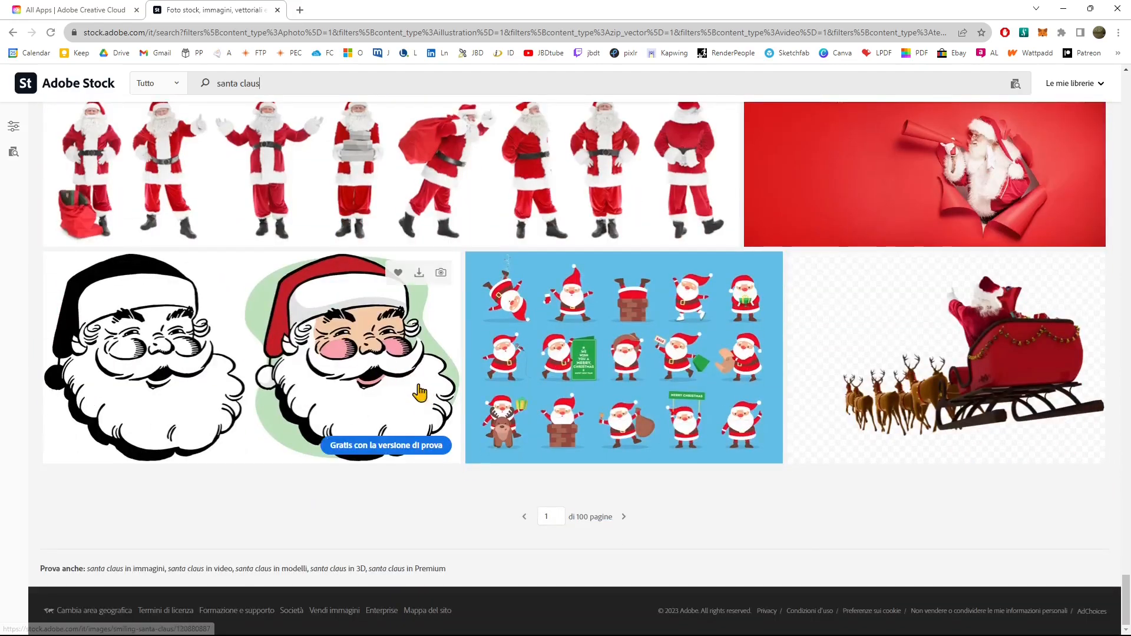
click(71, 9)
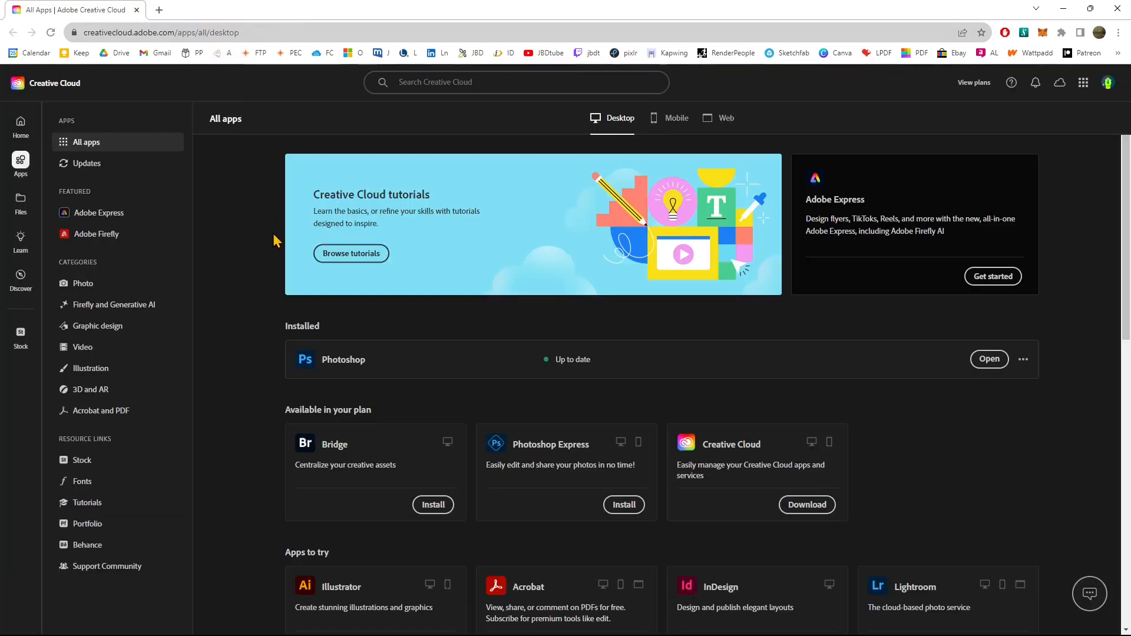
mouse_move(25, 249)
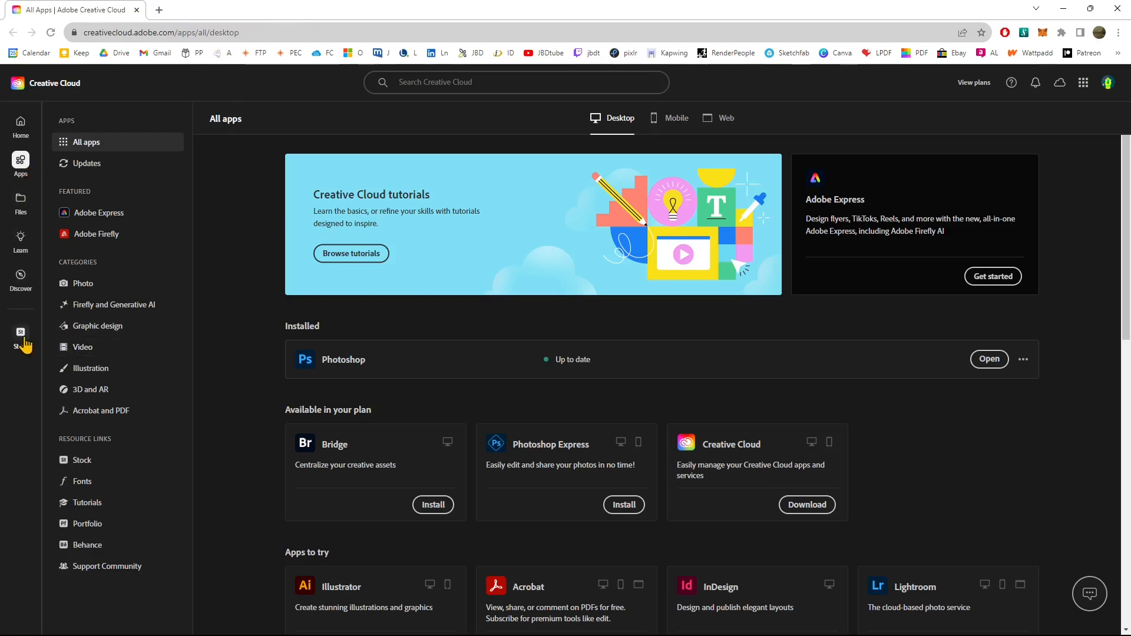
Launch the installed Photoshop from the Creative Cloud apps page, then return to the Adobe Stock home tab.
click(20, 336)
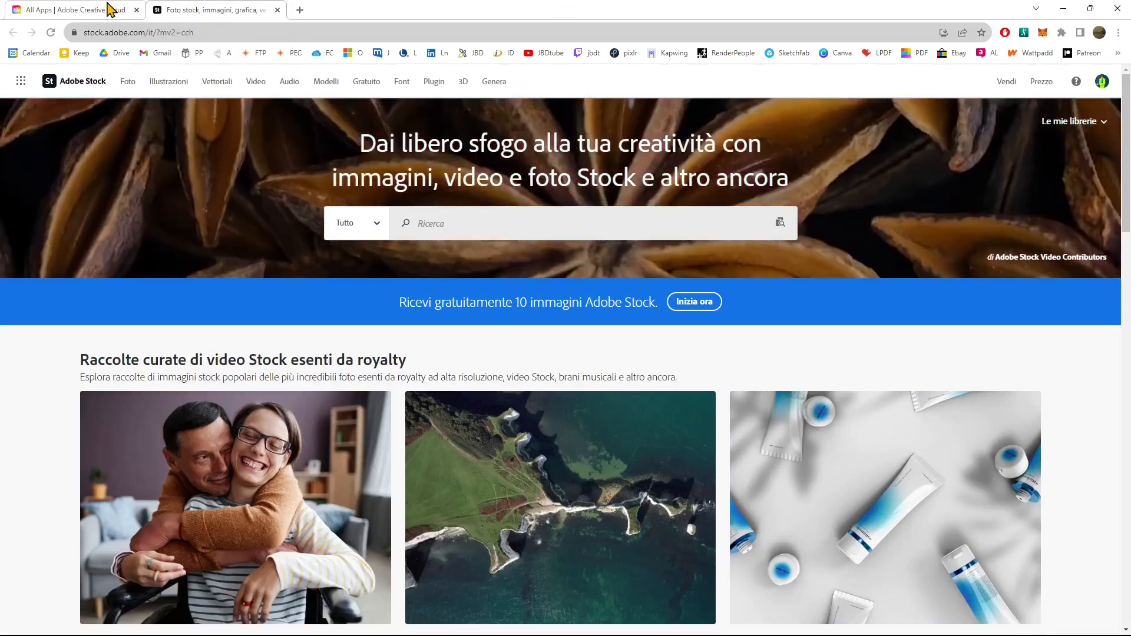
click(68, 9)
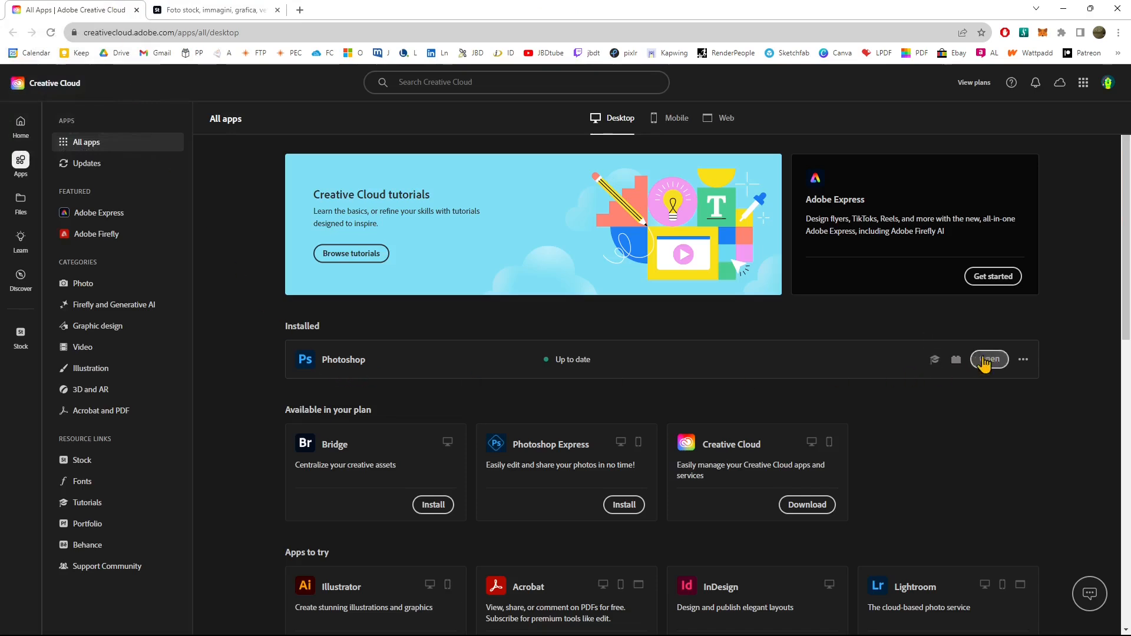
mouse_move(515, 326)
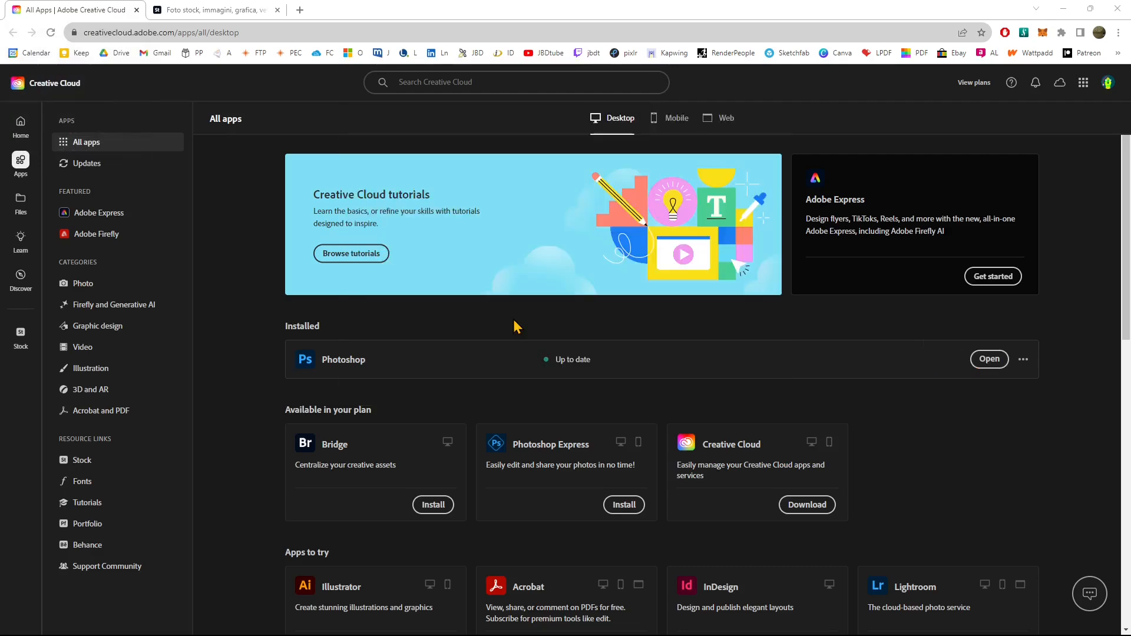
click(989, 359)
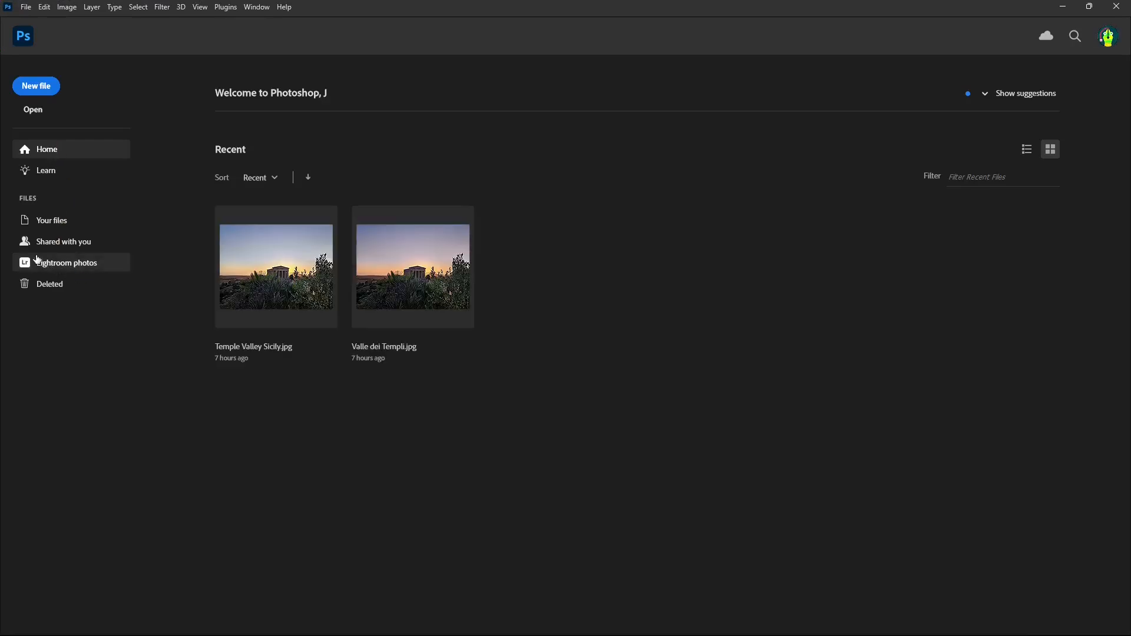
mouse_move(50, 220)
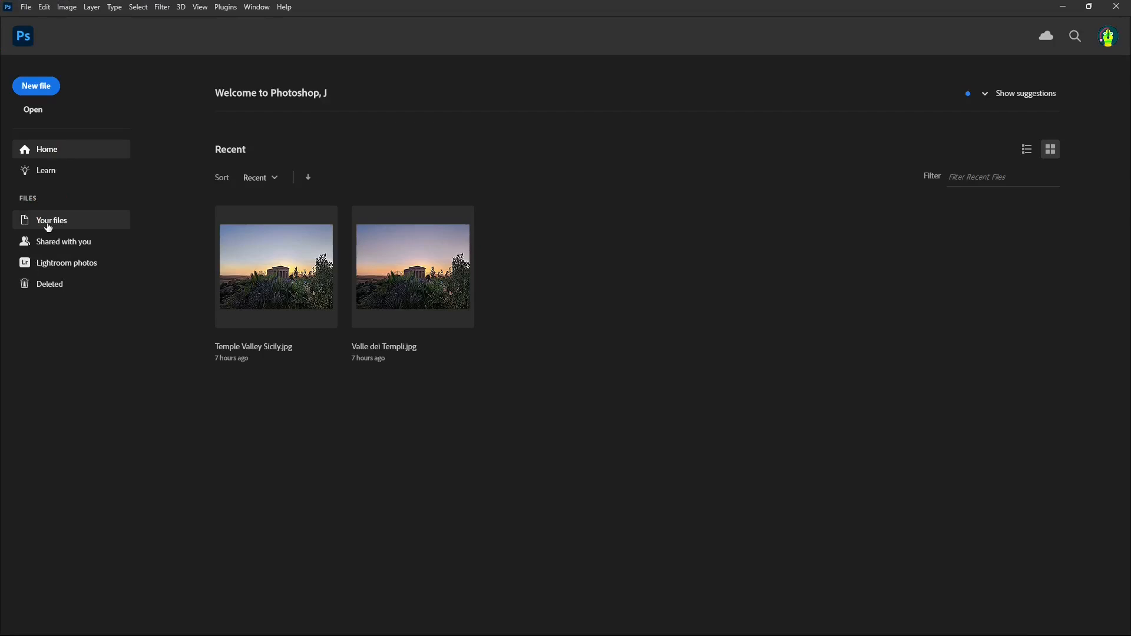
mouse_move(1018, 12)
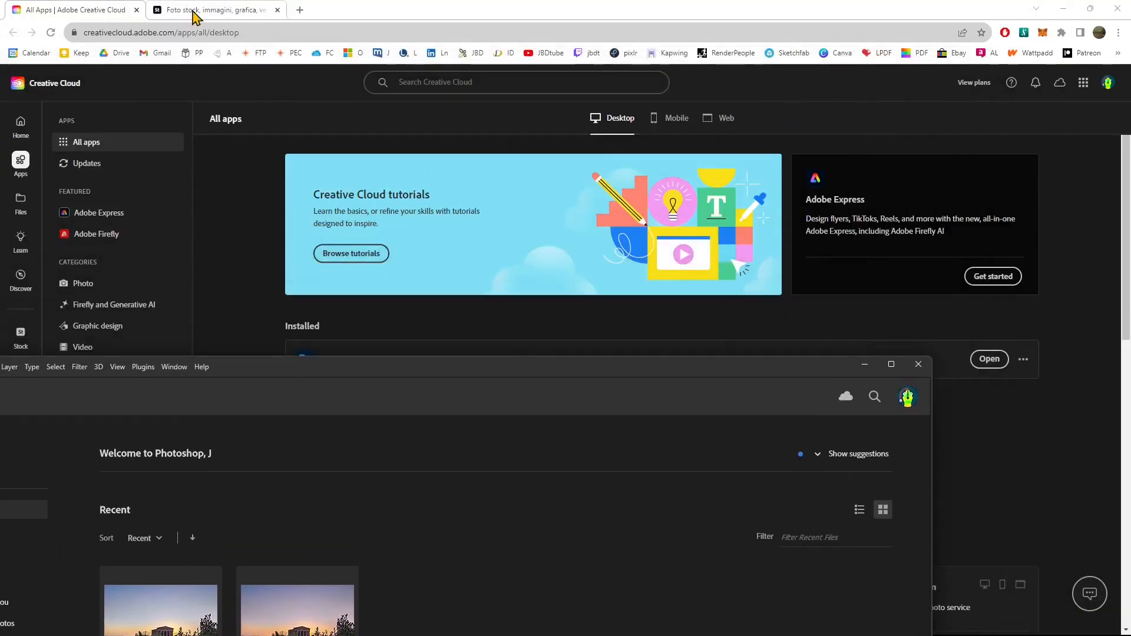
click(209, 10)
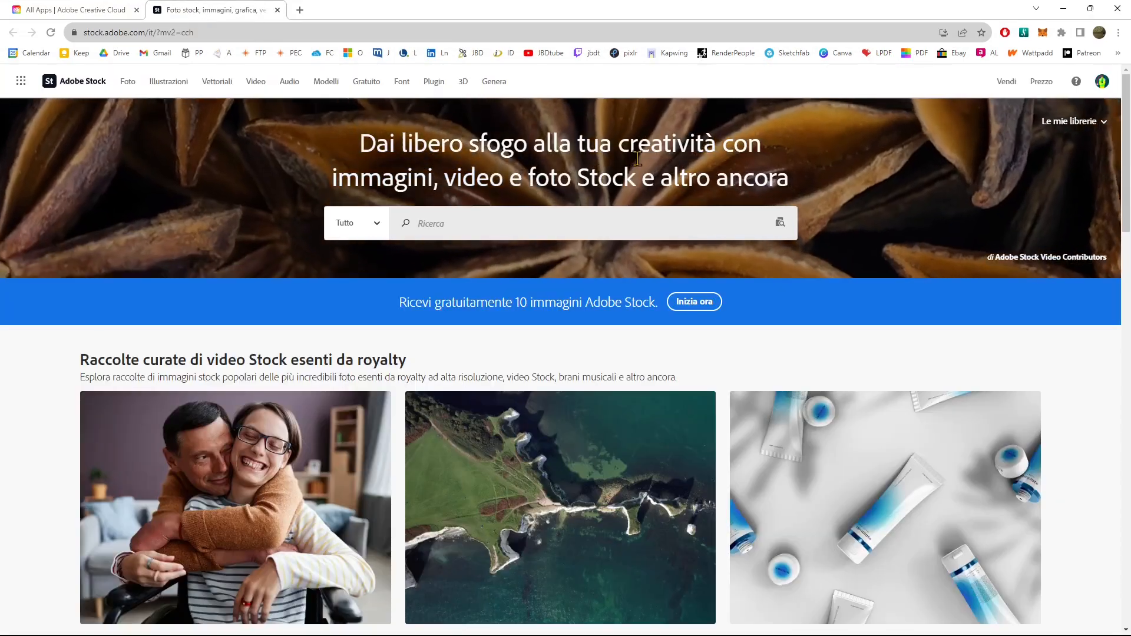
Browse the music and audio section into a genre collection, then switch to the Foto photos page.
scroll(down, 3)
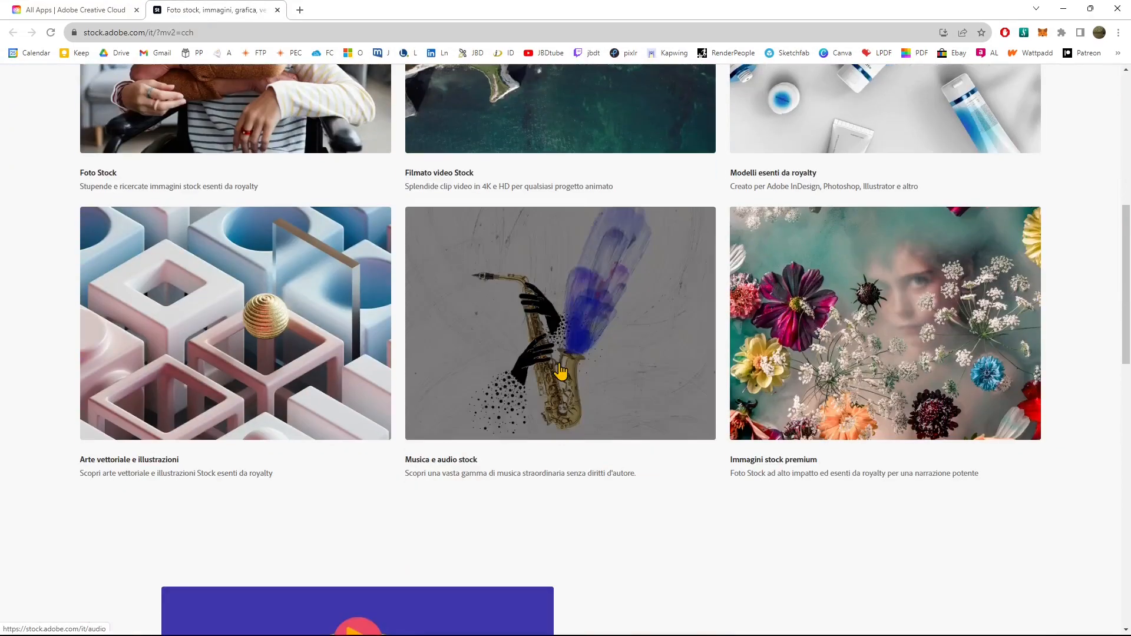
click(559, 322)
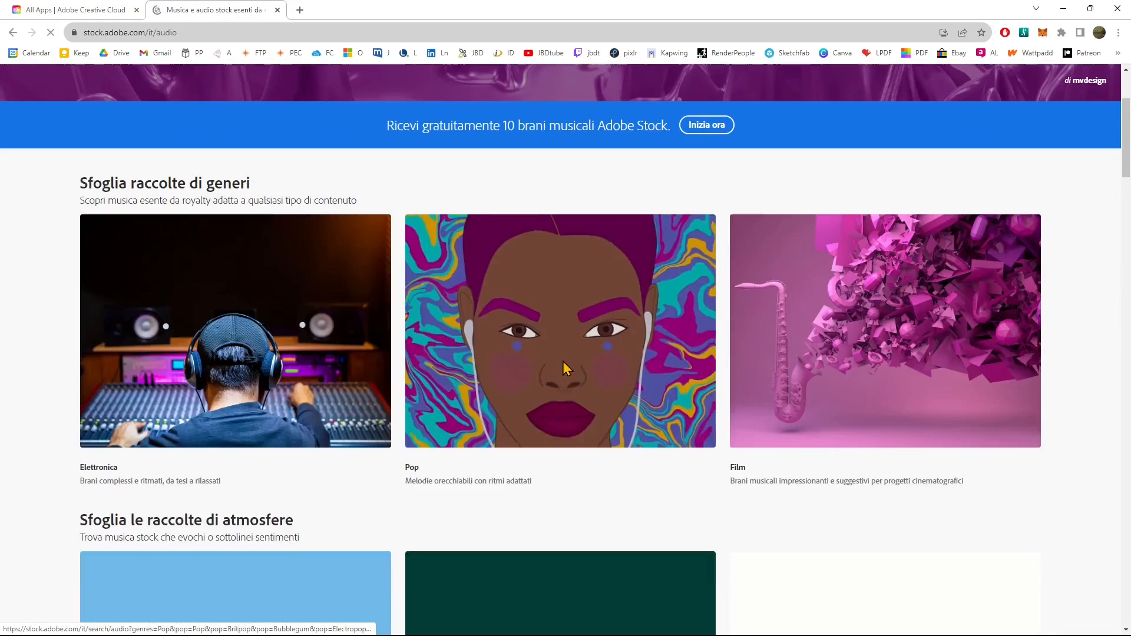
click(235, 331)
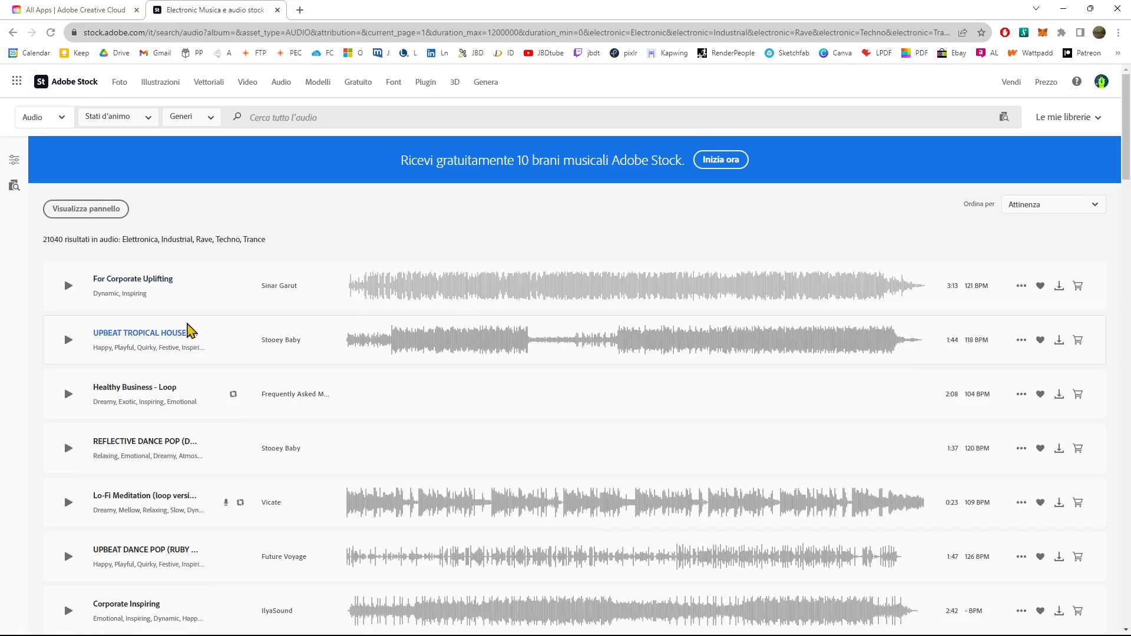
mouse_move(1041, 295)
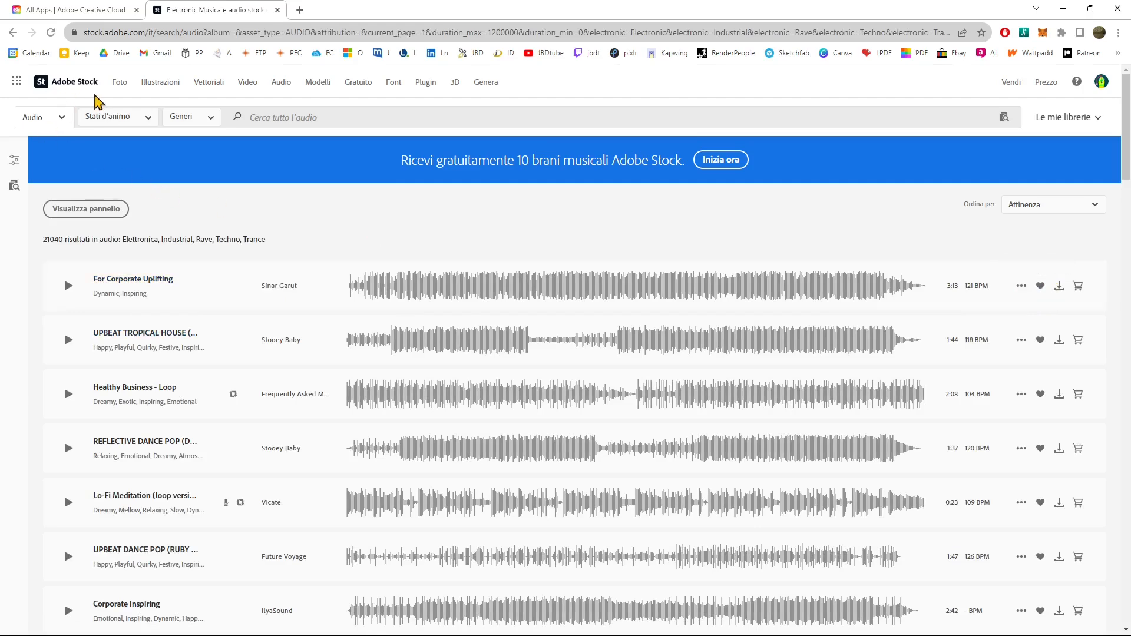
click(118, 81)
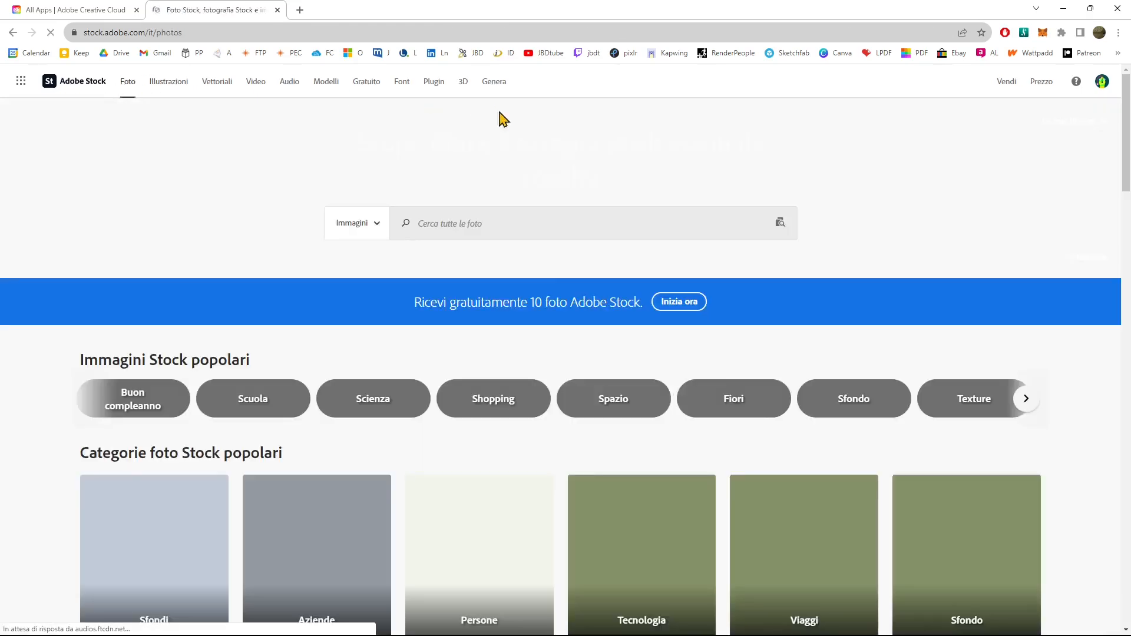
Scroll down through the space photo results with the Milky Way panorama detail open.
scroll(down, 3)
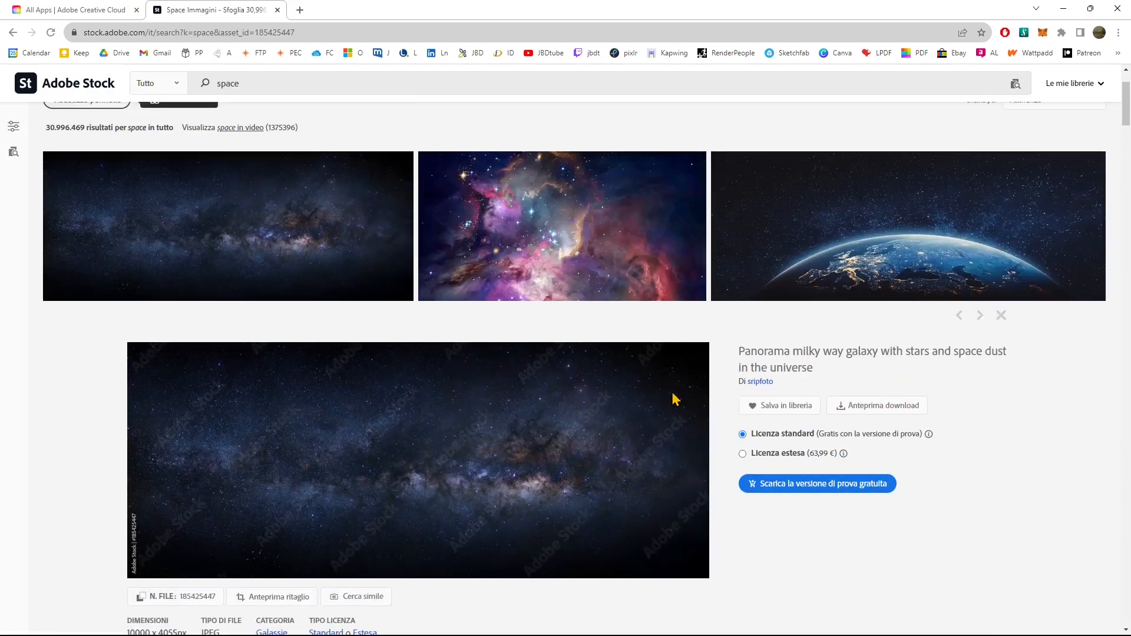
mouse_move(779, 405)
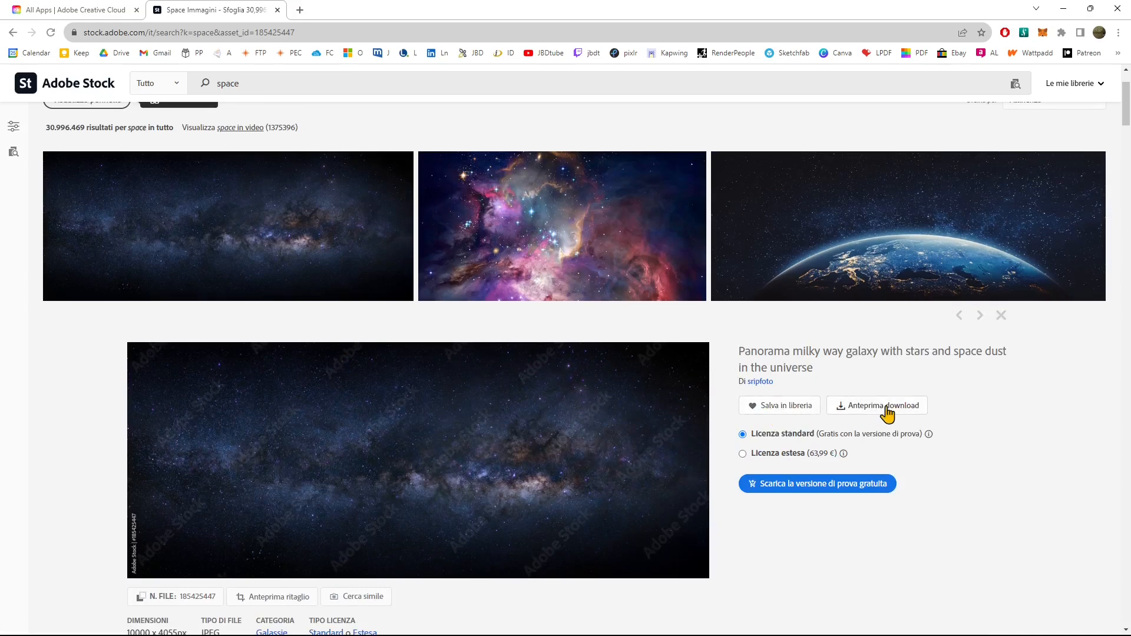
mouse_move(779, 404)
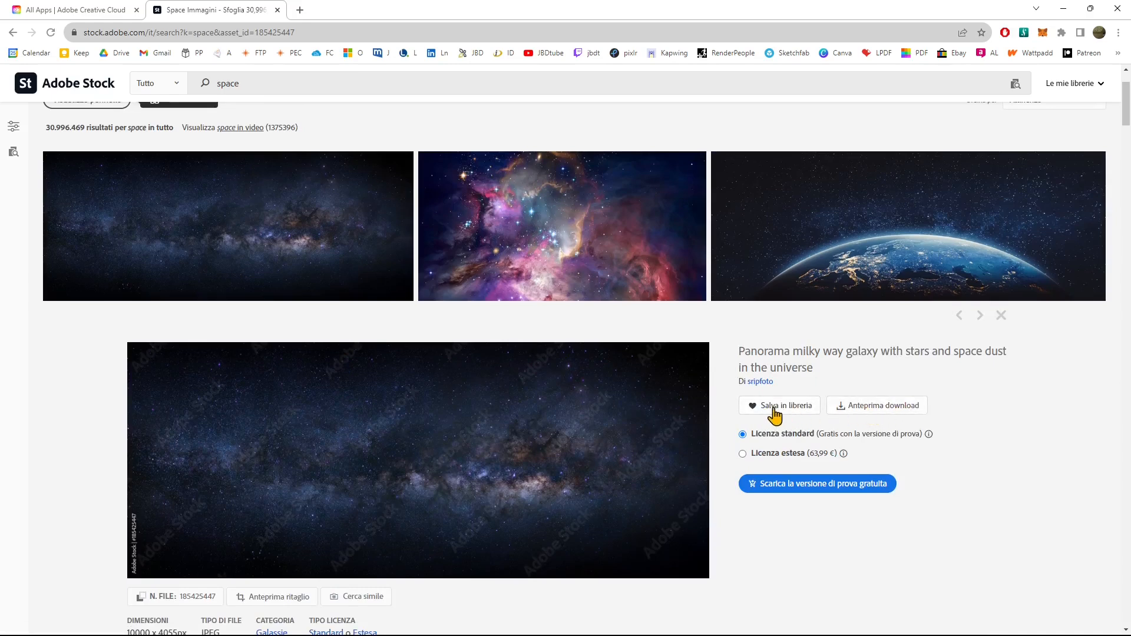
mouse_move(765, 417)
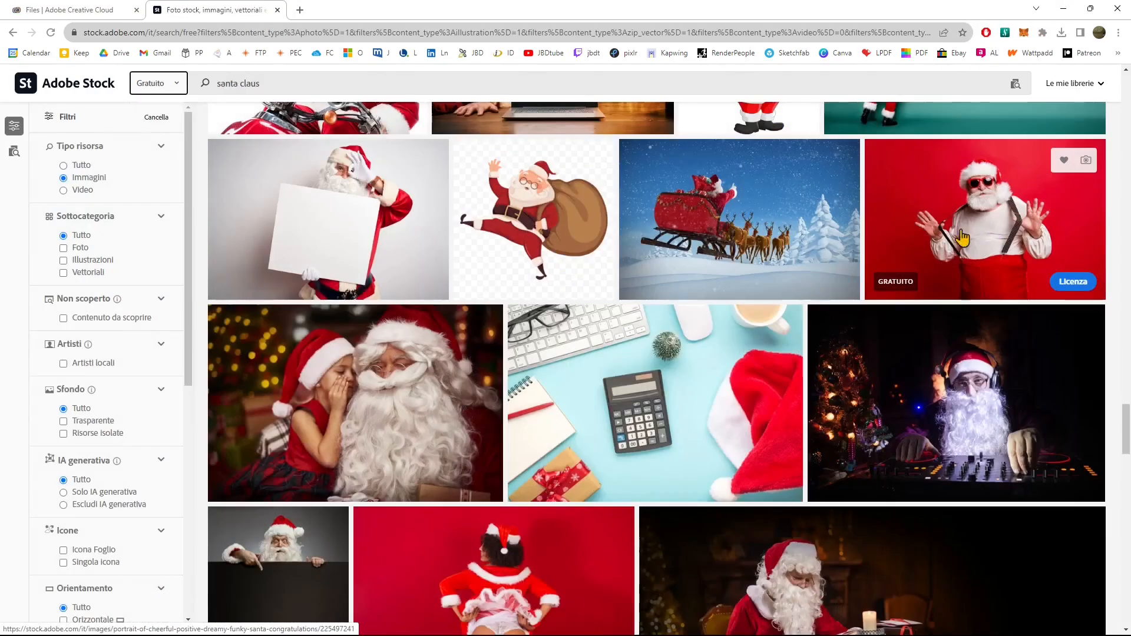
mouse_move(1063, 160)
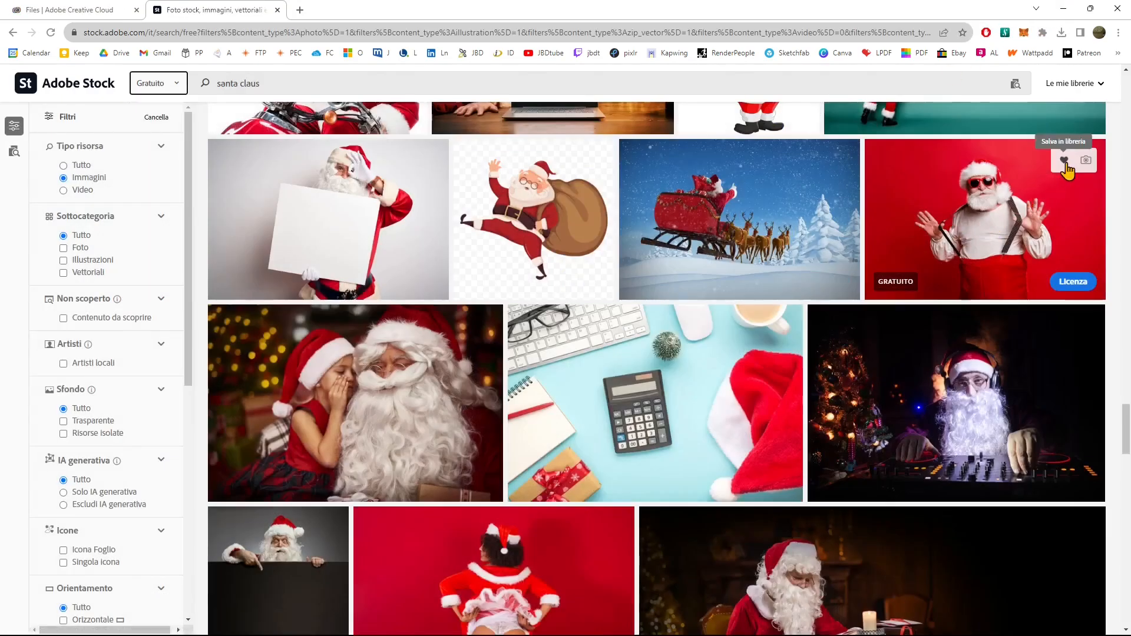
Save the red-background Santa photo with sunglasses to a library, move it into Libreria, and go to Creative Cloud Files.
click(1062, 161)
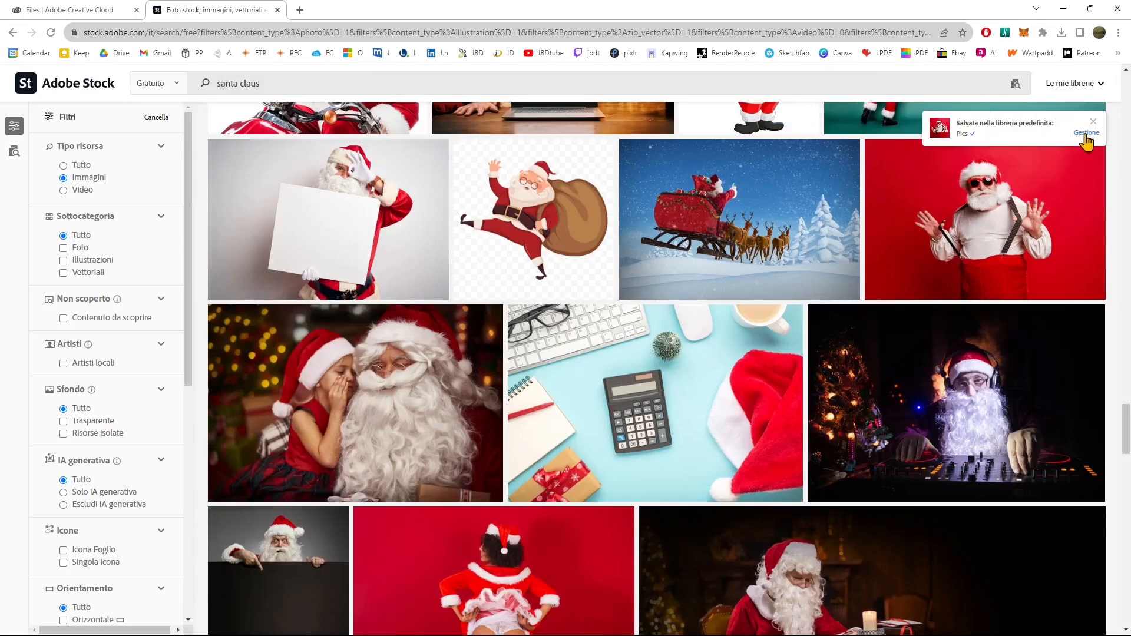
click(1087, 133)
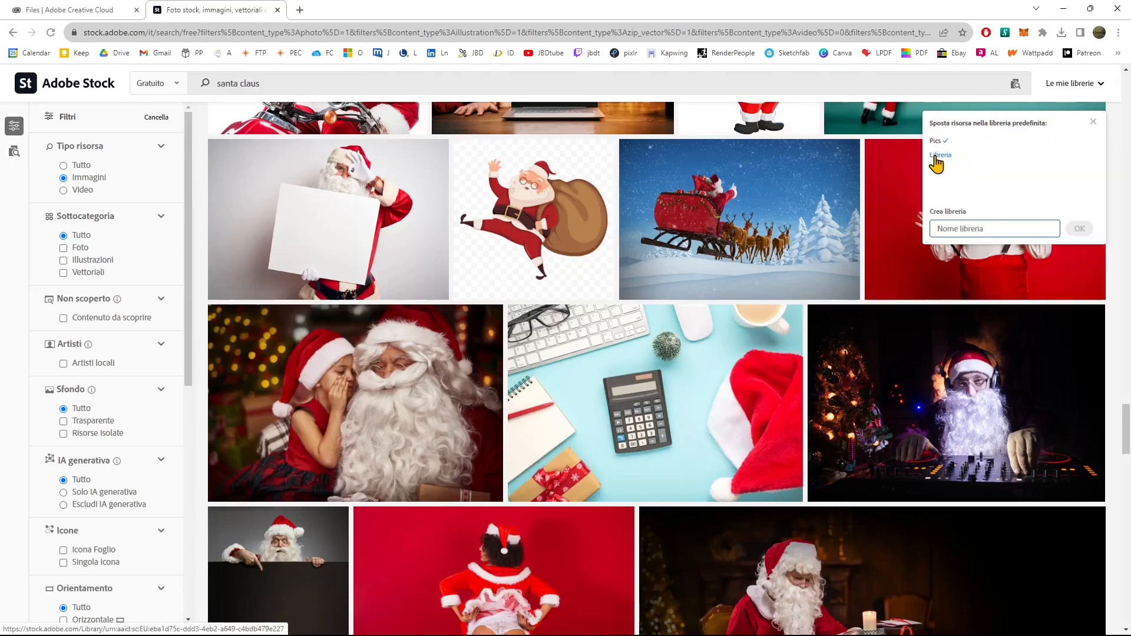
click(940, 154)
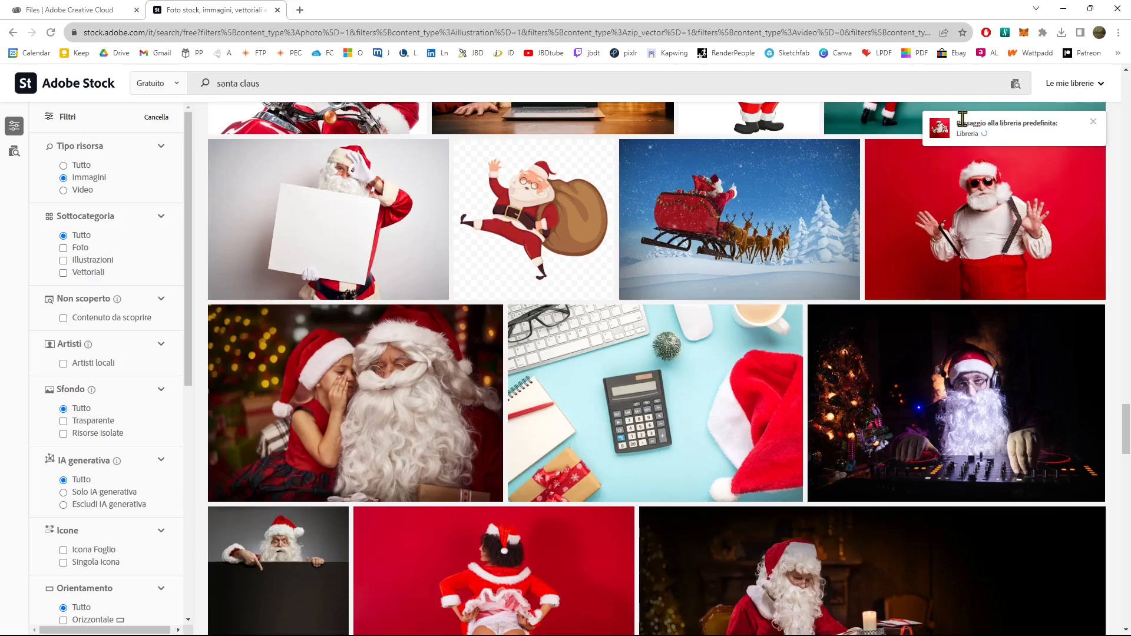
mouse_move(1074, 132)
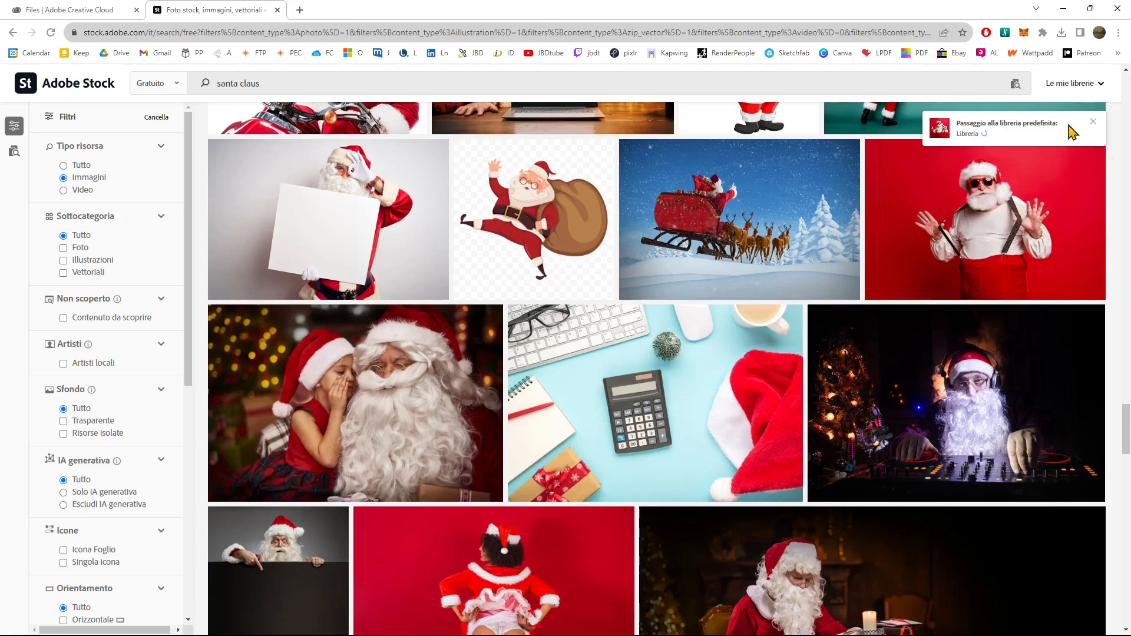
mouse_move(984, 217)
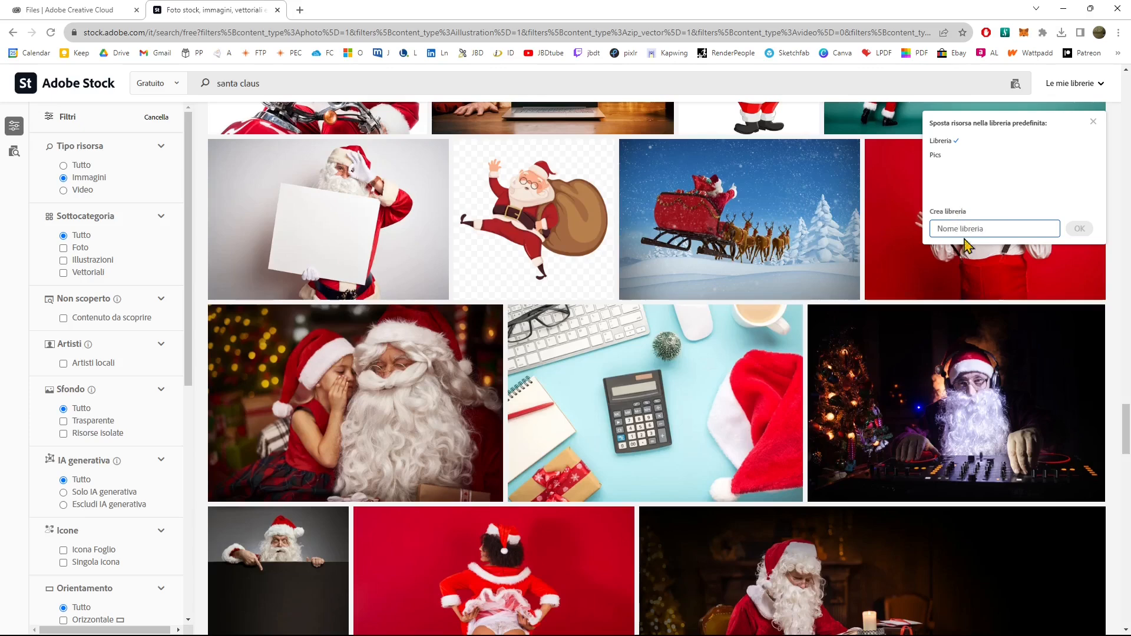
mouse_move(57, 20)
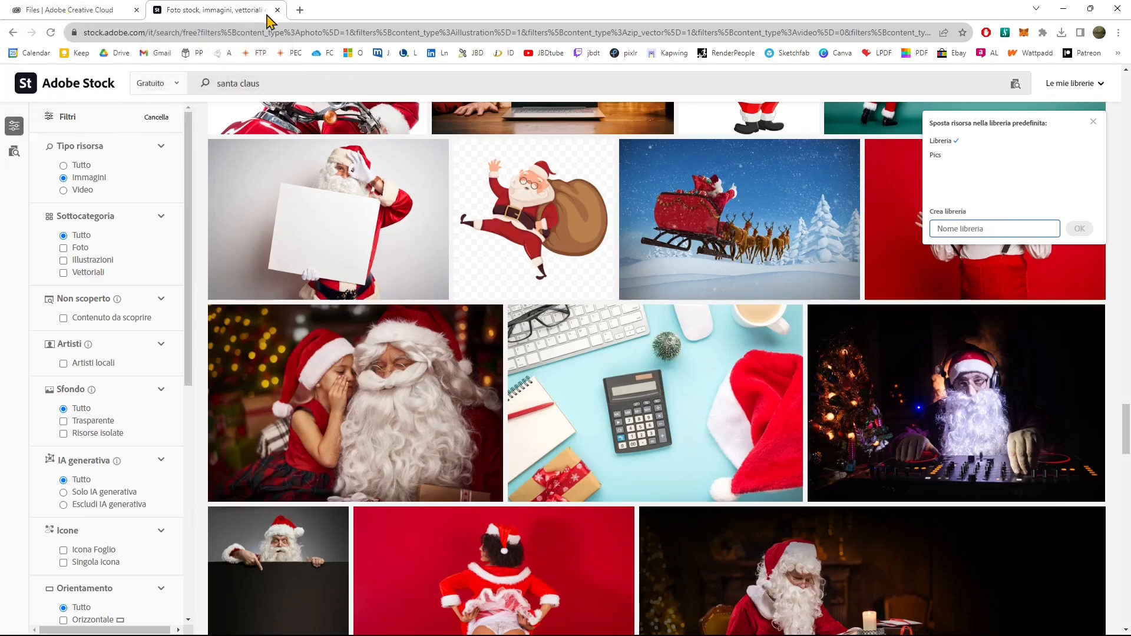
click(72, 9)
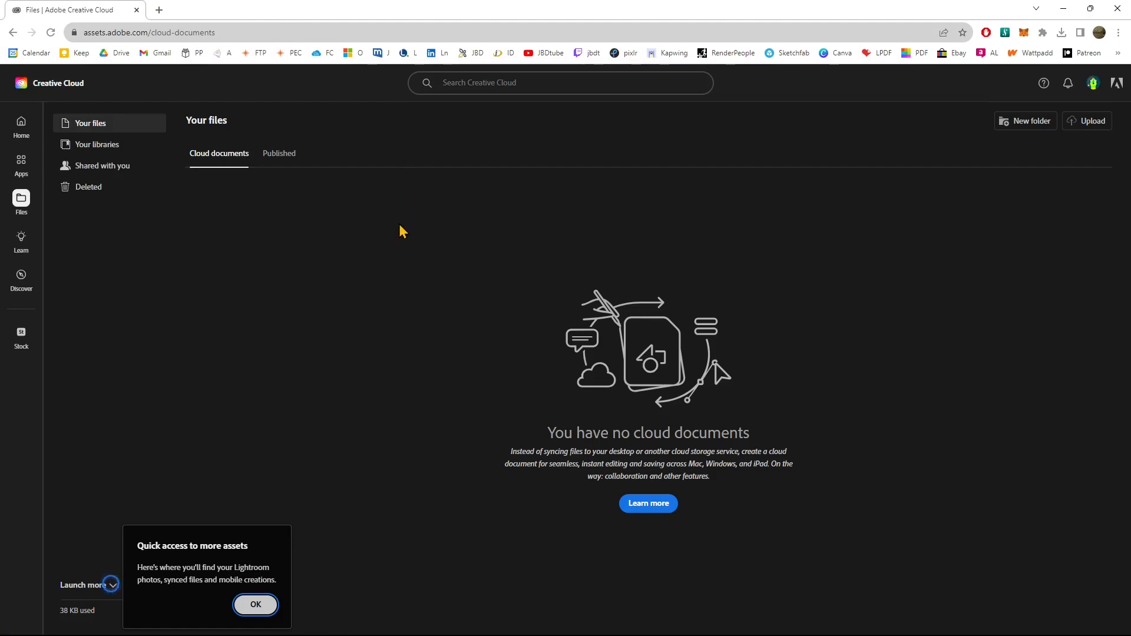
Go to Your libraries on Creative Cloud Files and open Libreria holding the Santa photo.
click(98, 144)
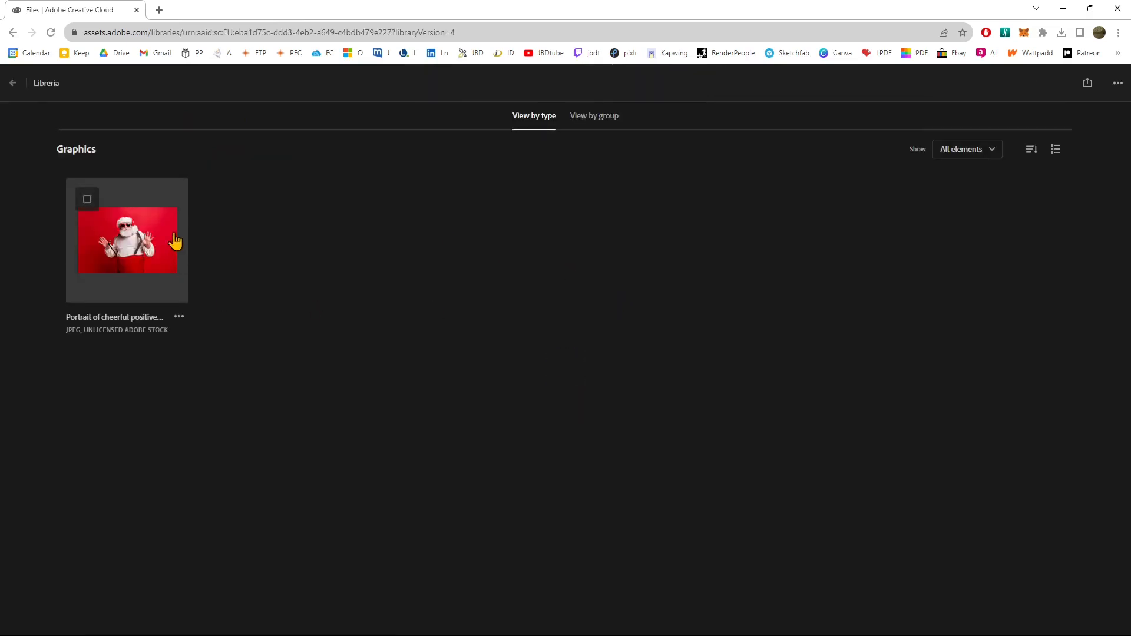
click(127, 241)
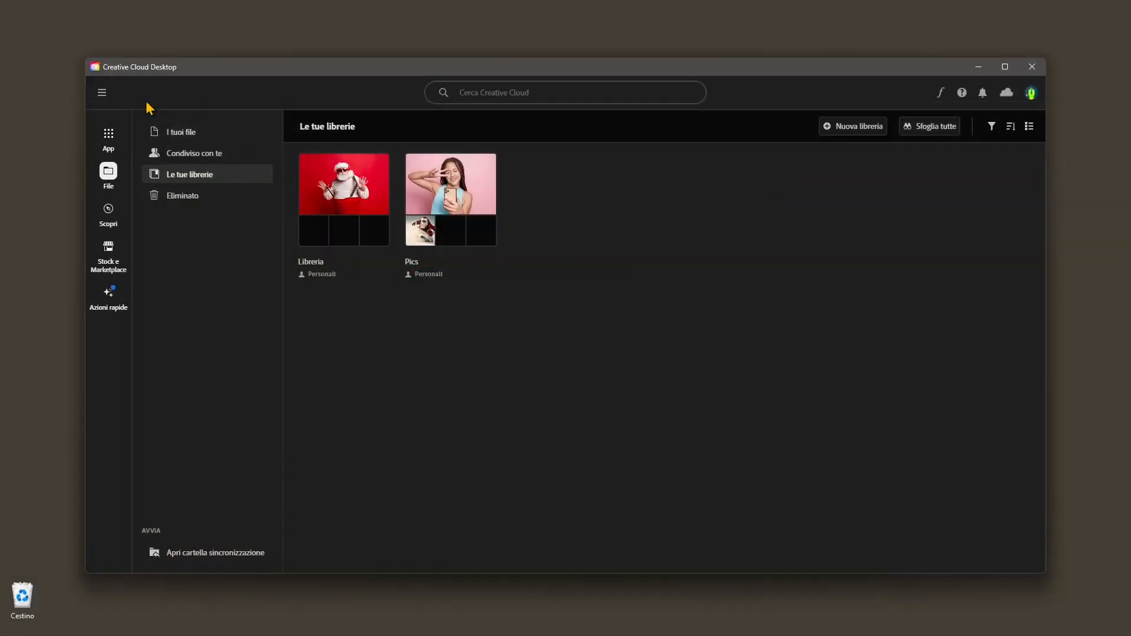
mouse_move(144, 248)
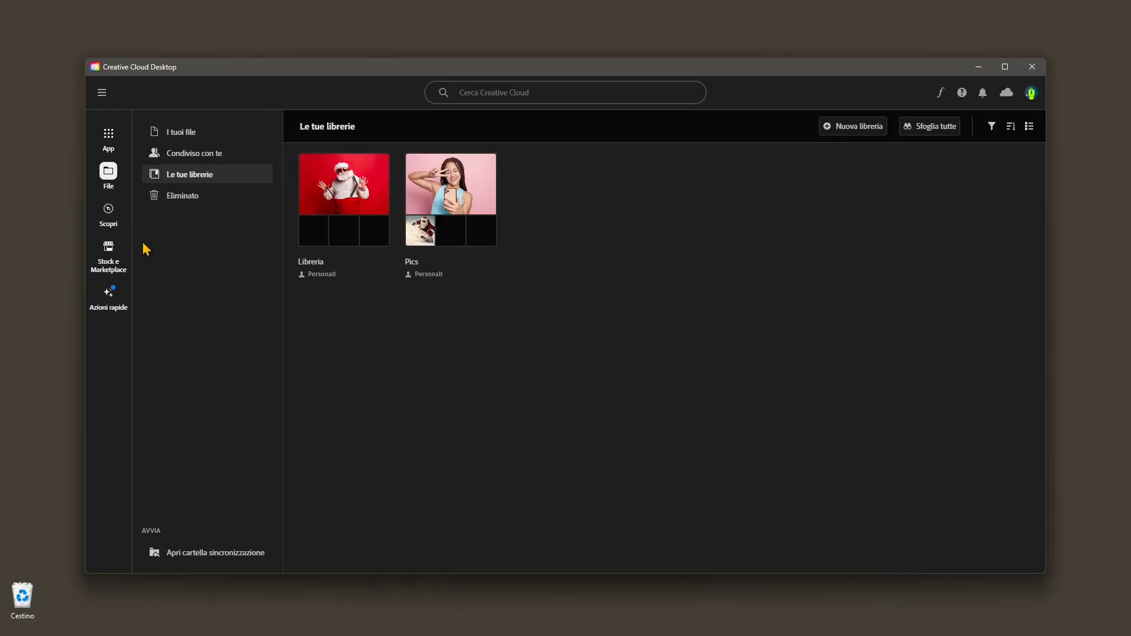
mouse_move(109, 257)
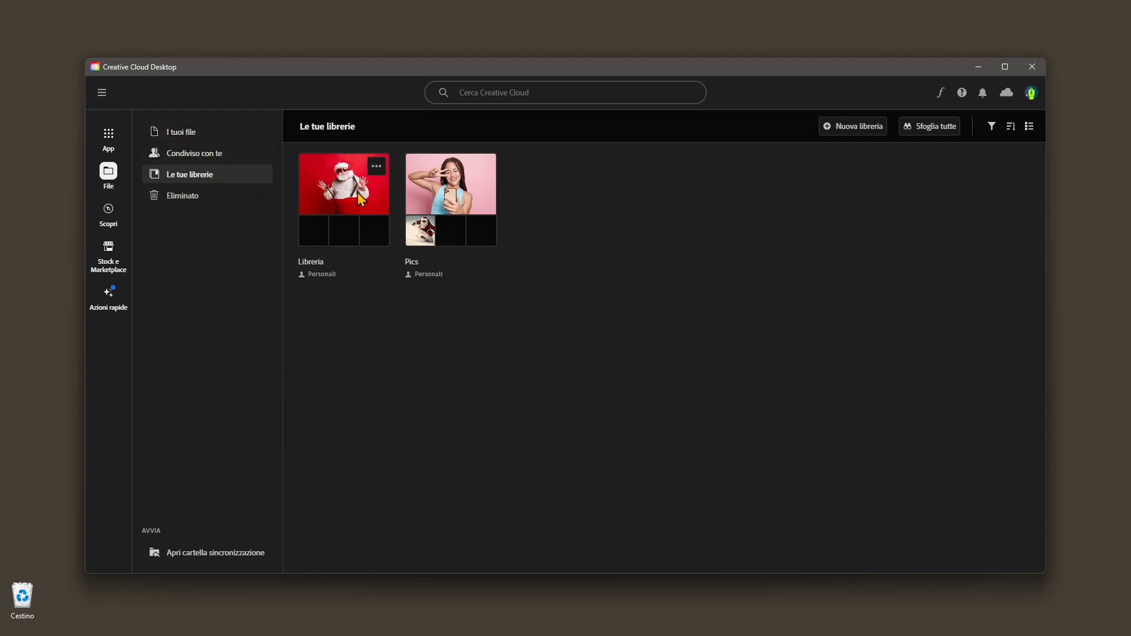
Open the Libreria library in Creative Cloud Desktop so the Santa portrait opens in Photoshop.
double_click(343, 200)
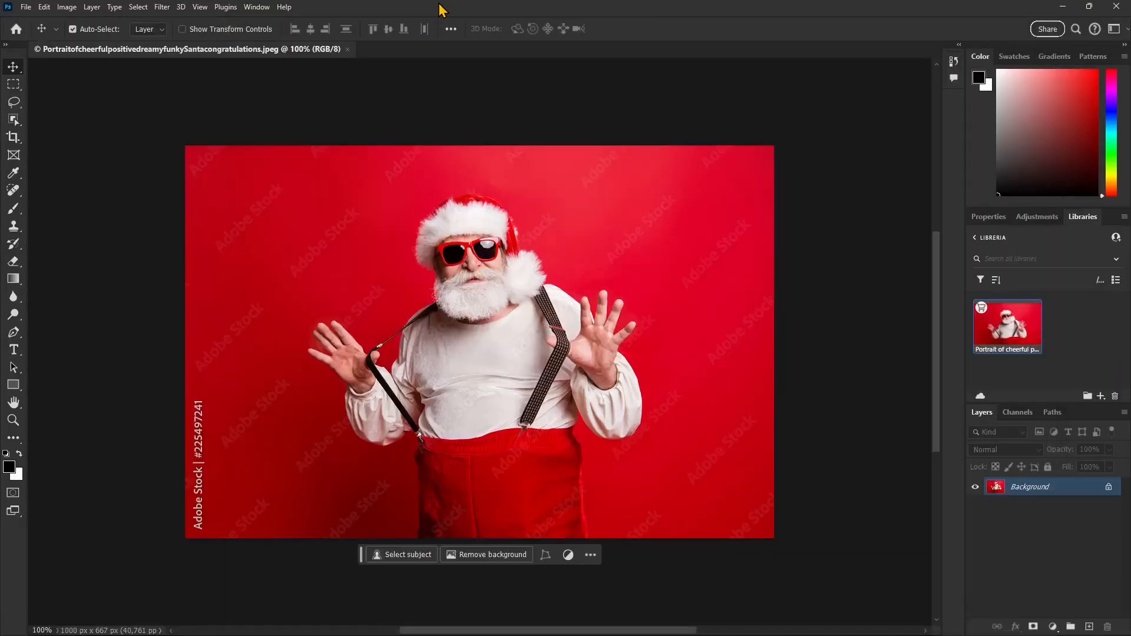
Show the File menu commands for closing or saving the Santa portrait document.
click(25, 7)
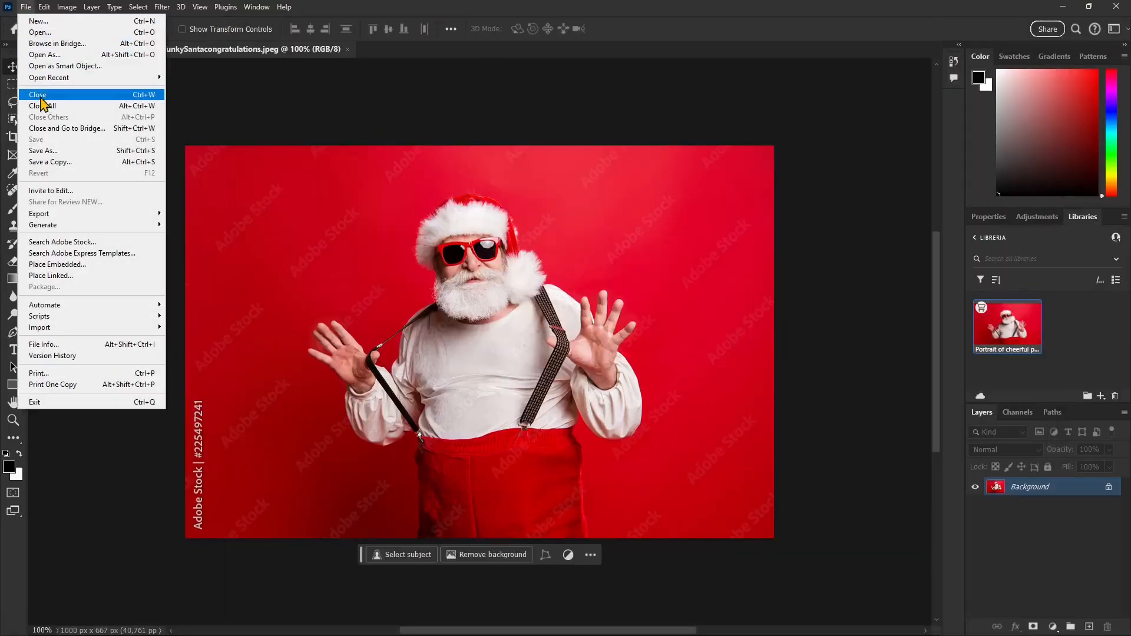
mouse_move(51, 151)
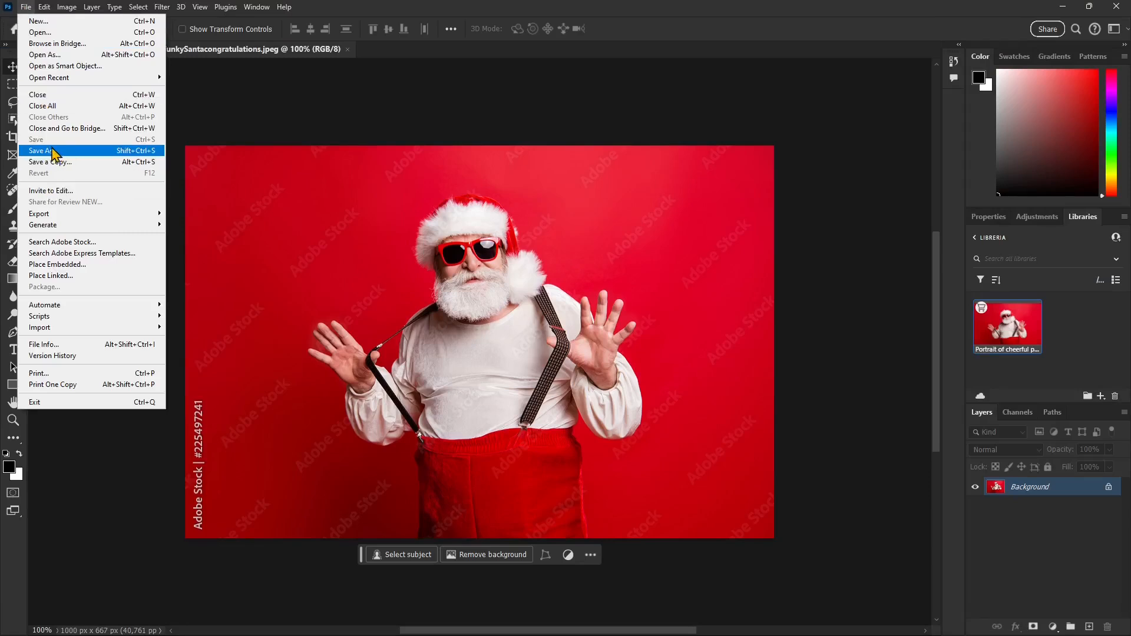
mouse_move(1054, 8)
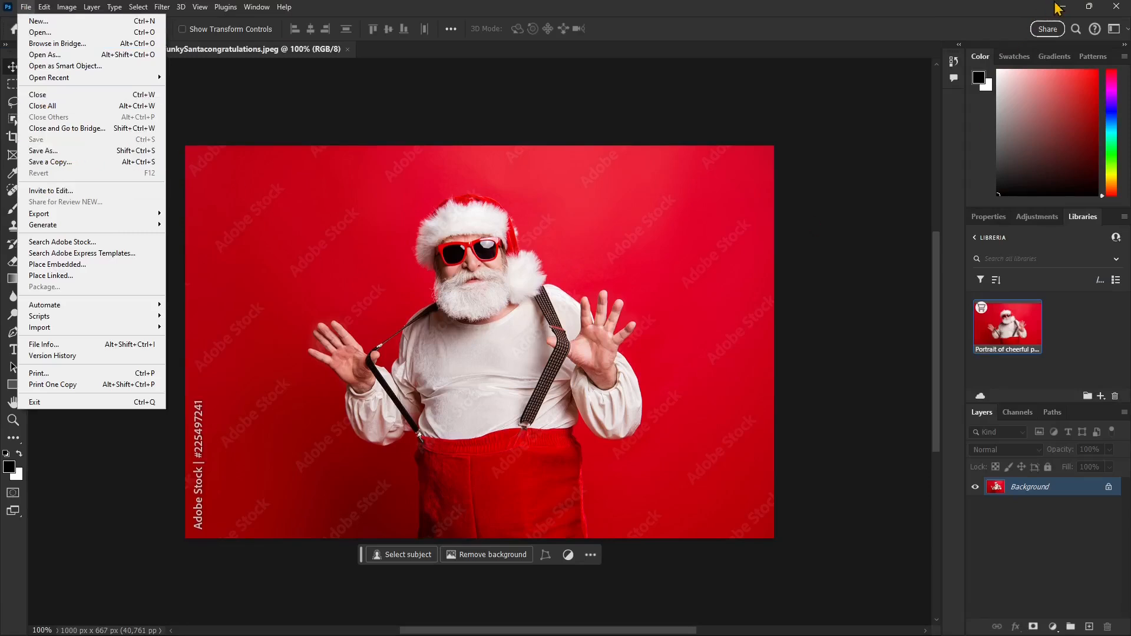